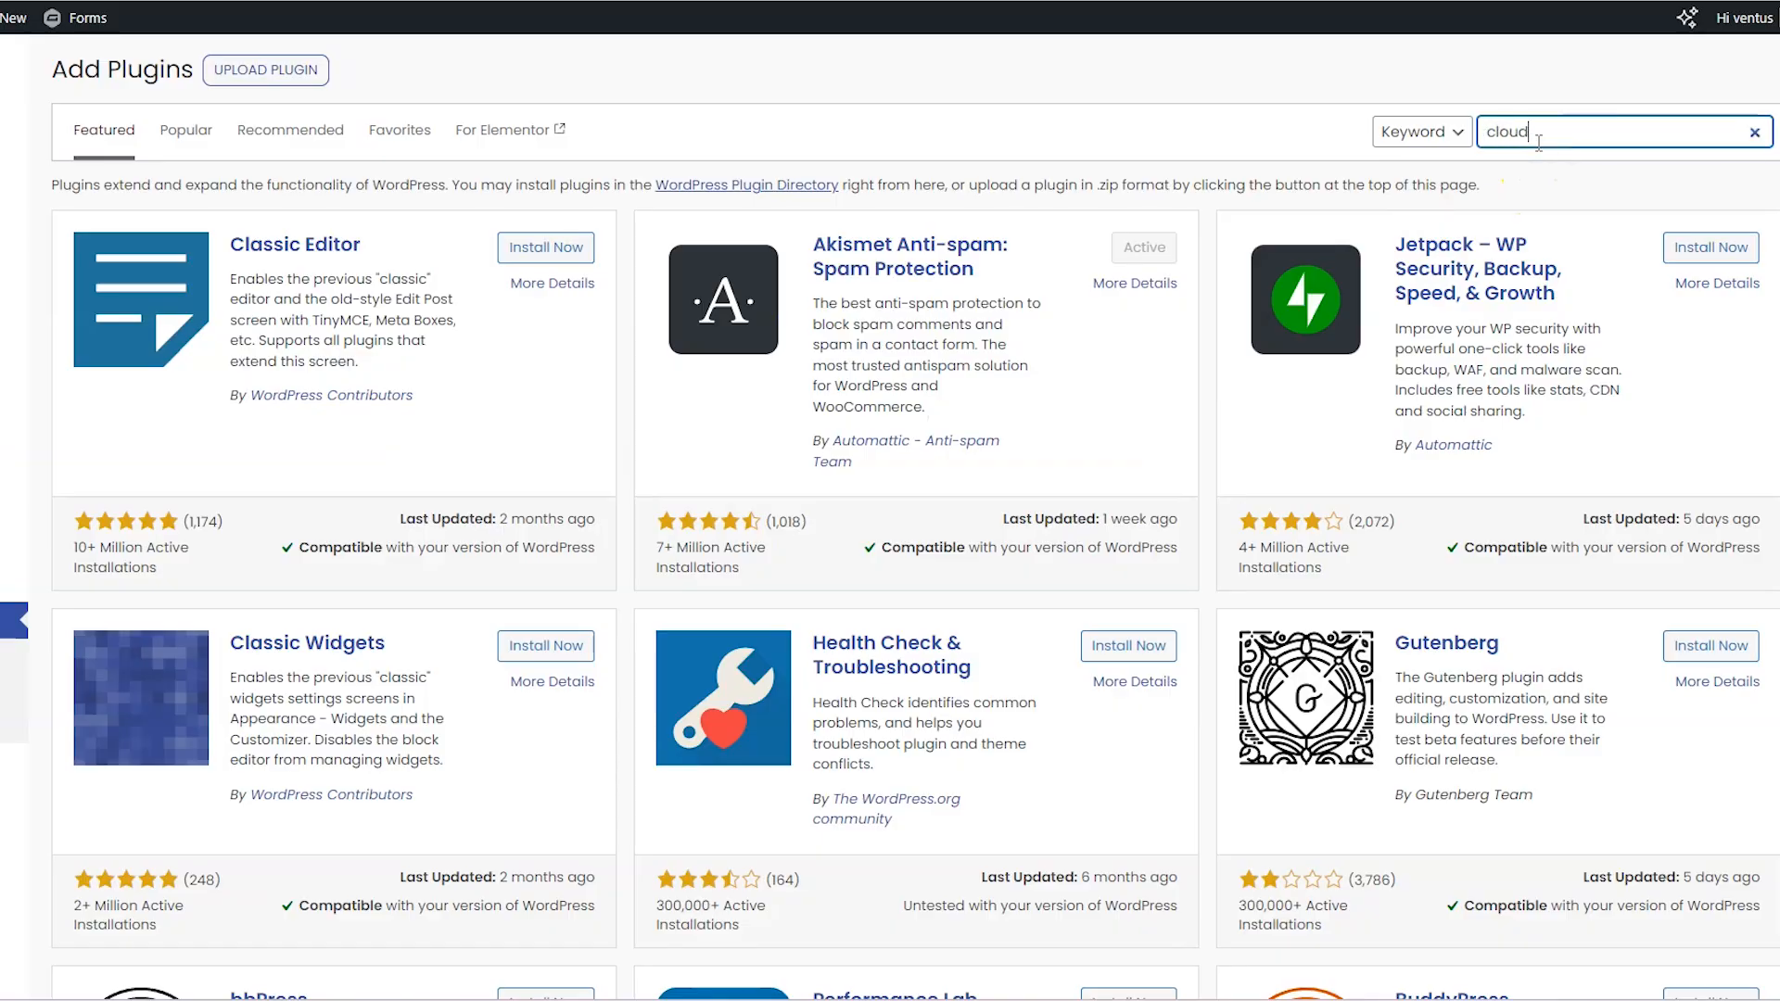
Find 'cloudways' in Add Plugins and install Cloudways WordPress Migrator.
text(ways)
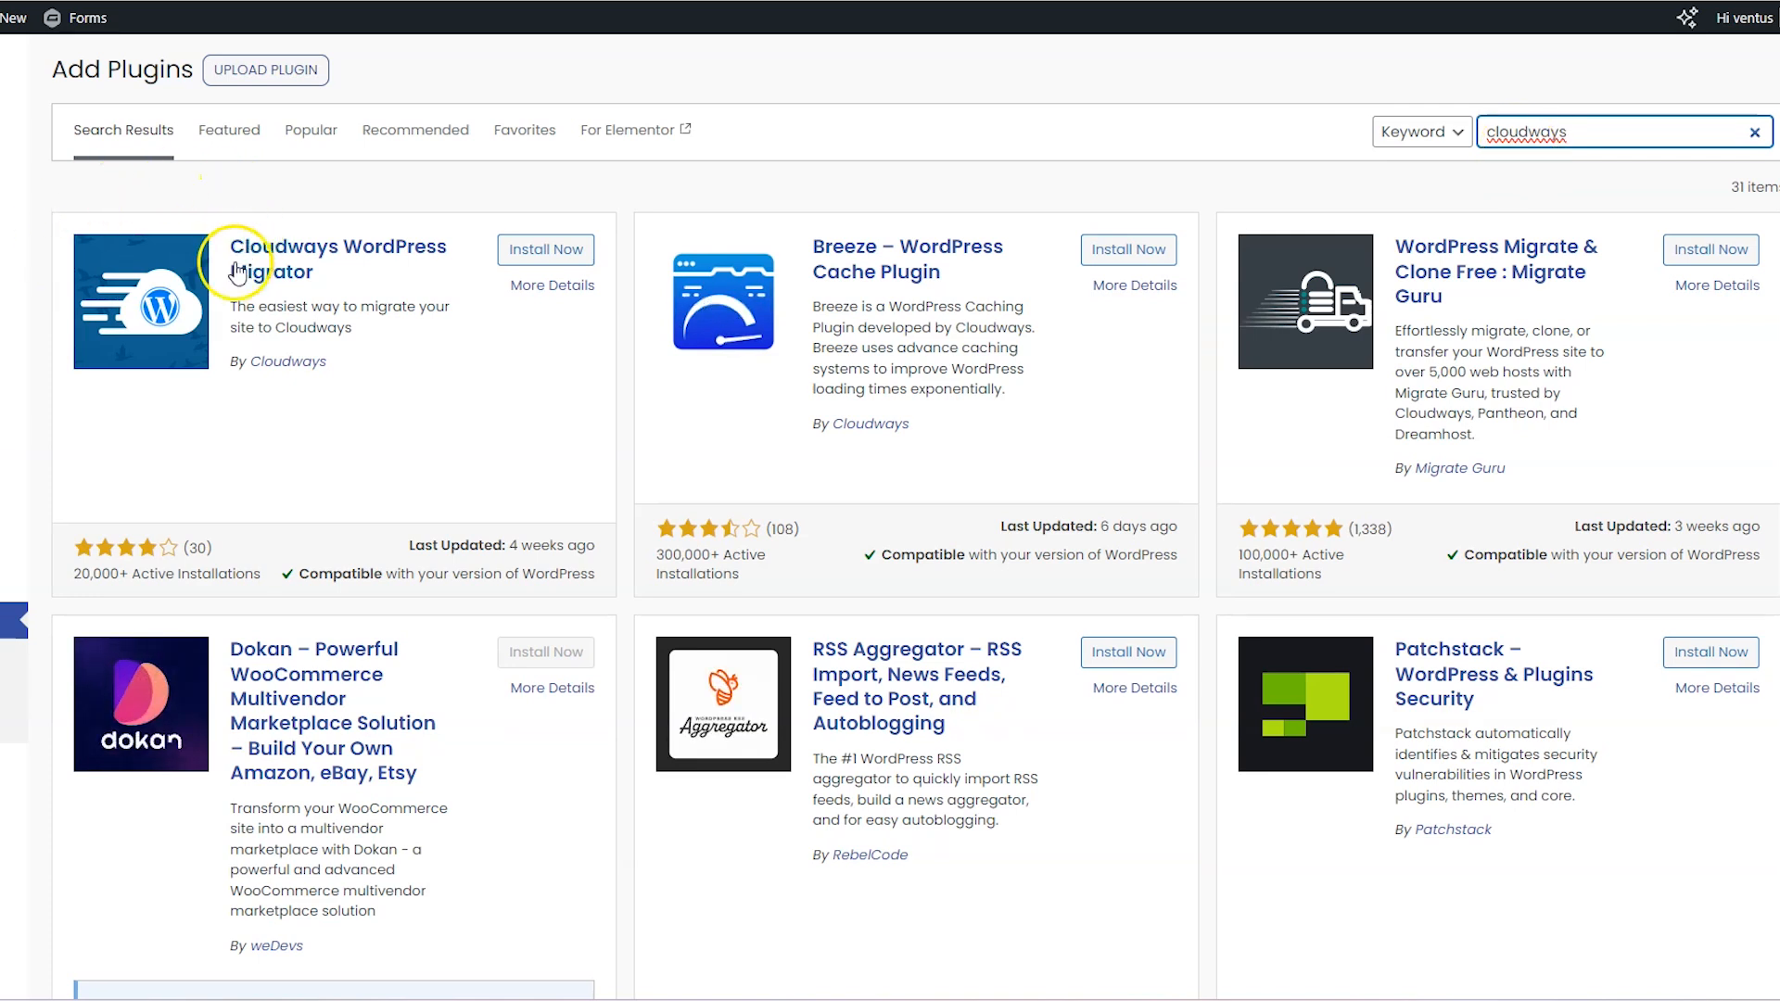
mouse_move(468, 271)
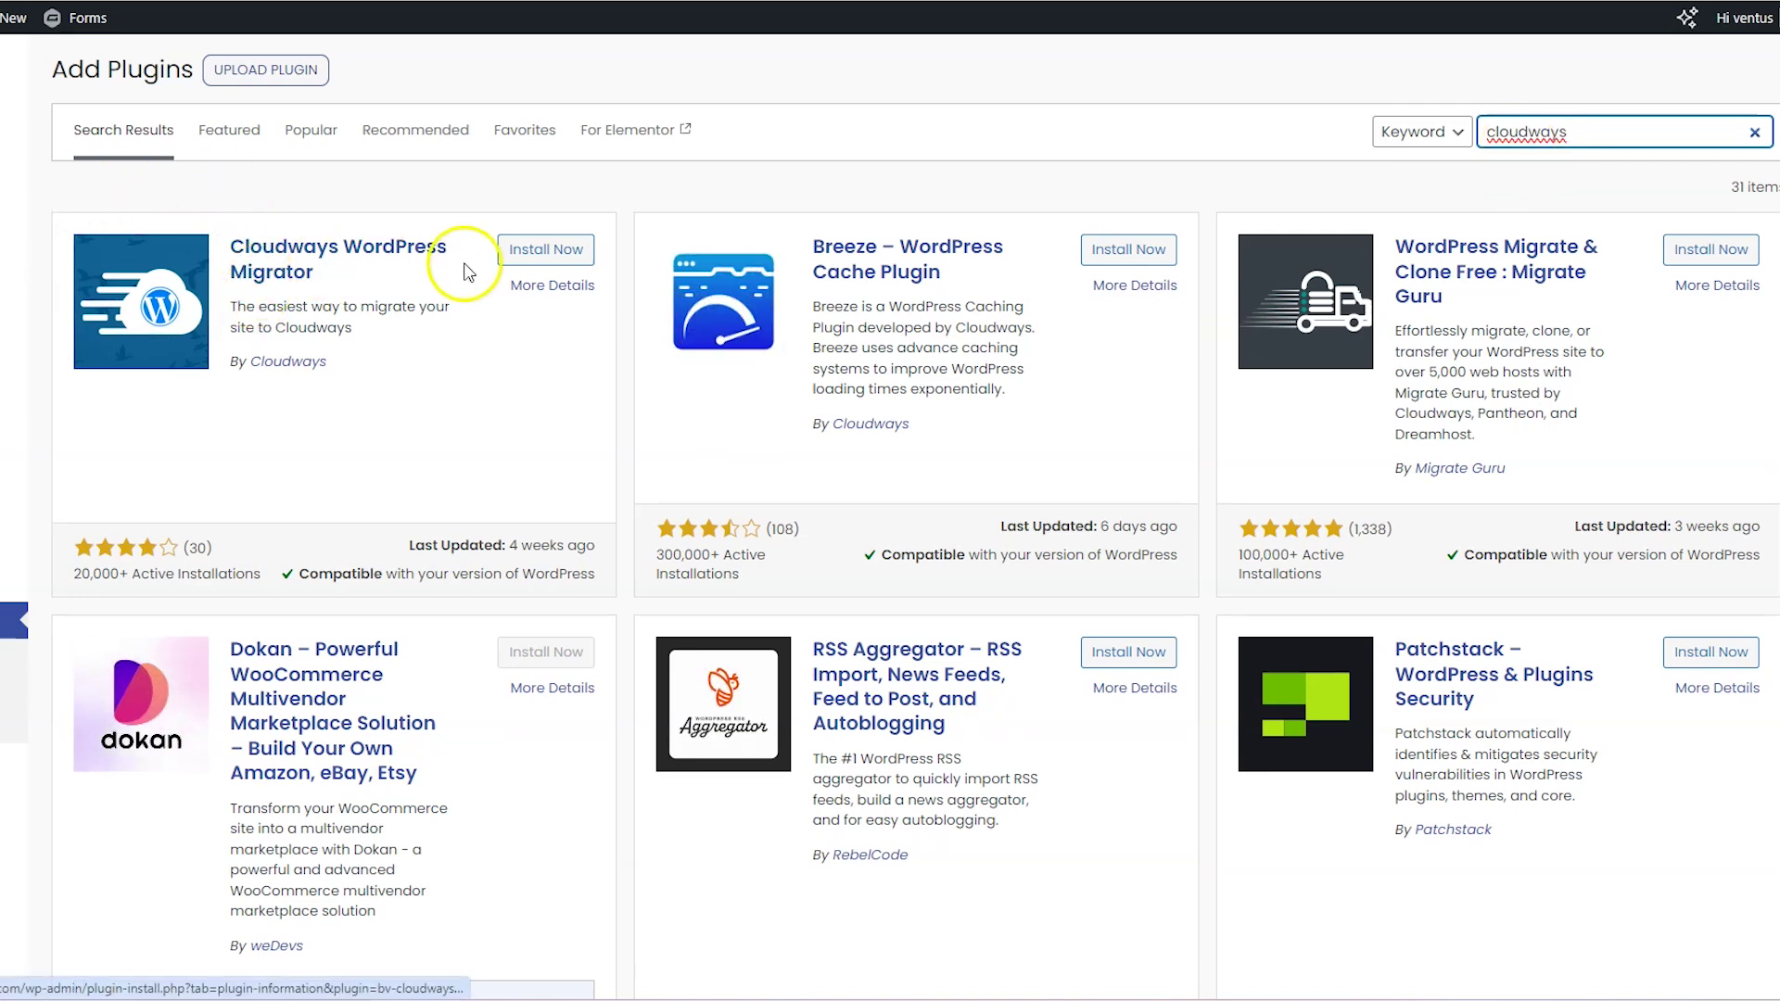
click(545, 251)
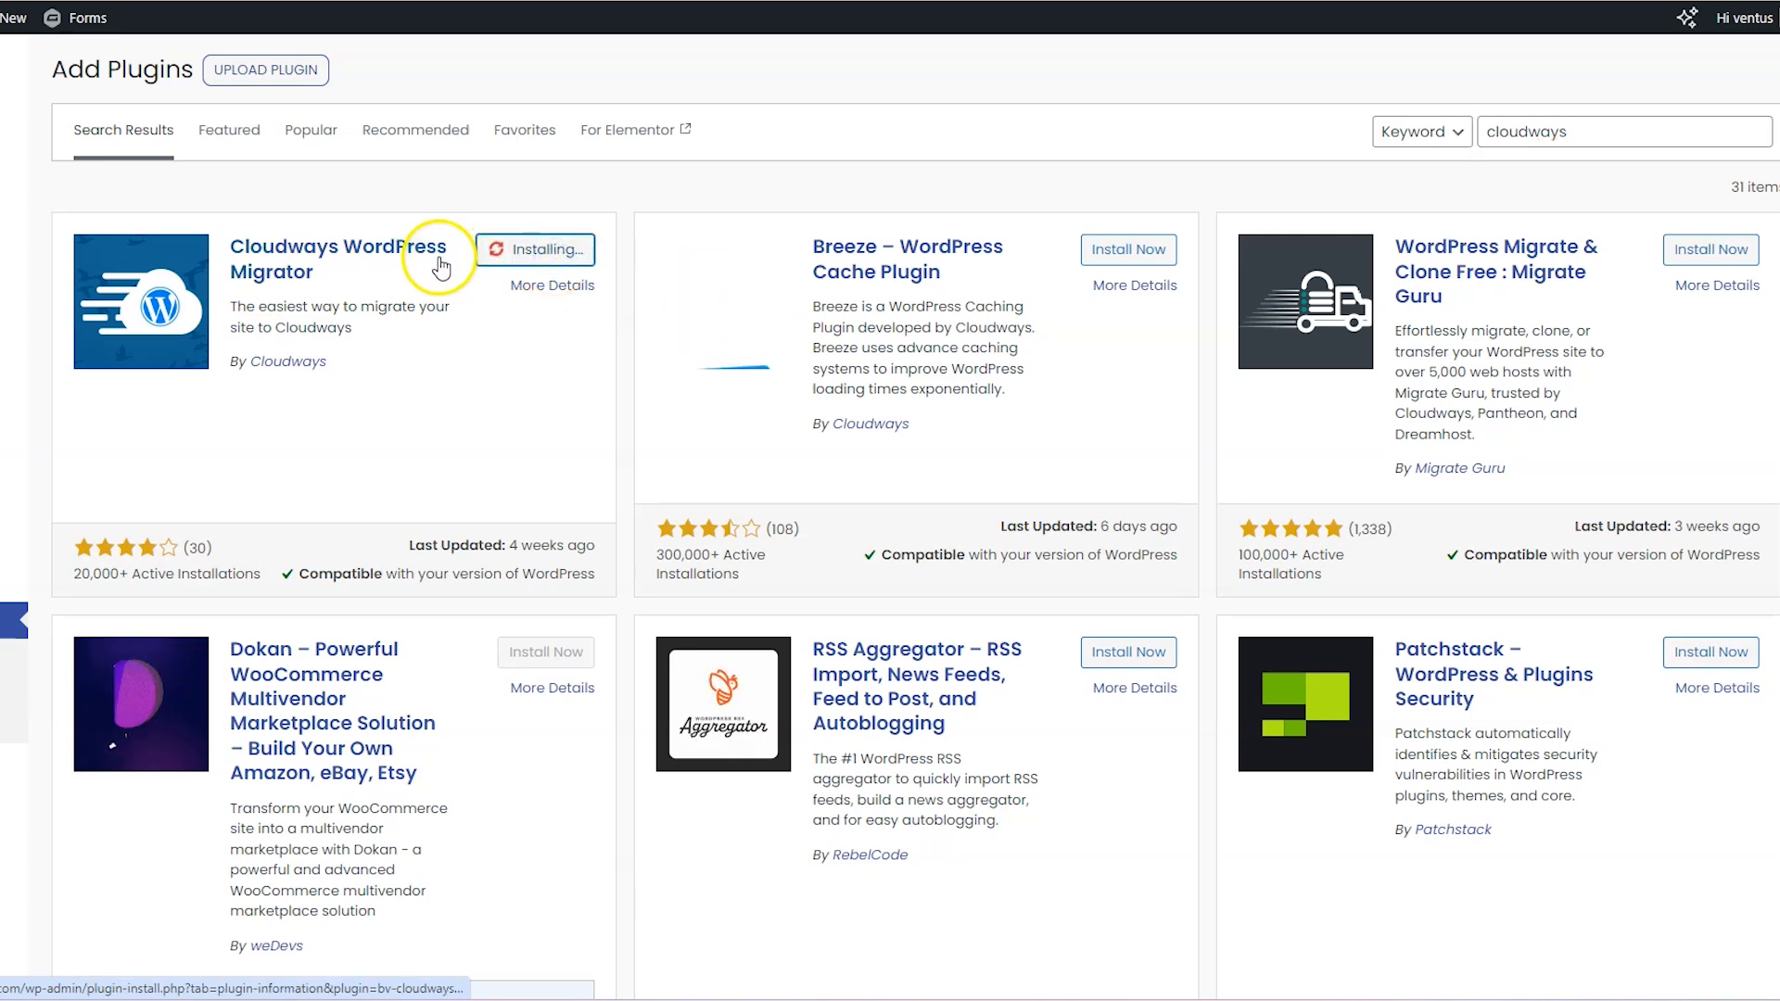
mouse_move(443, 224)
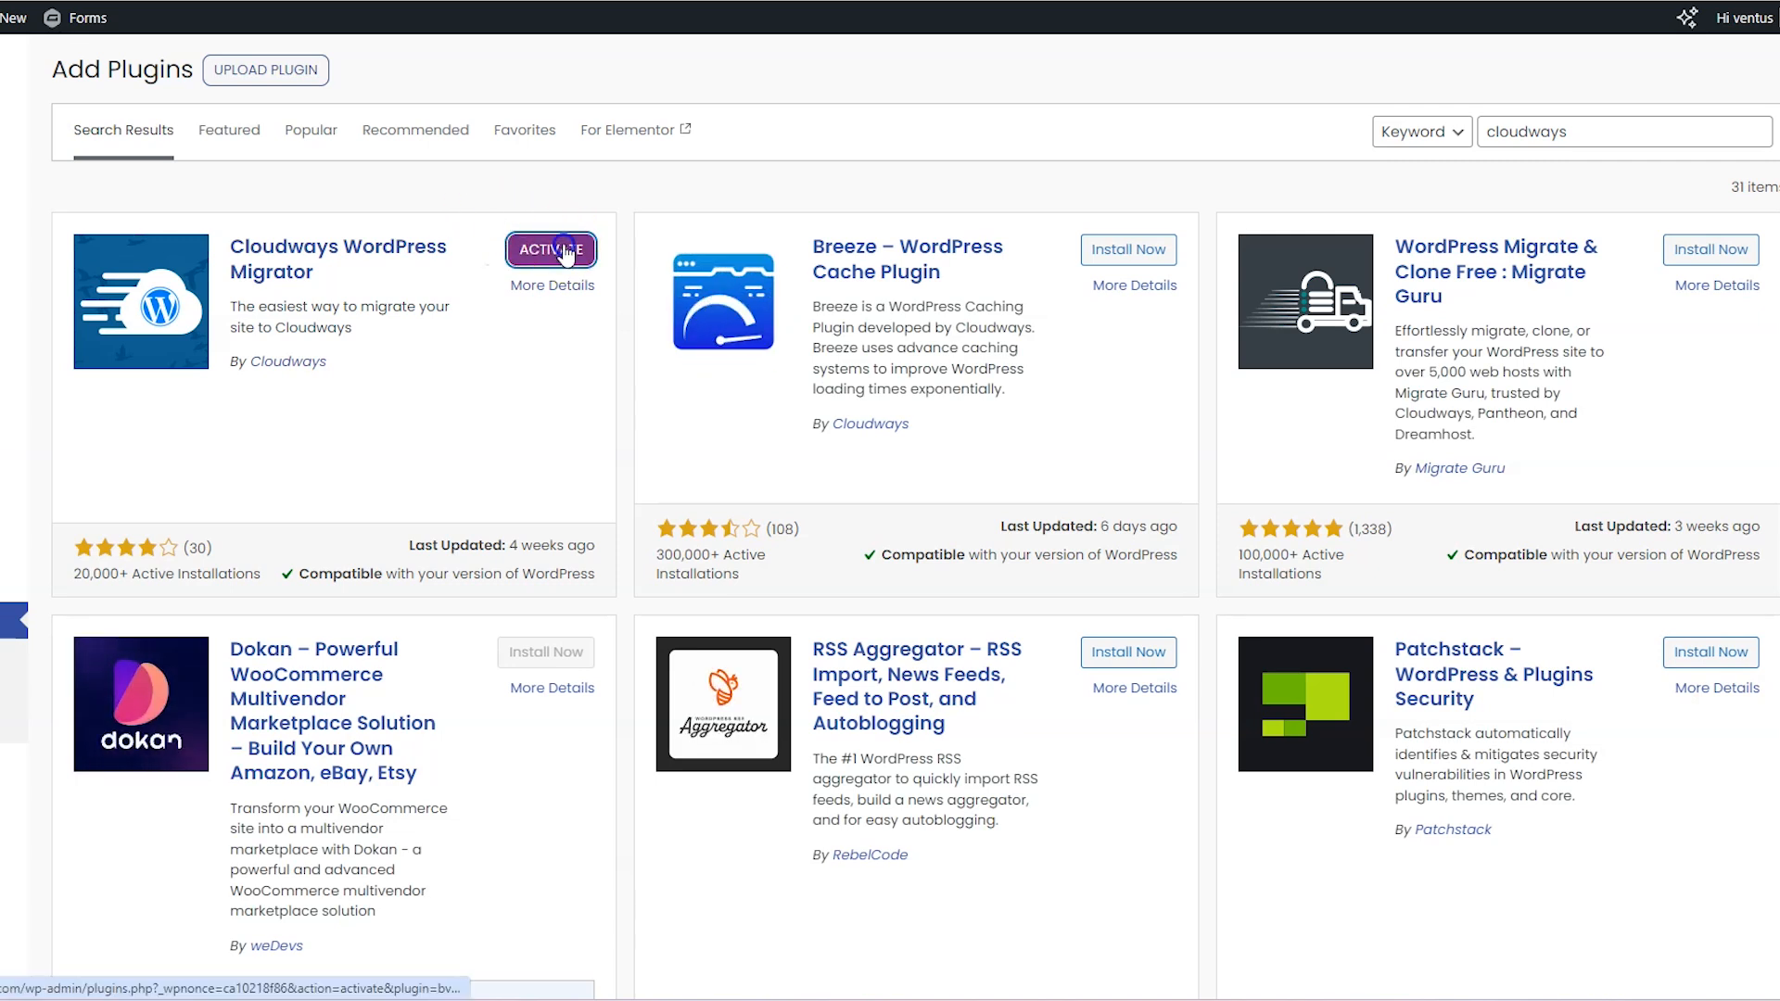
Activate the migrator, accept BlogVault's Terms & Conditions and proceed to the migration form.
click(551, 249)
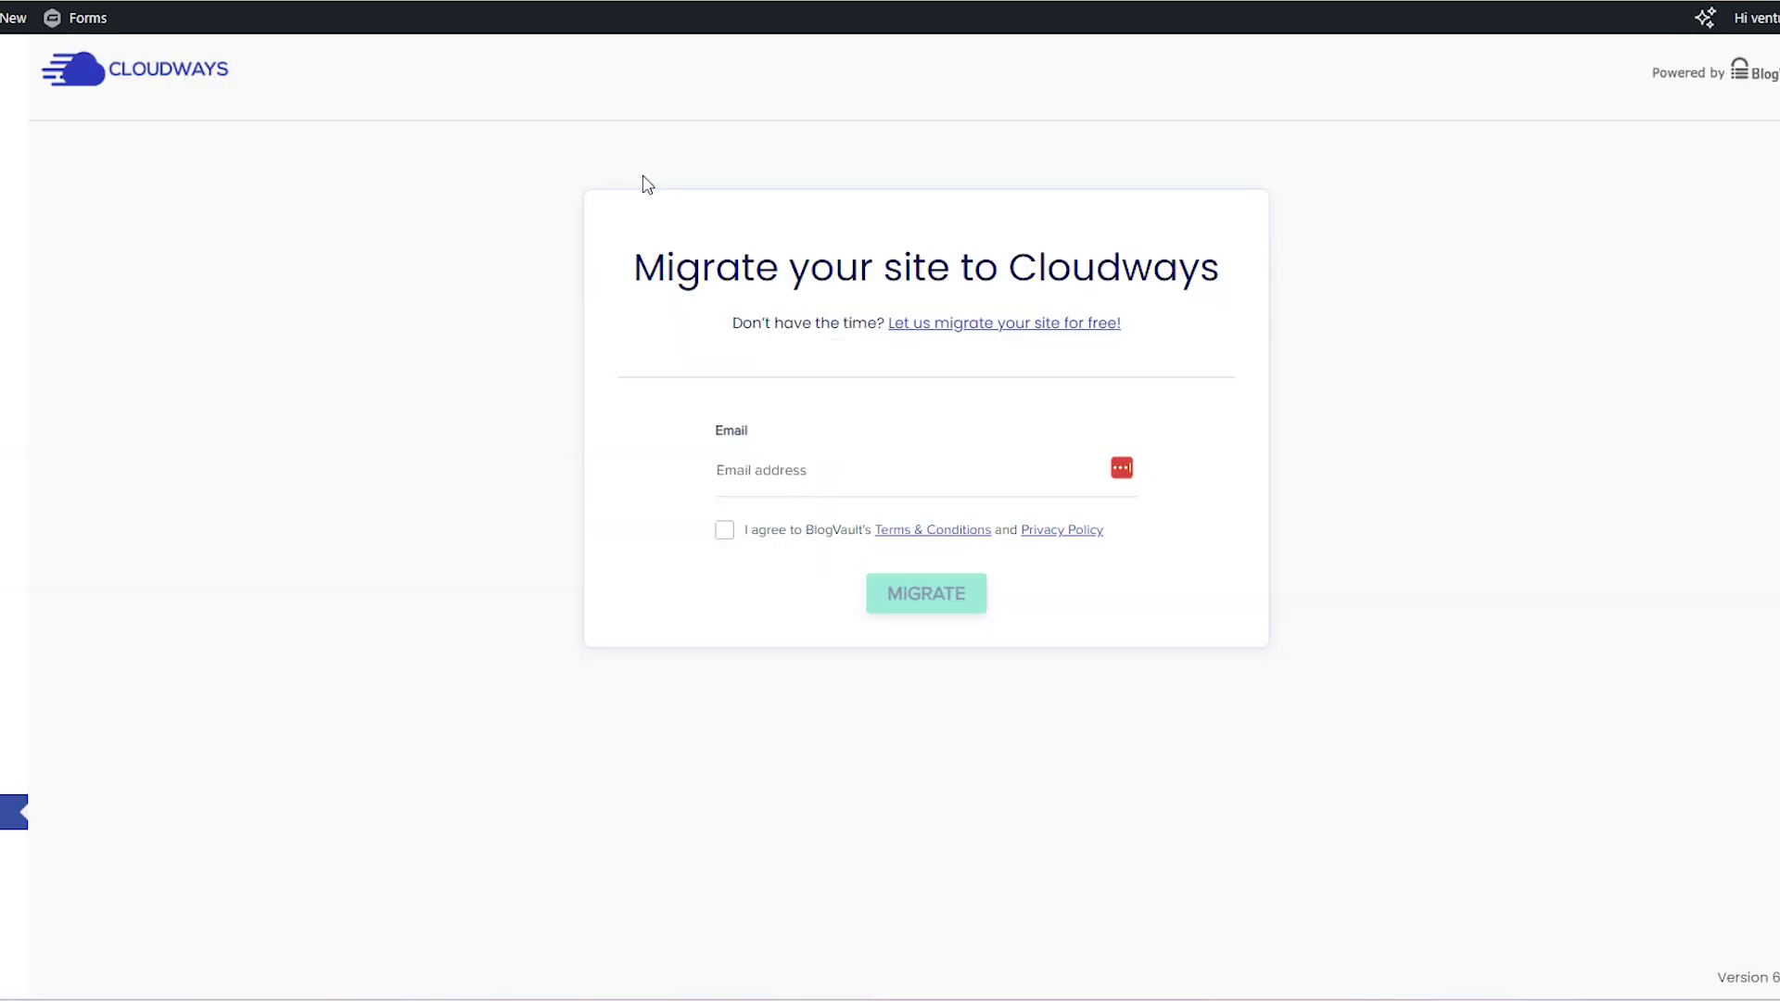
mouse_move(641, 184)
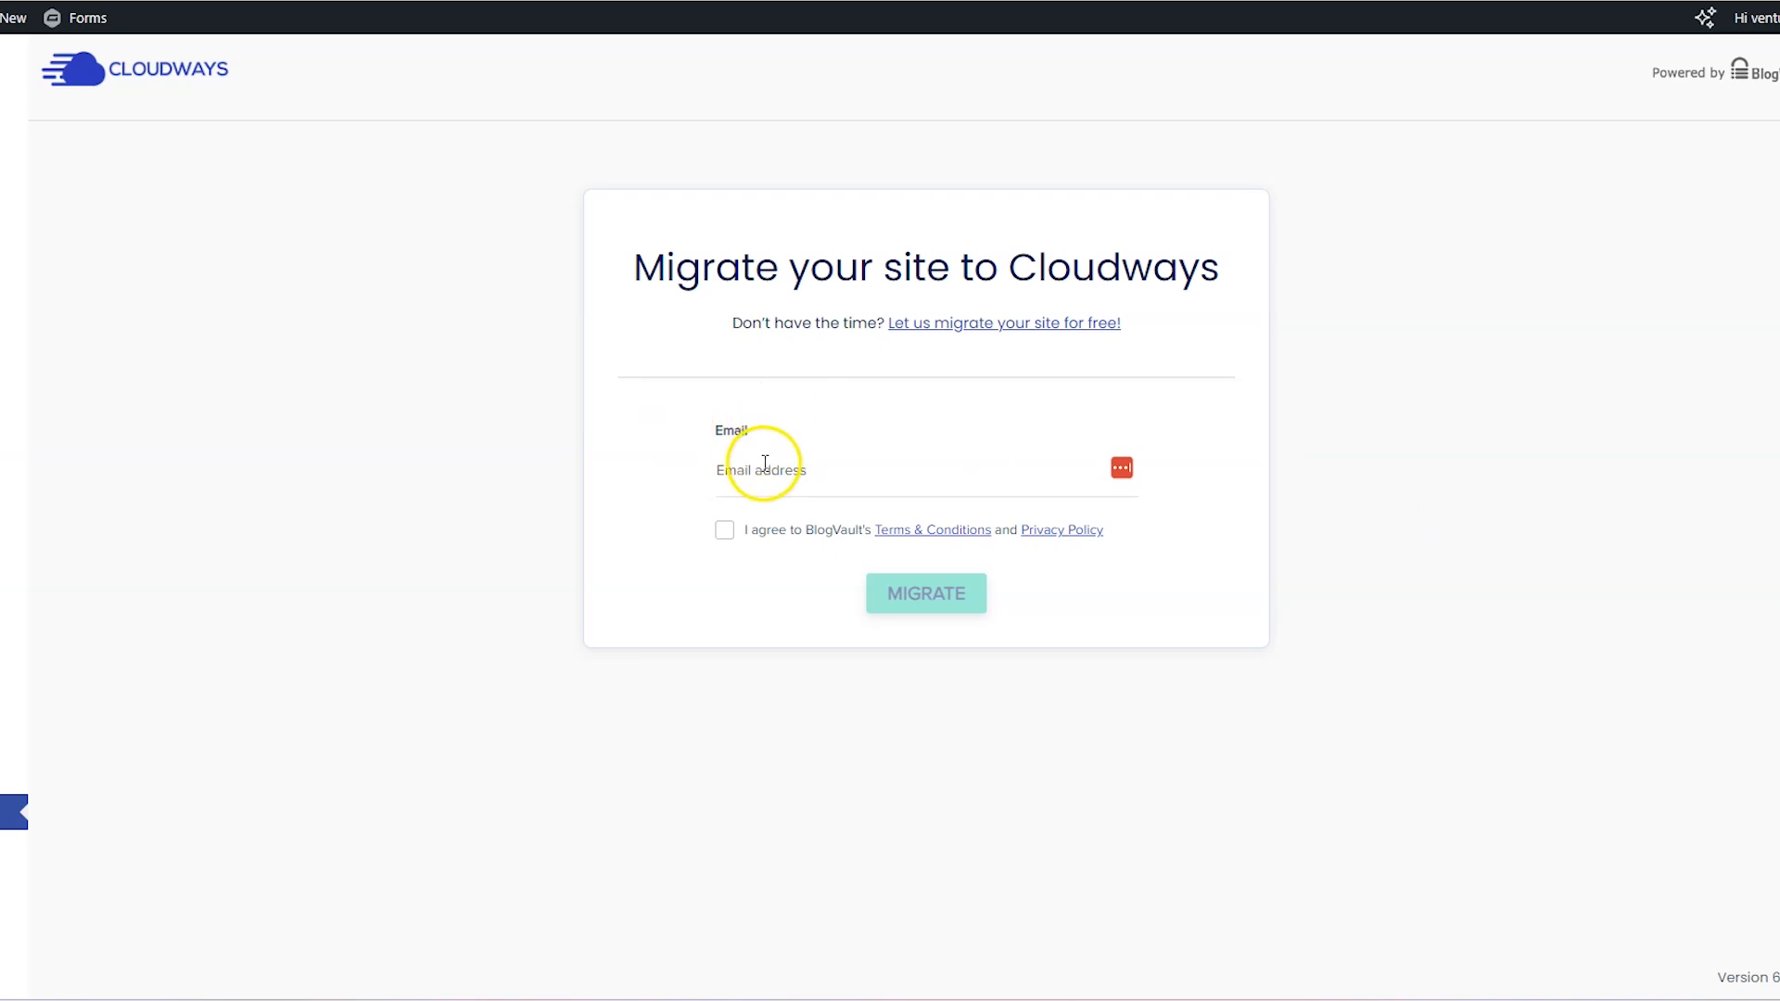
click(725, 529)
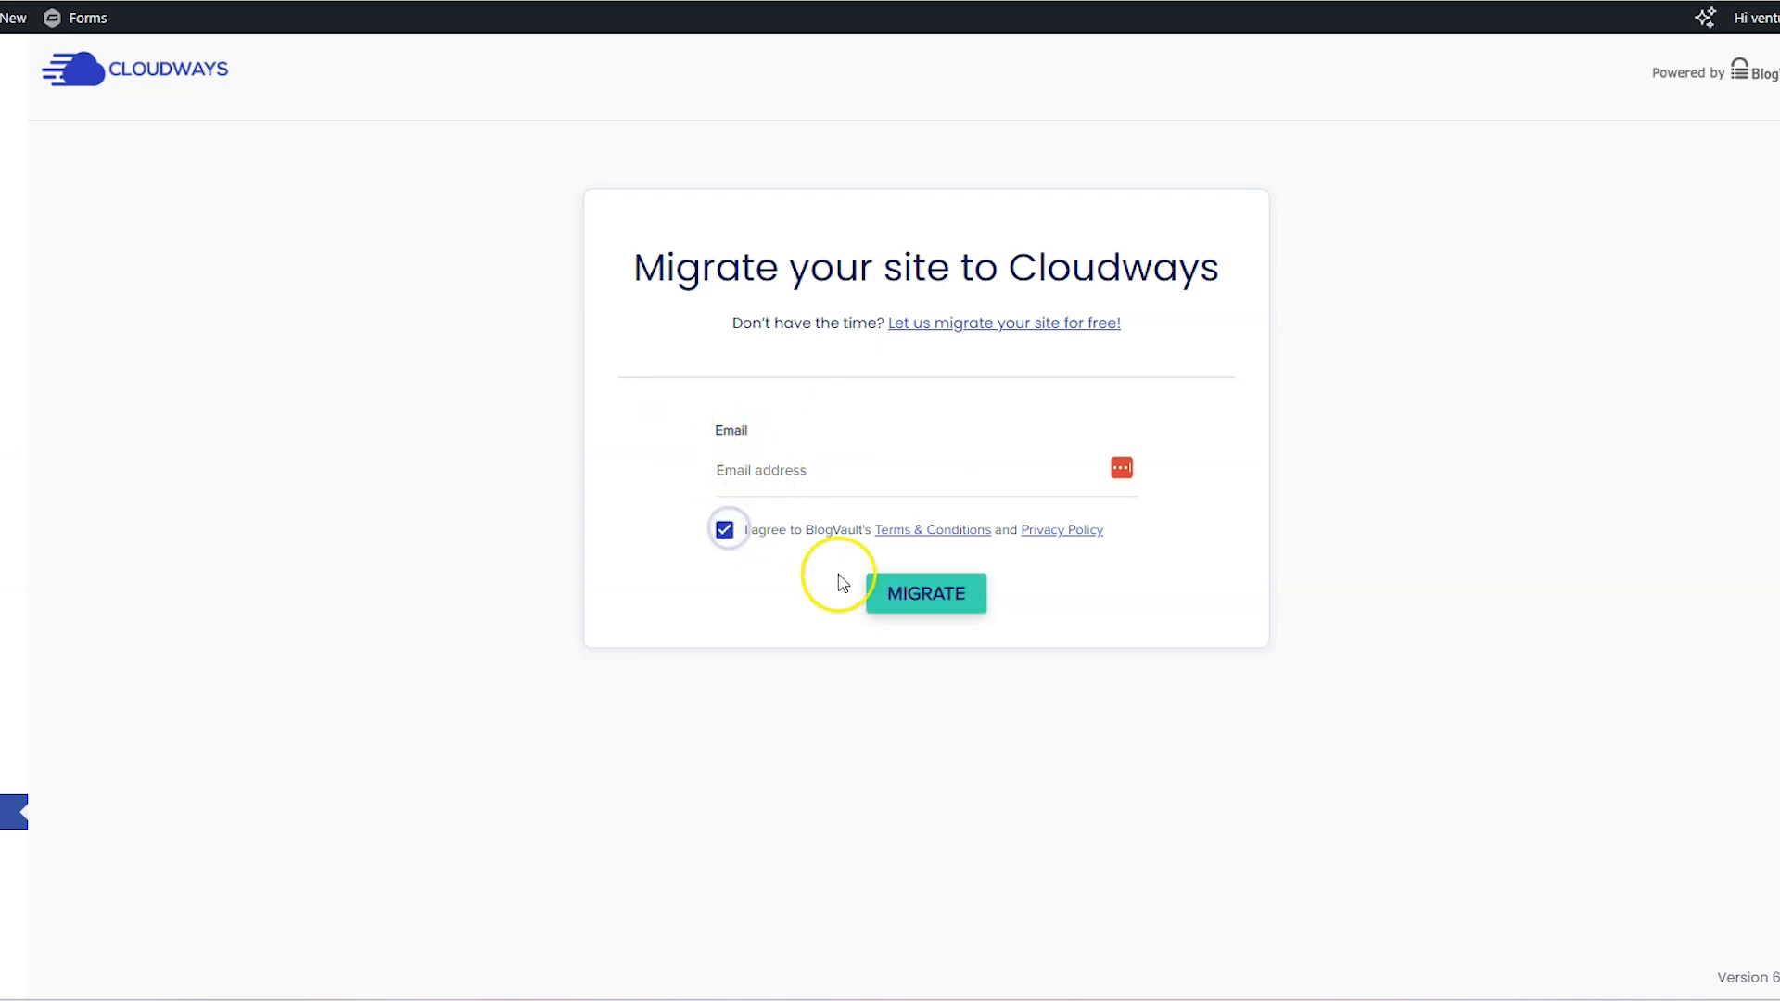
mouse_move(792, 443)
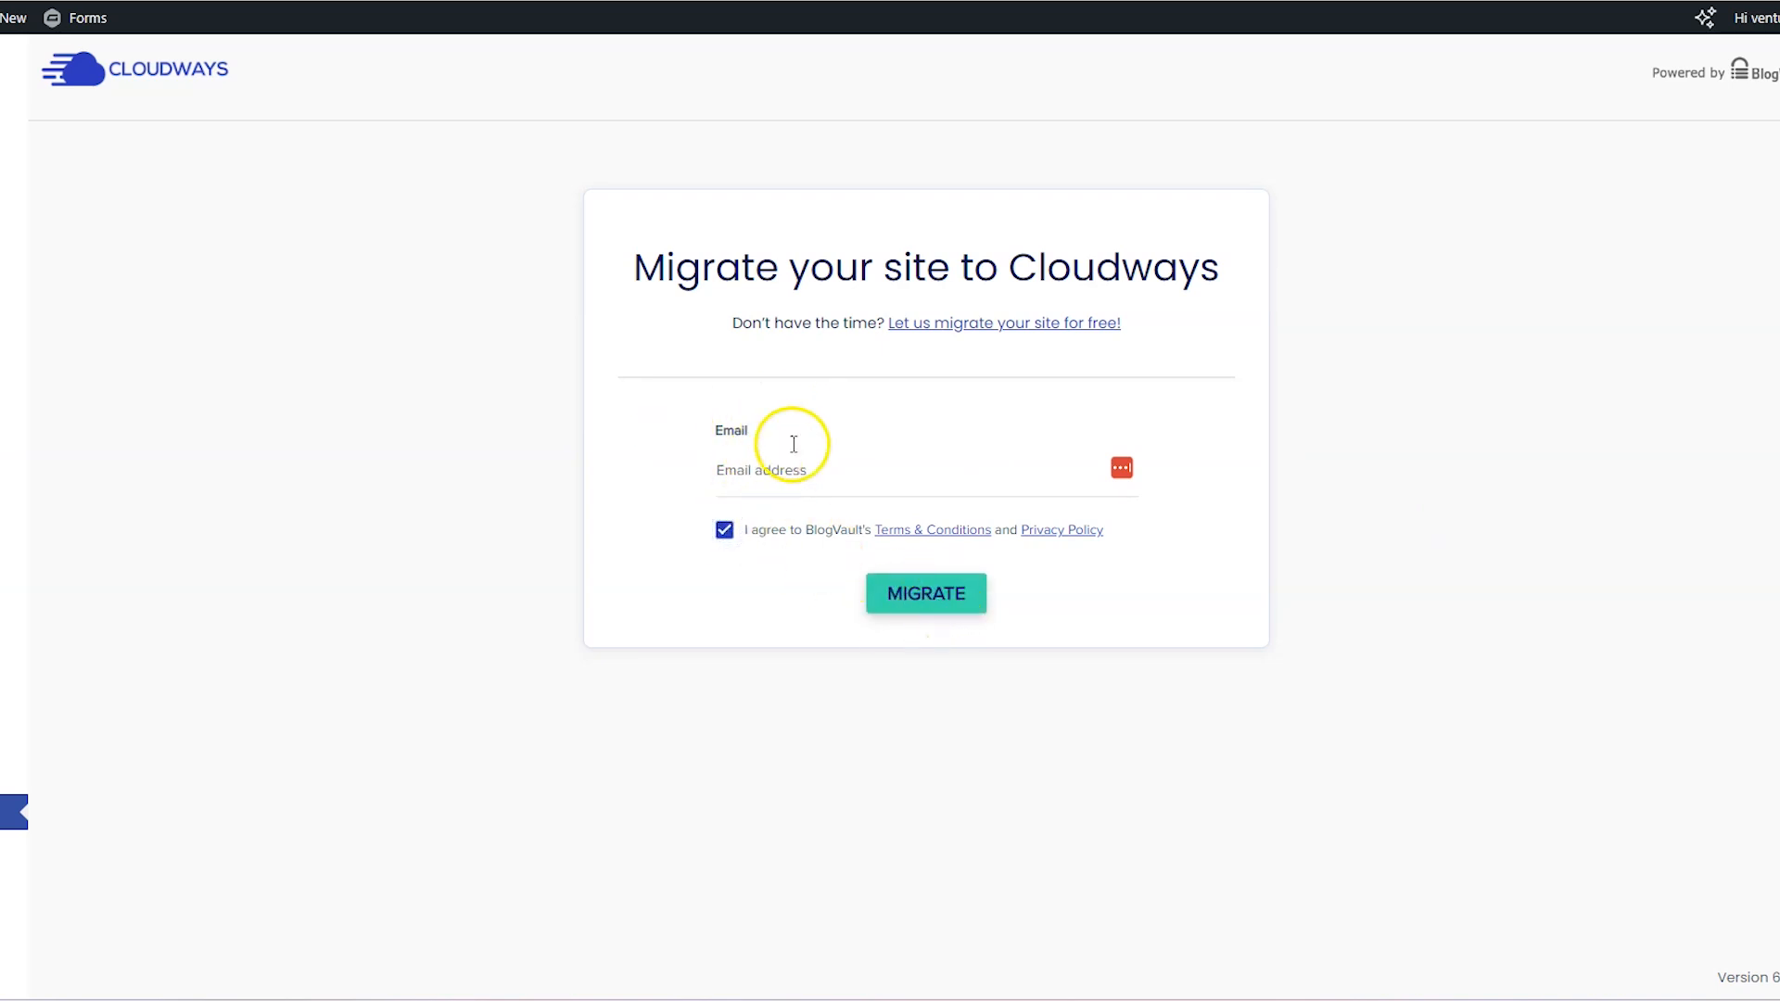
mouse_move(647, 589)
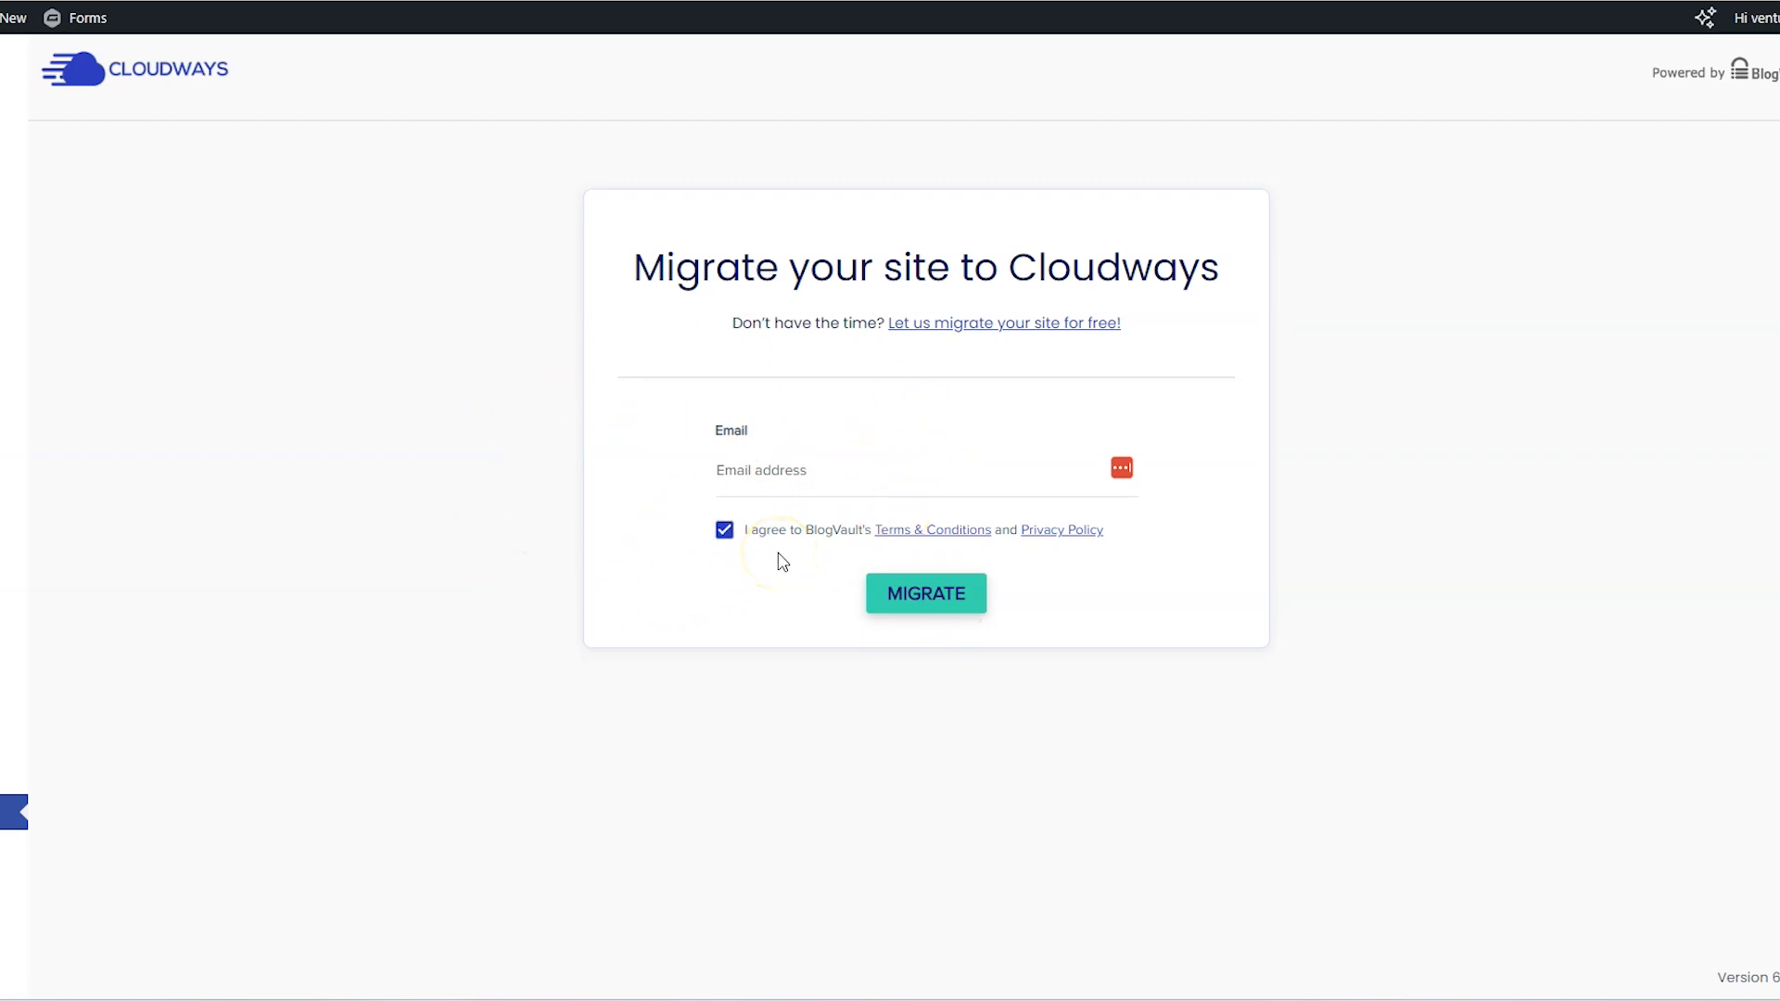
click(925, 594)
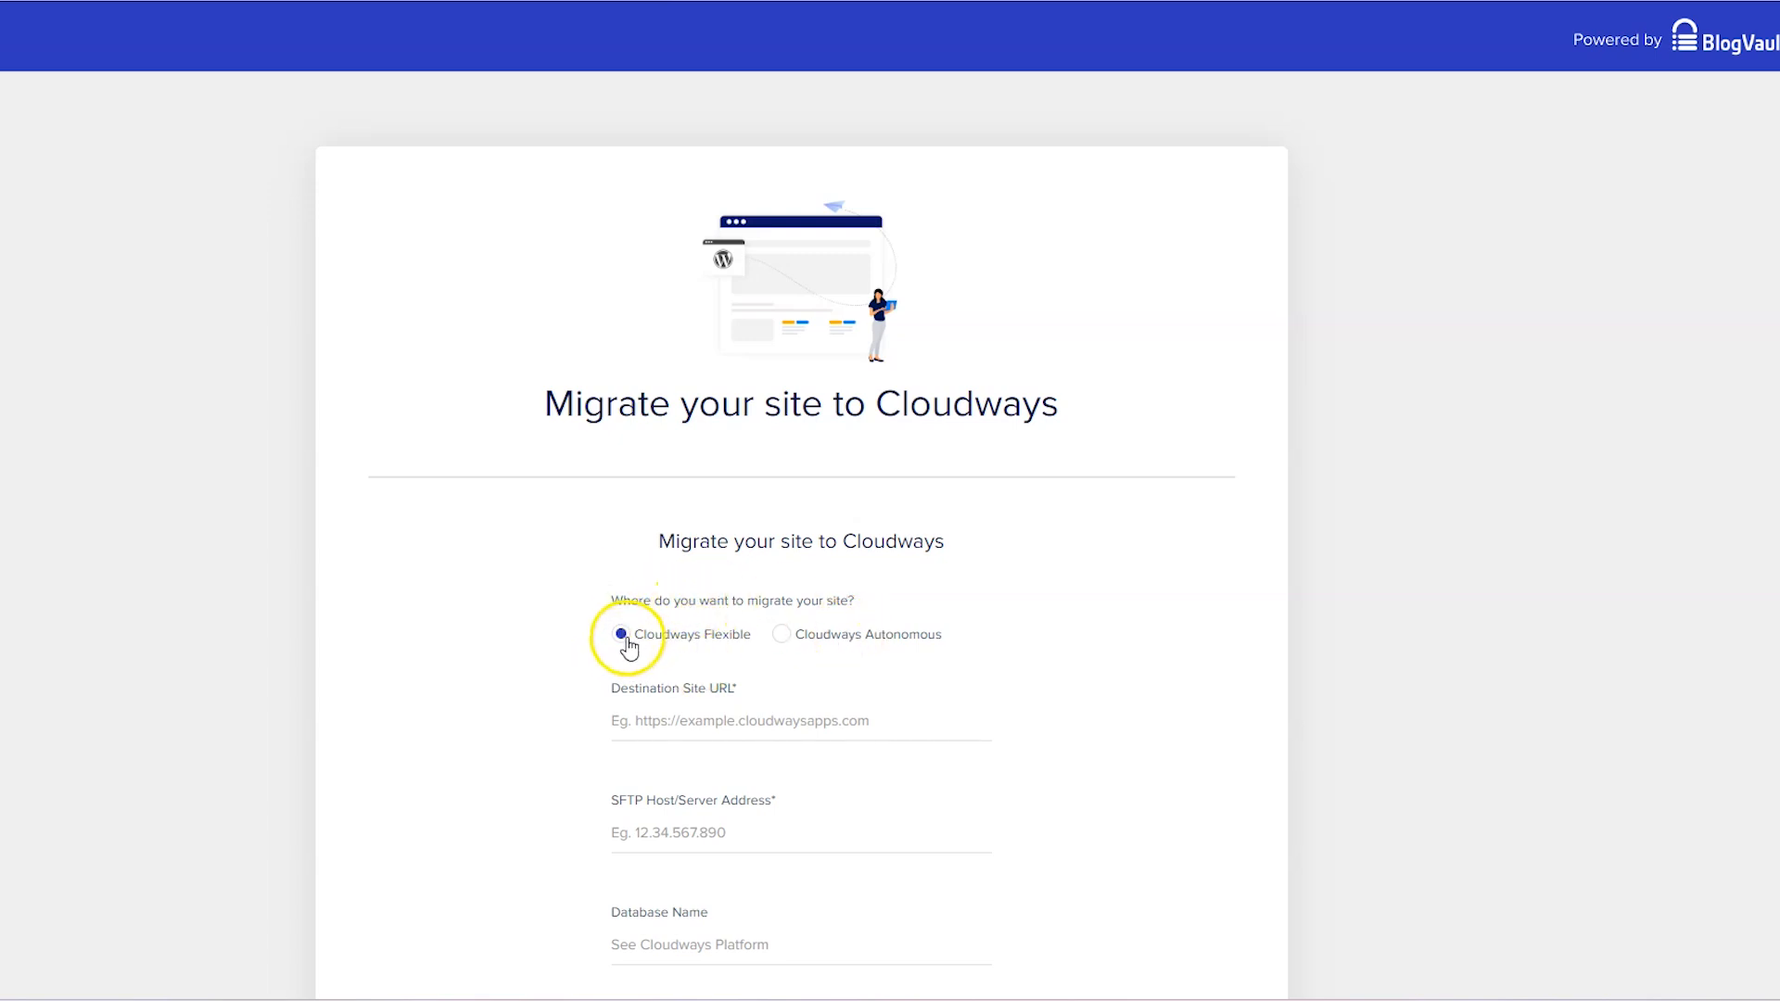
mouse_move(751, 584)
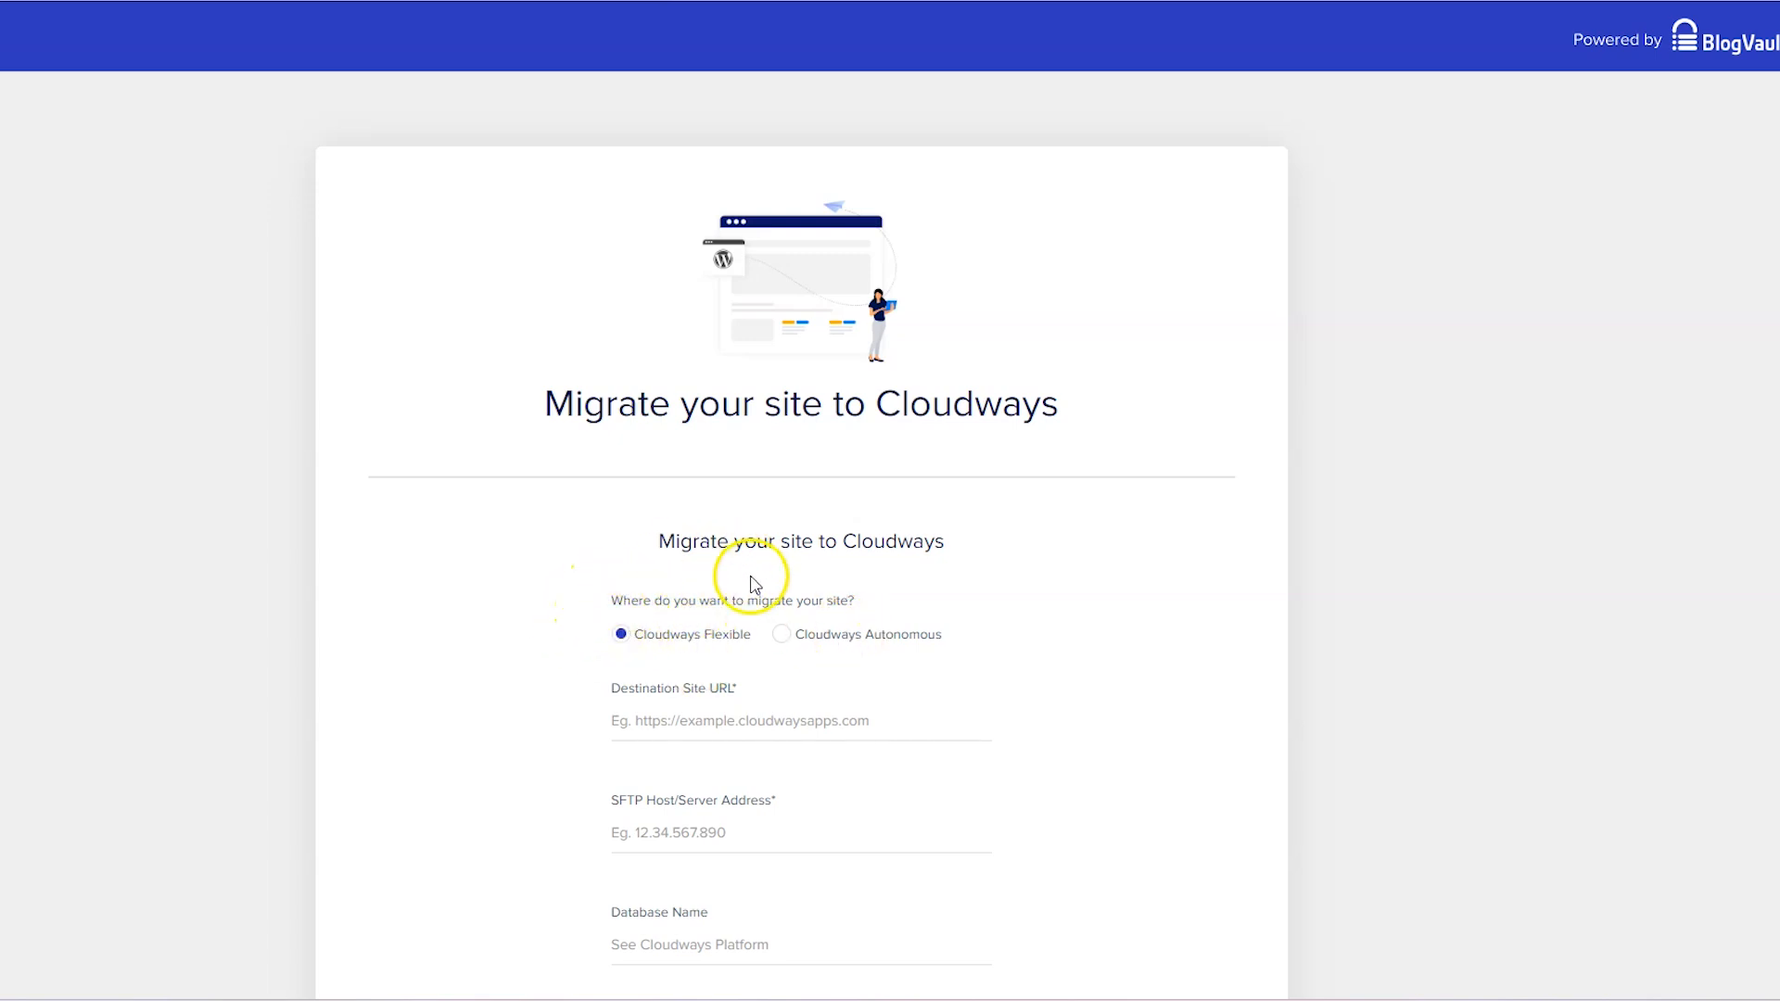
mouse_move(722, 646)
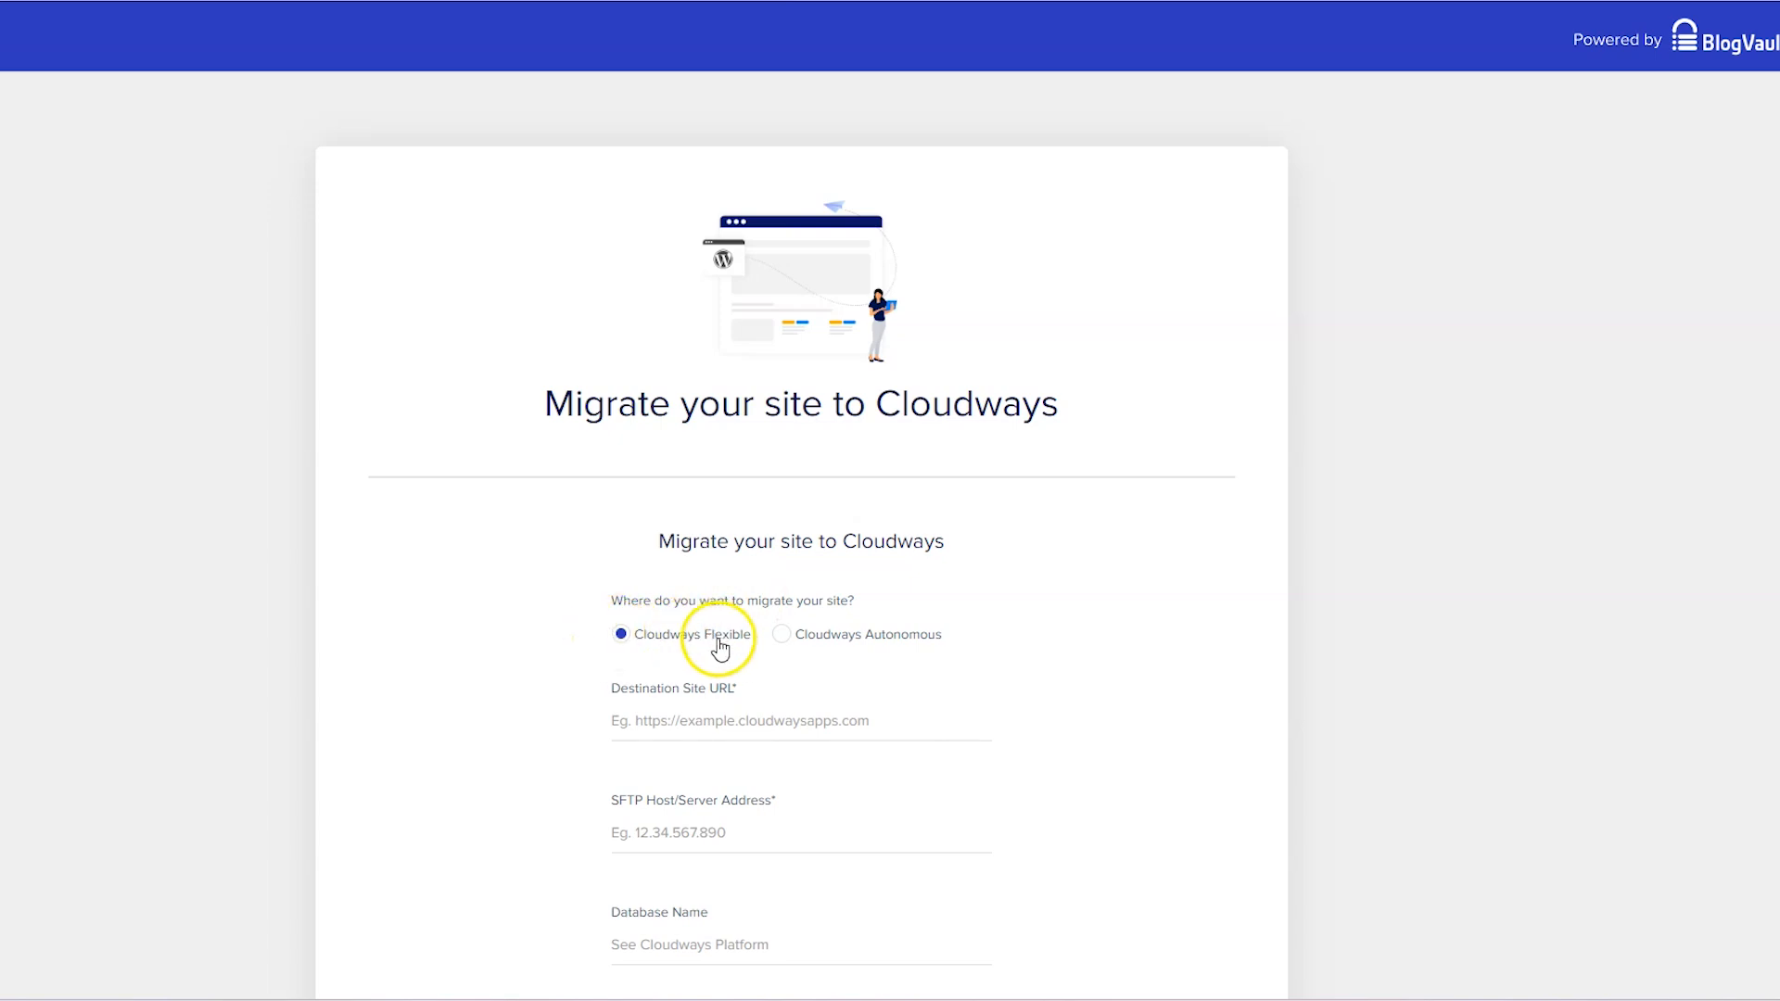
mouse_move(813, 641)
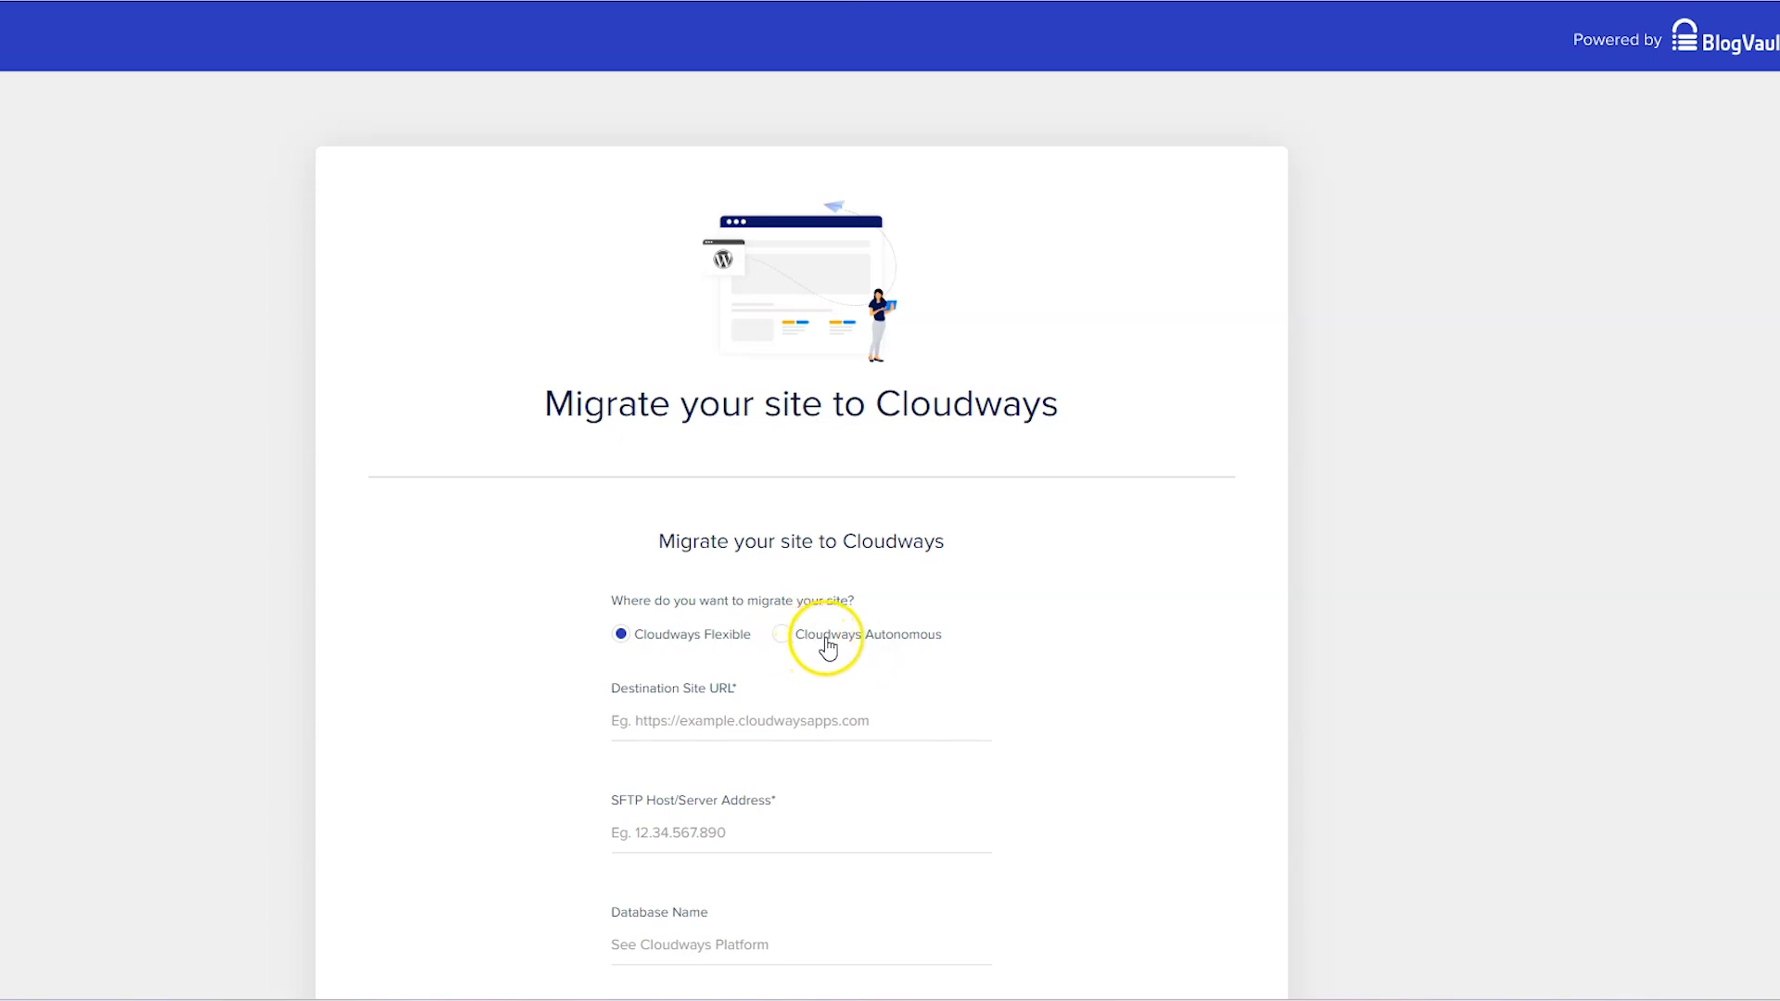
mouse_move(833, 644)
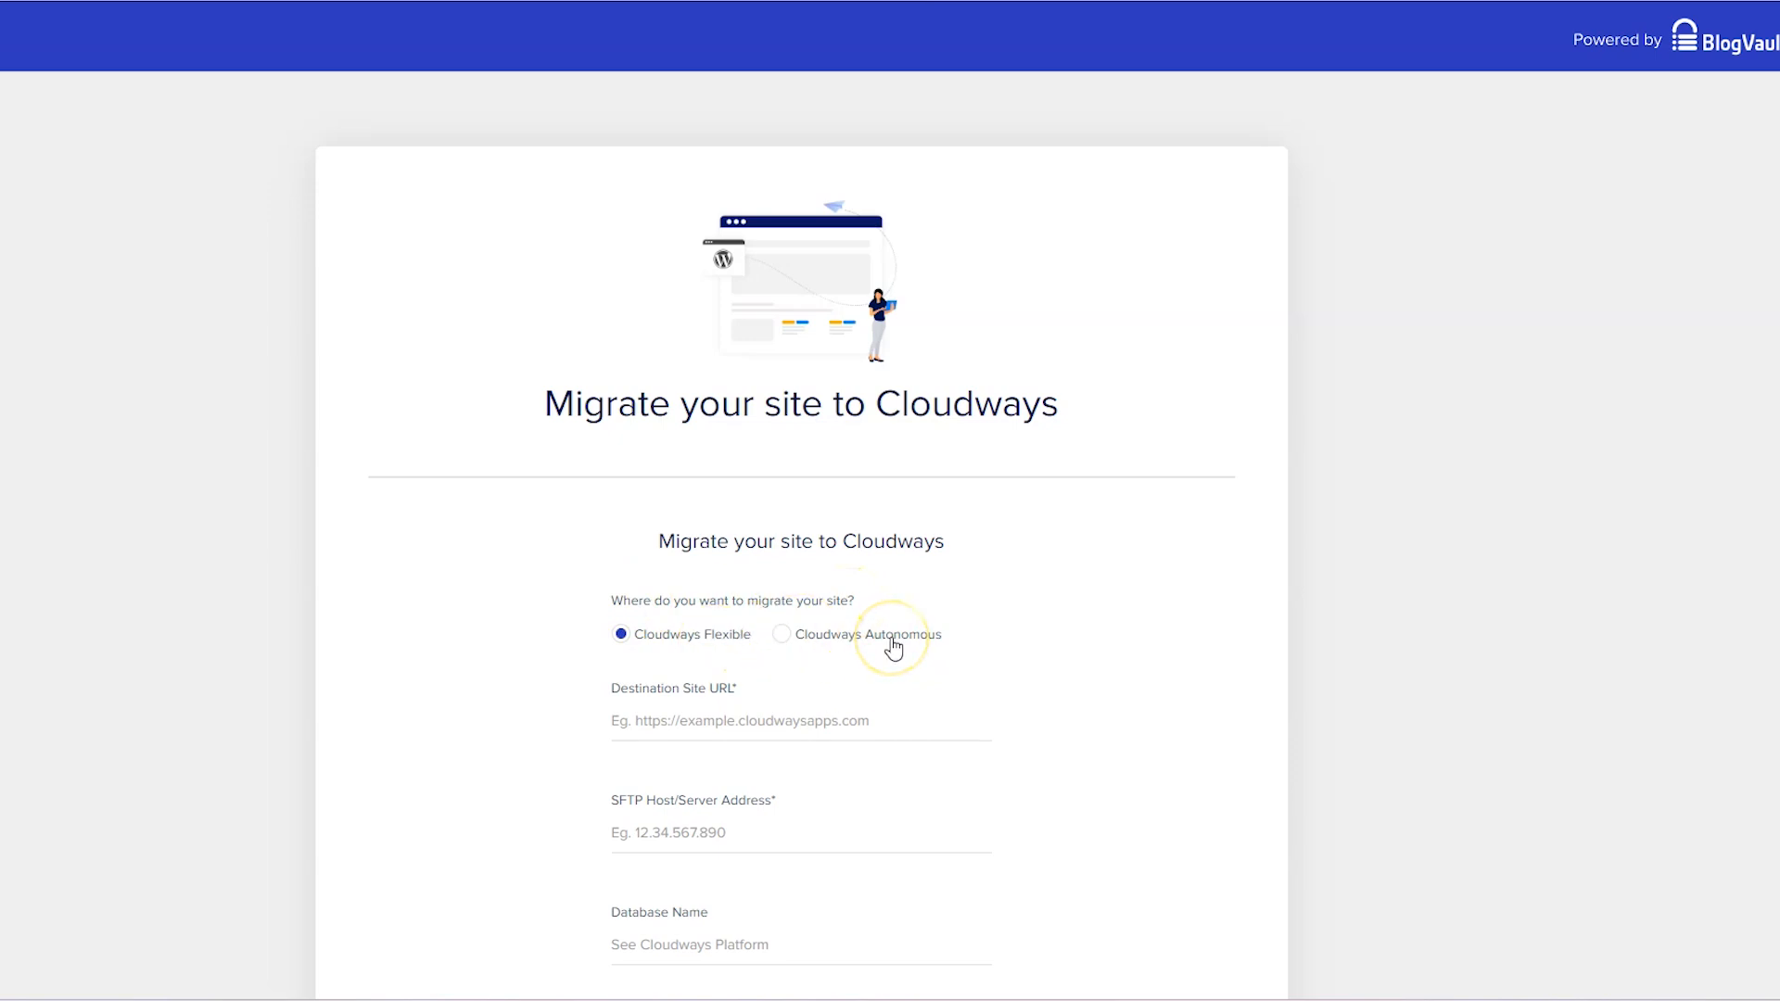
mouse_move(684, 720)
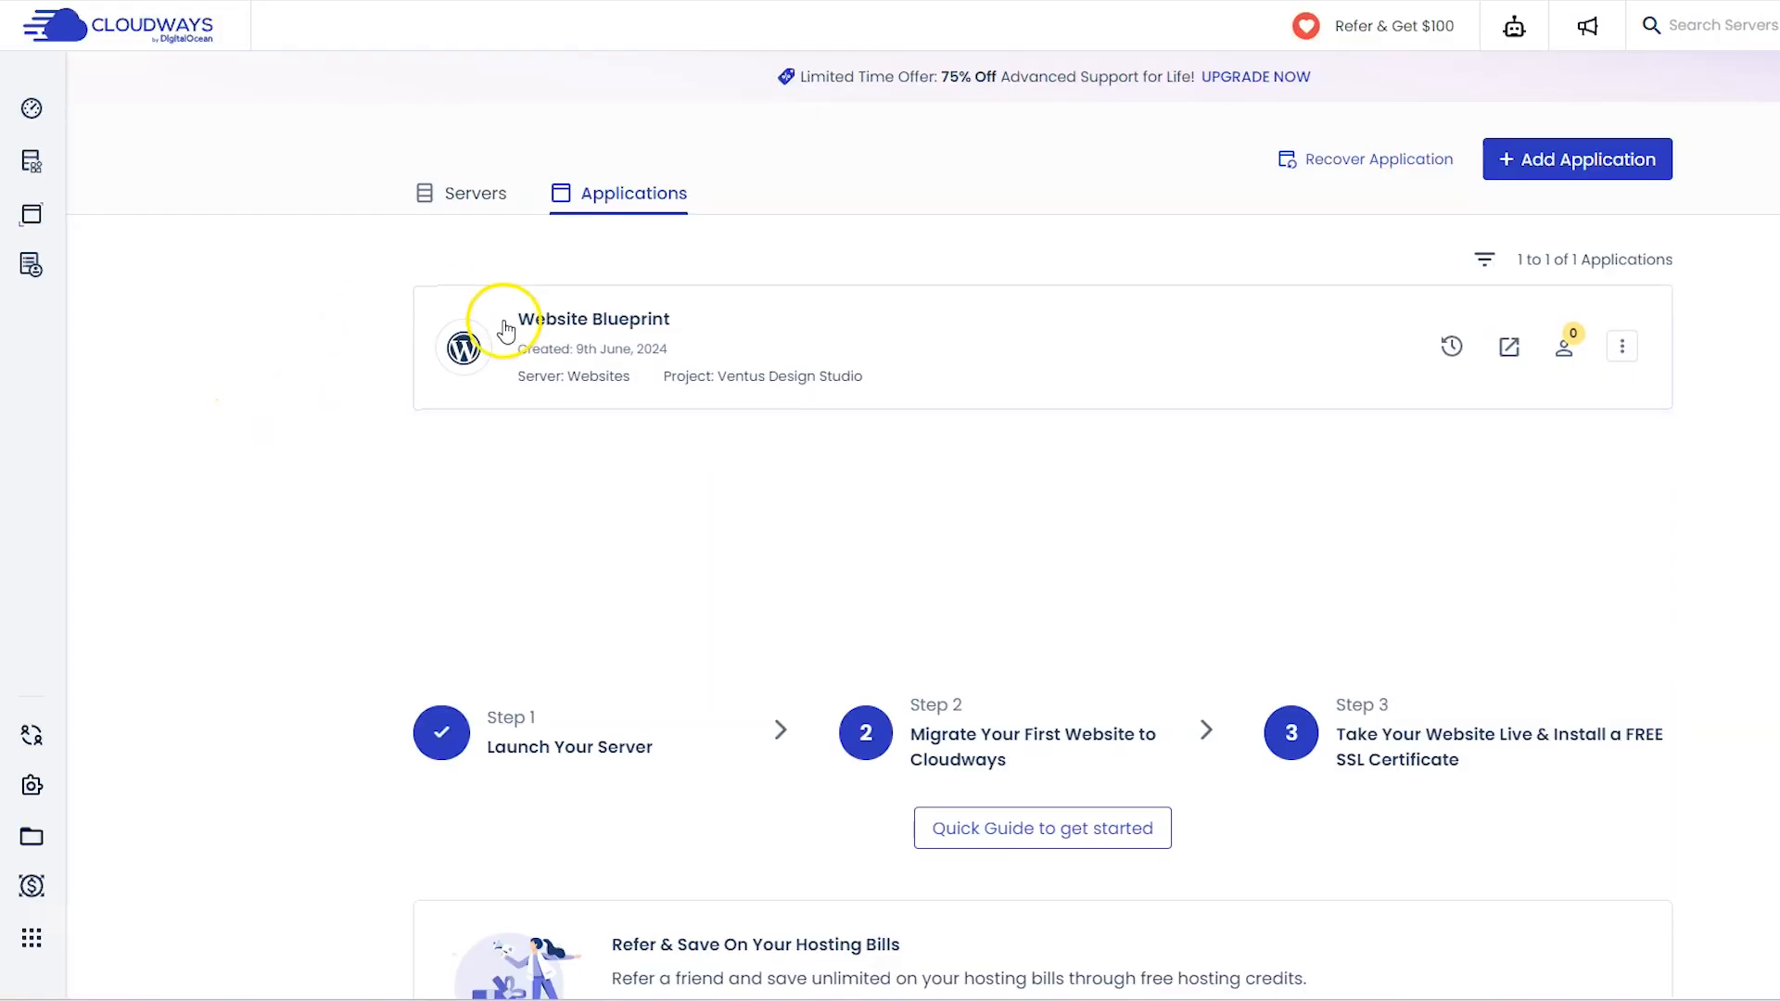
click(31, 160)
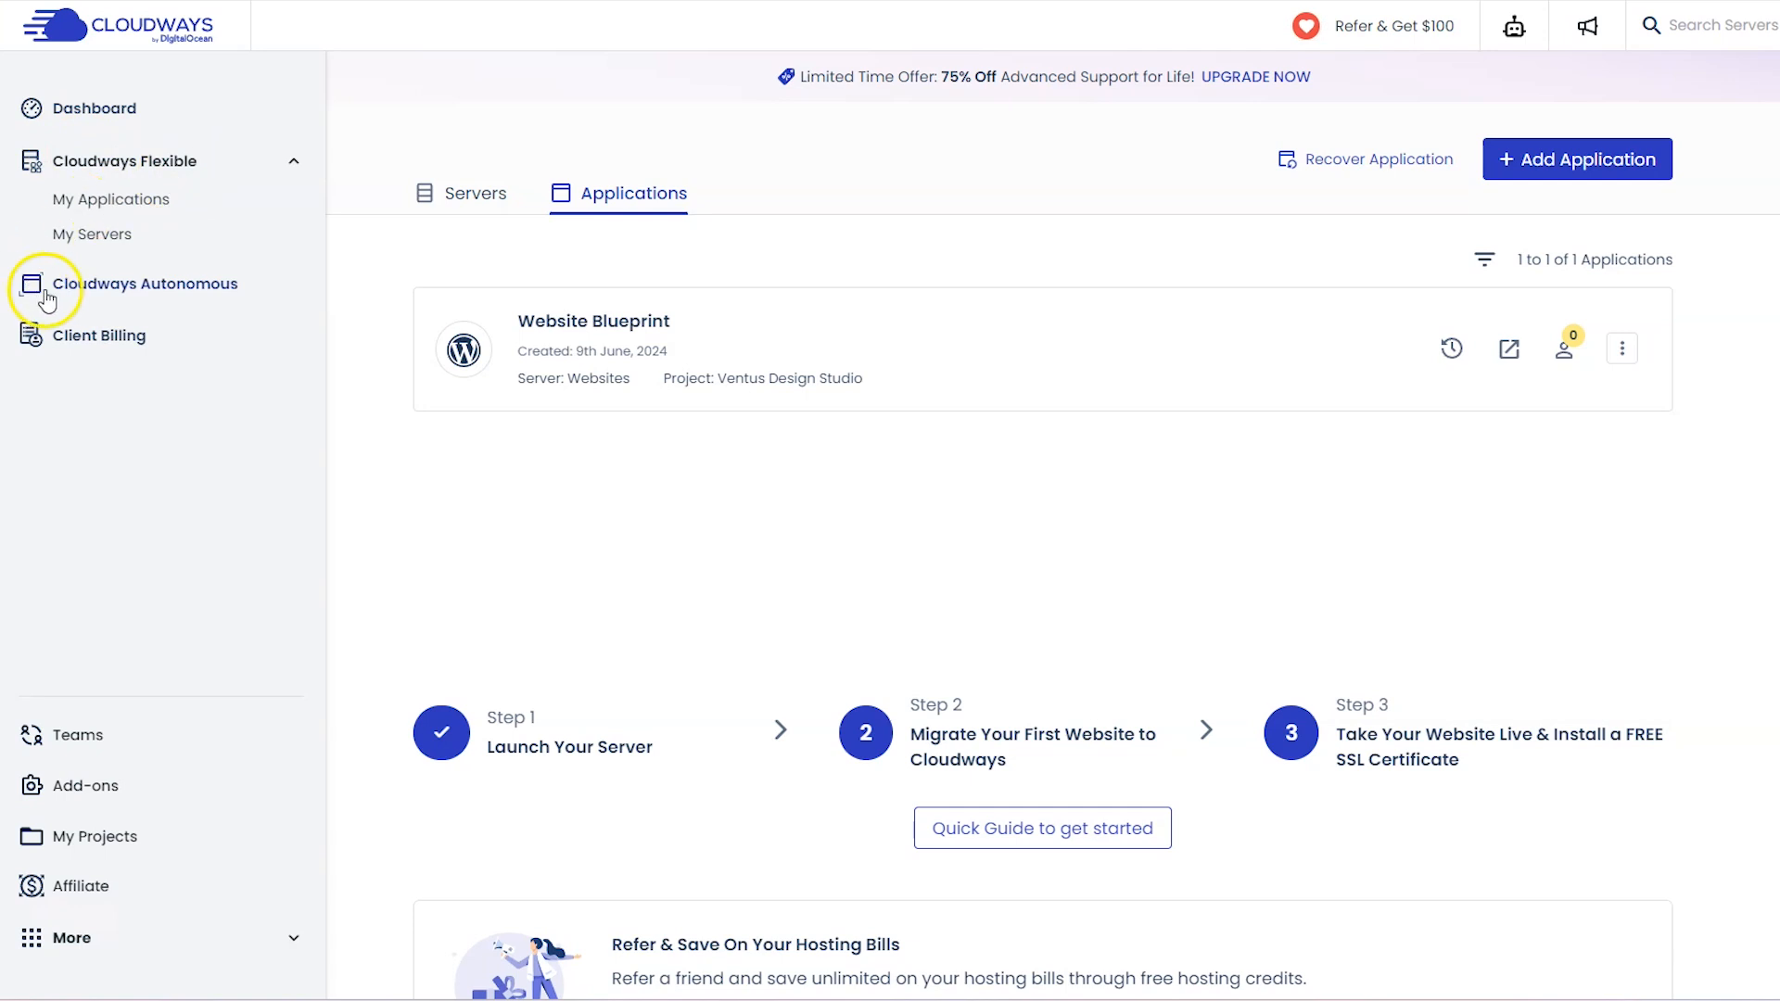
mouse_move(110, 198)
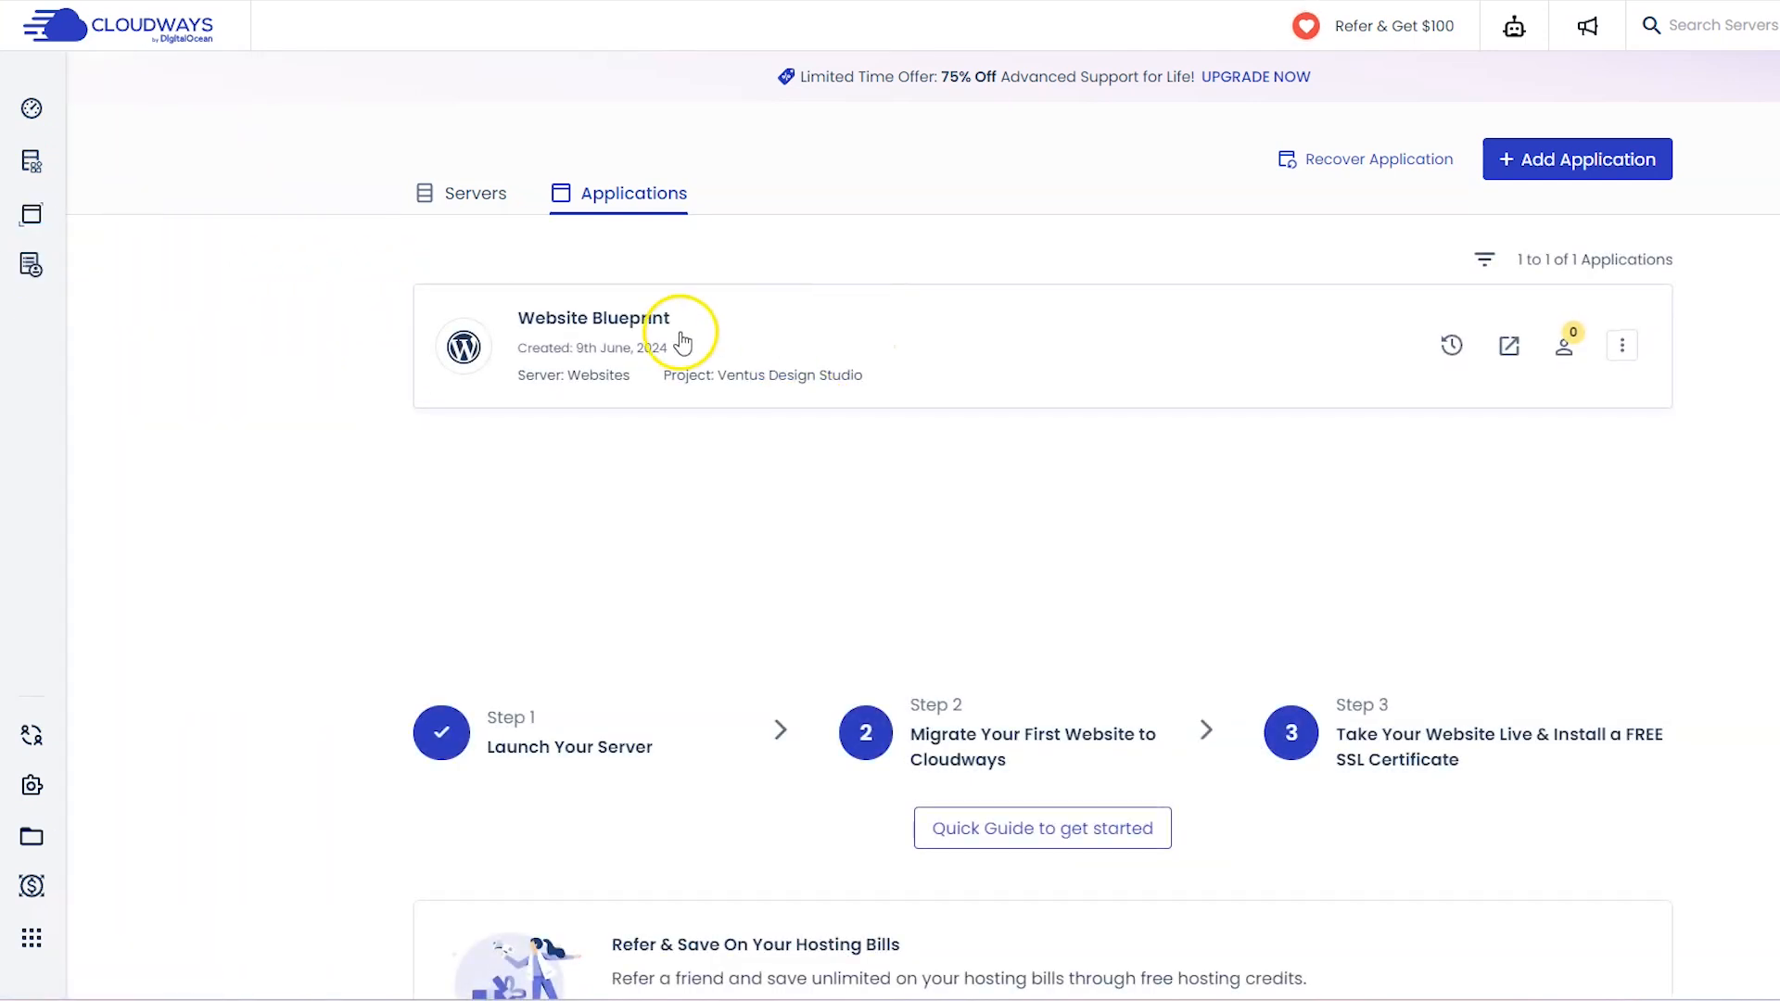
click(591, 317)
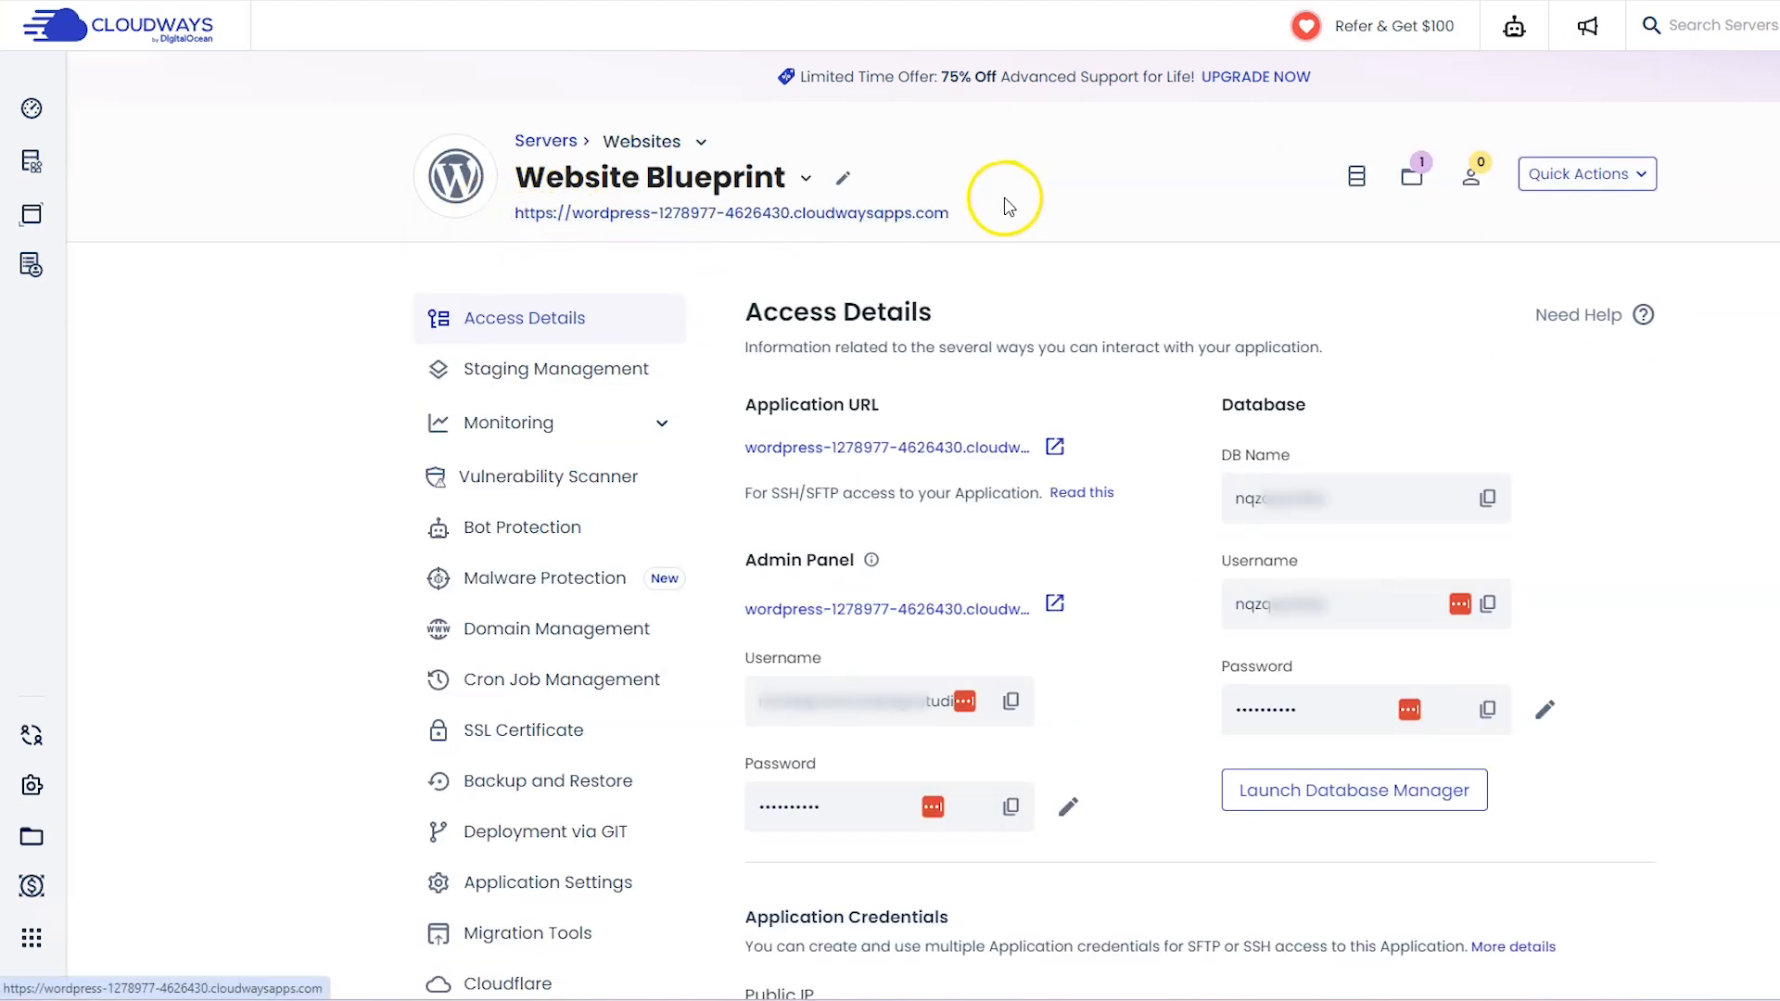
right_click(731, 213)
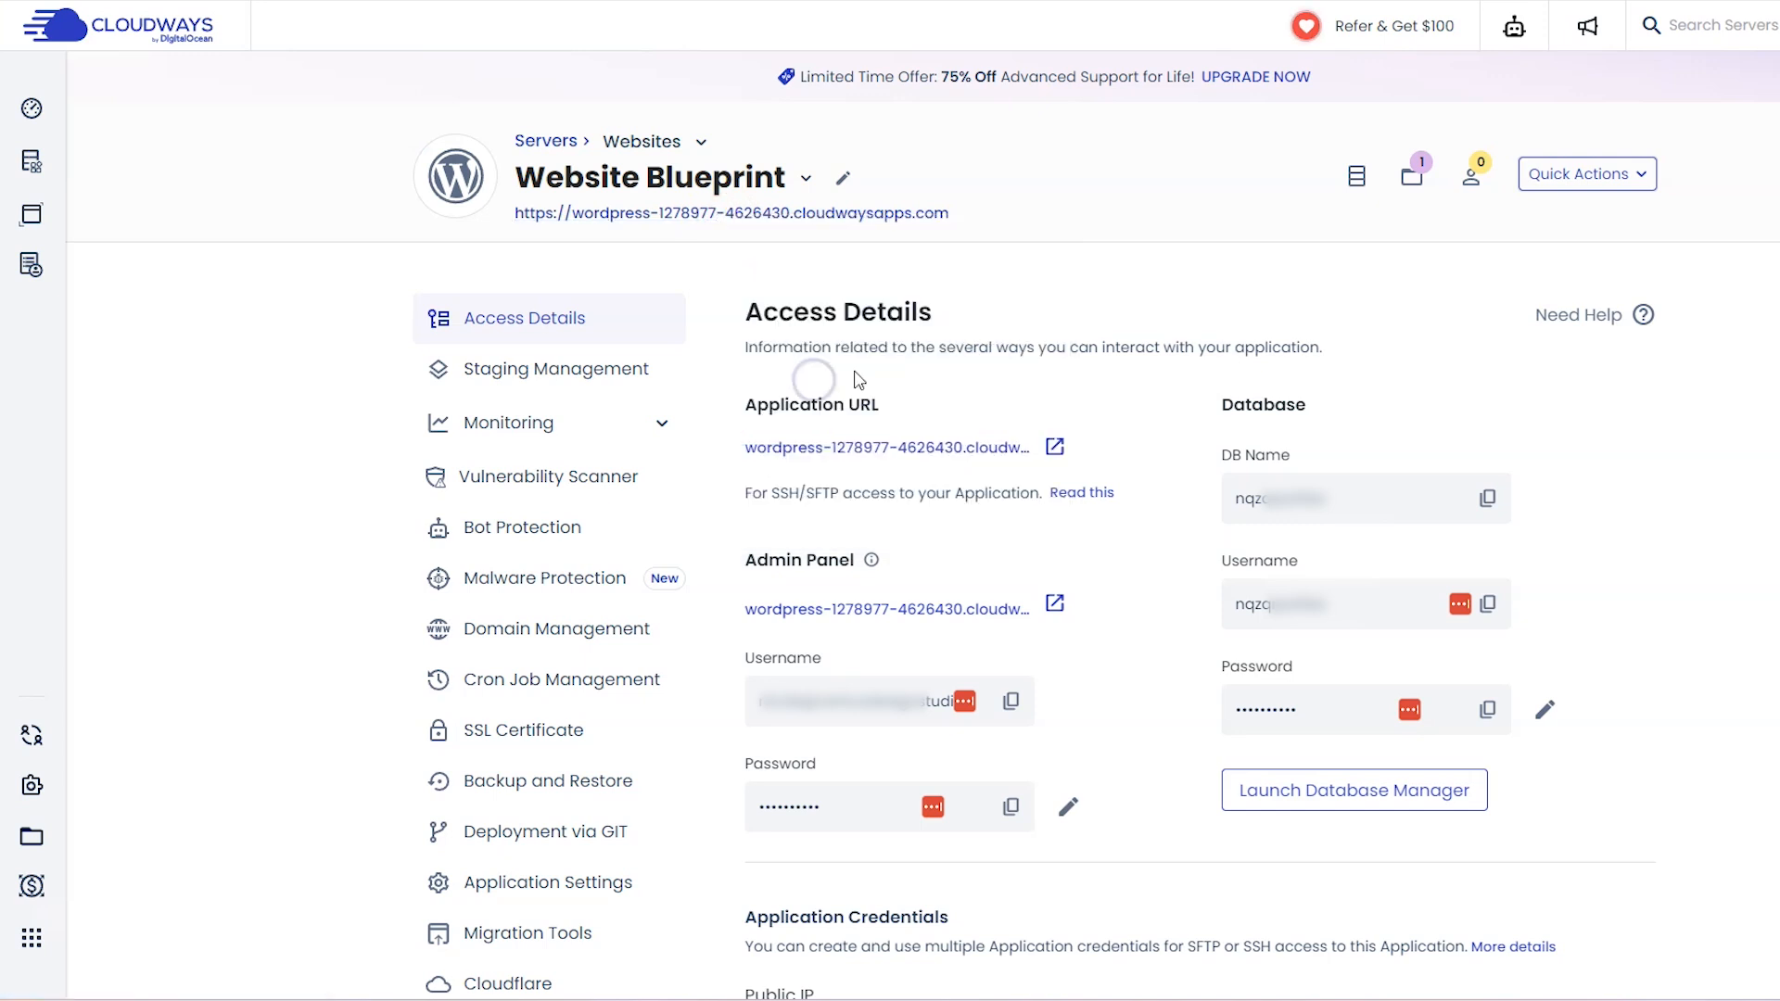
click(527, 933)
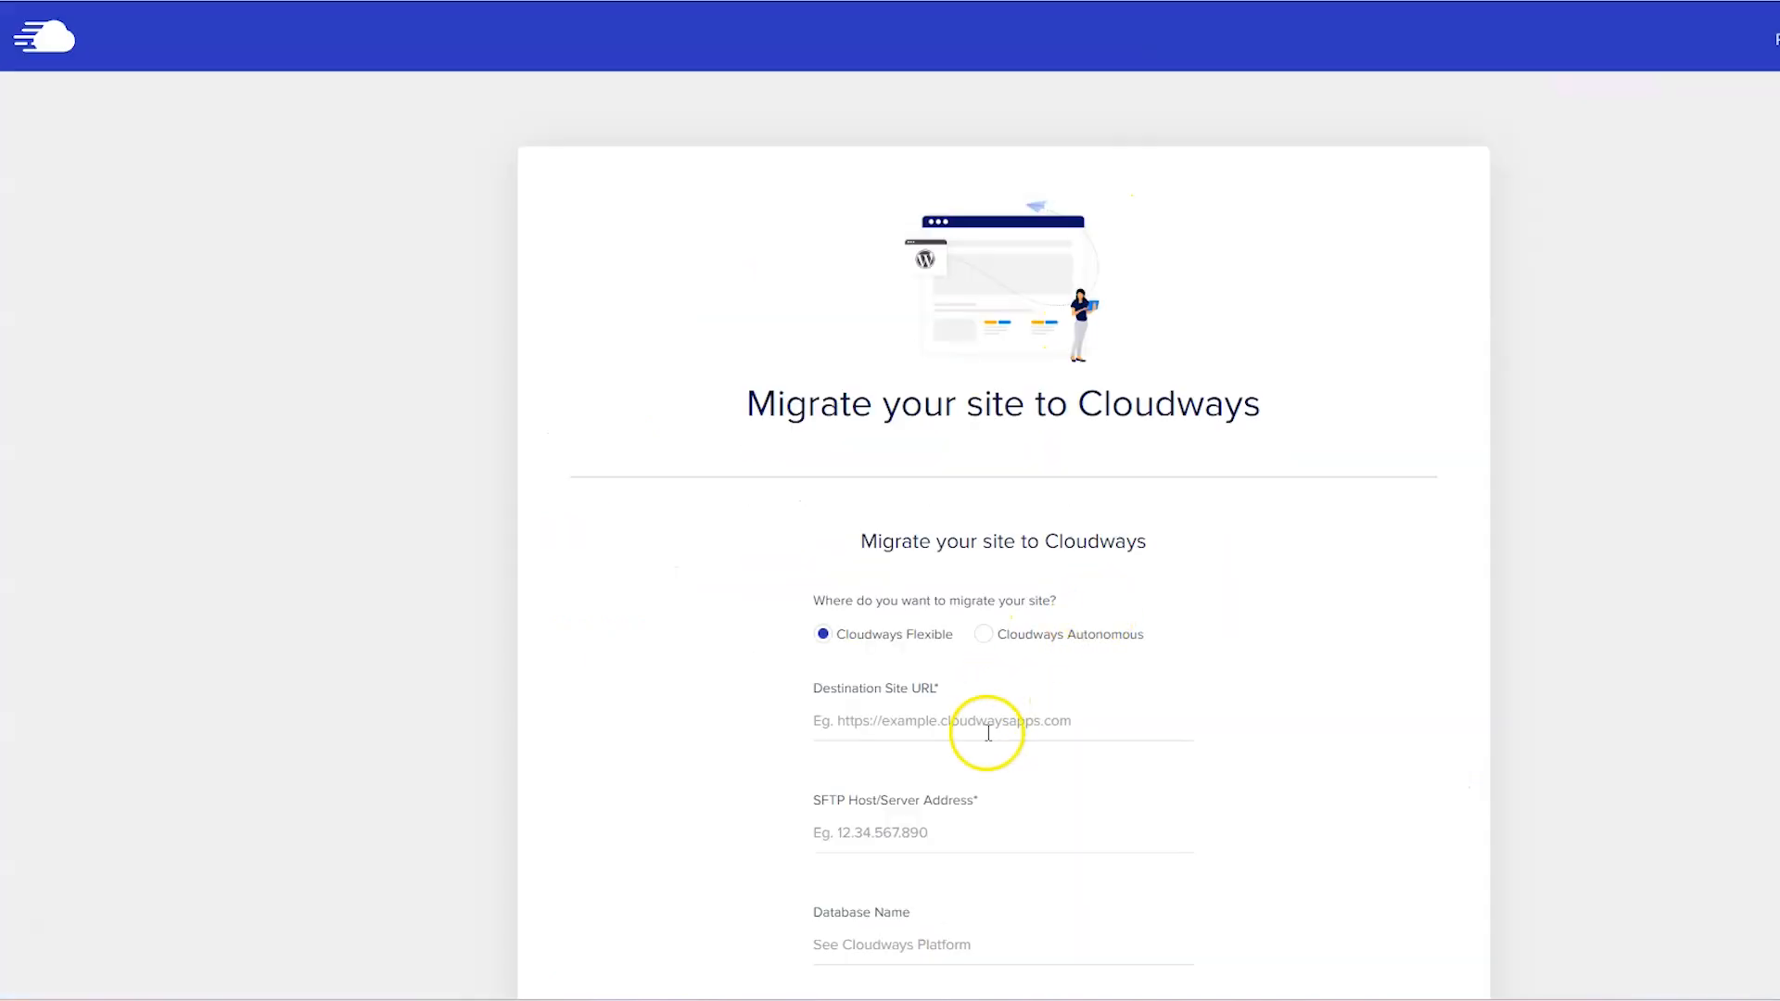
text(https://wordpress-1278977-4626430.cloudwaysapps.com/)
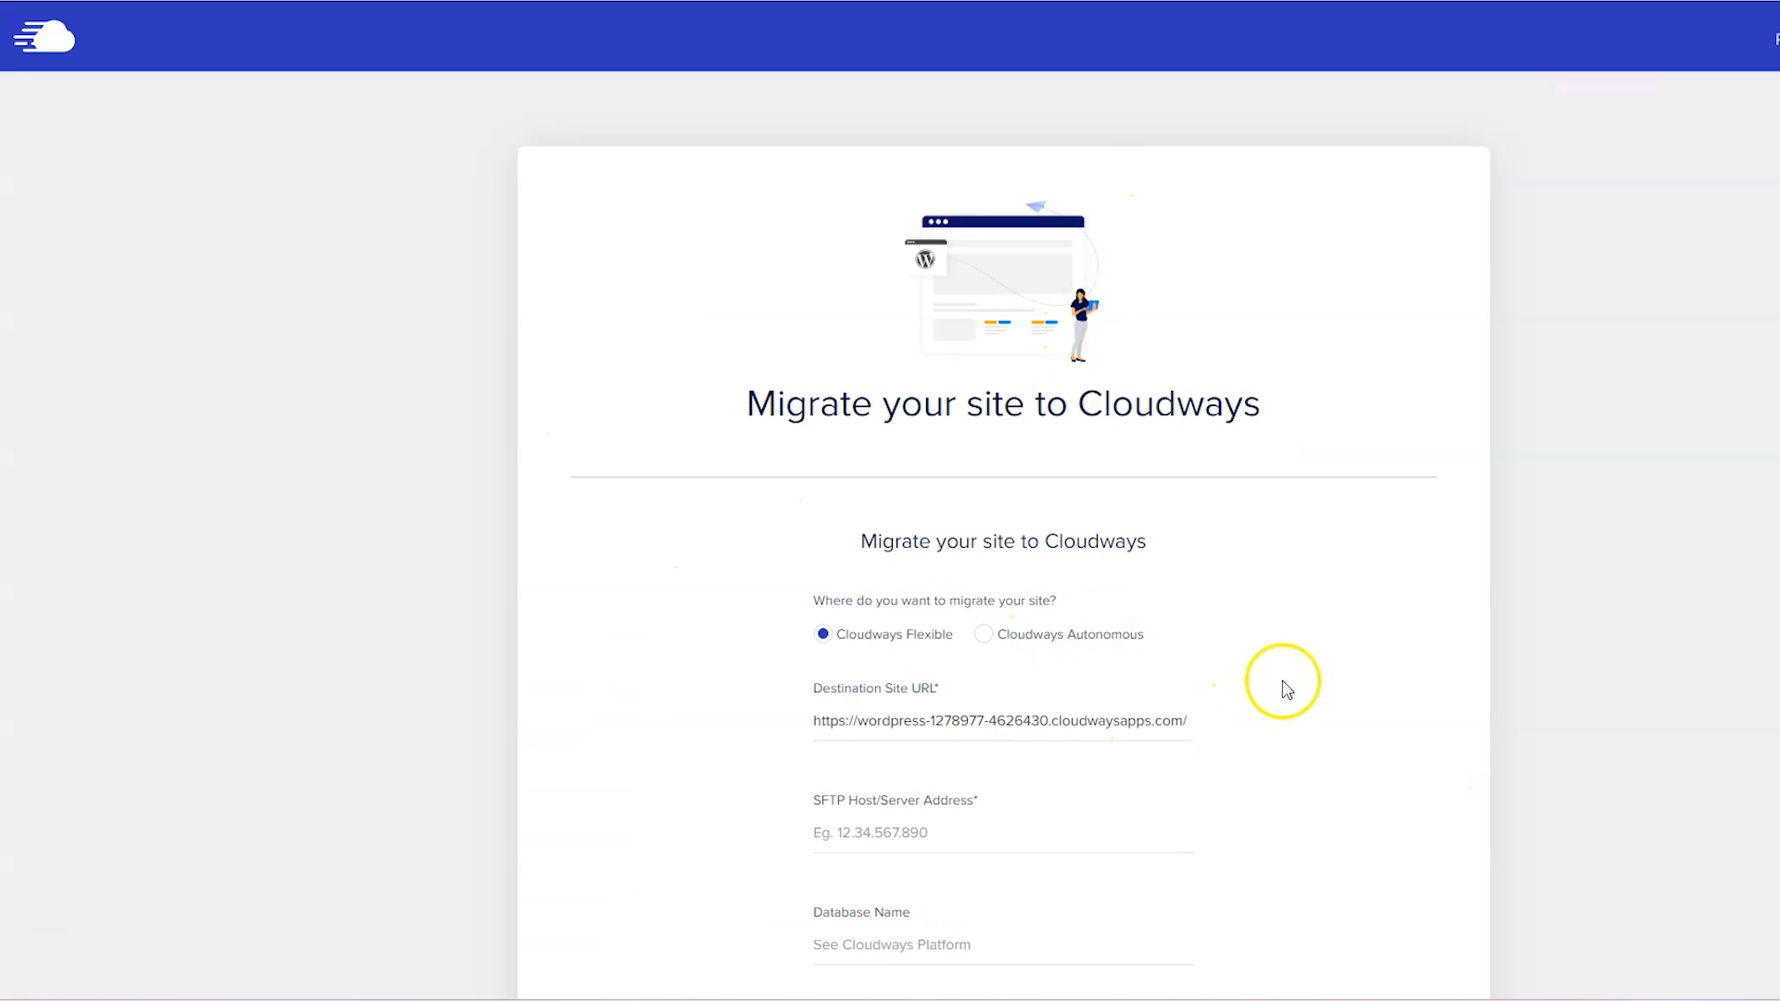
scroll(down, 3)
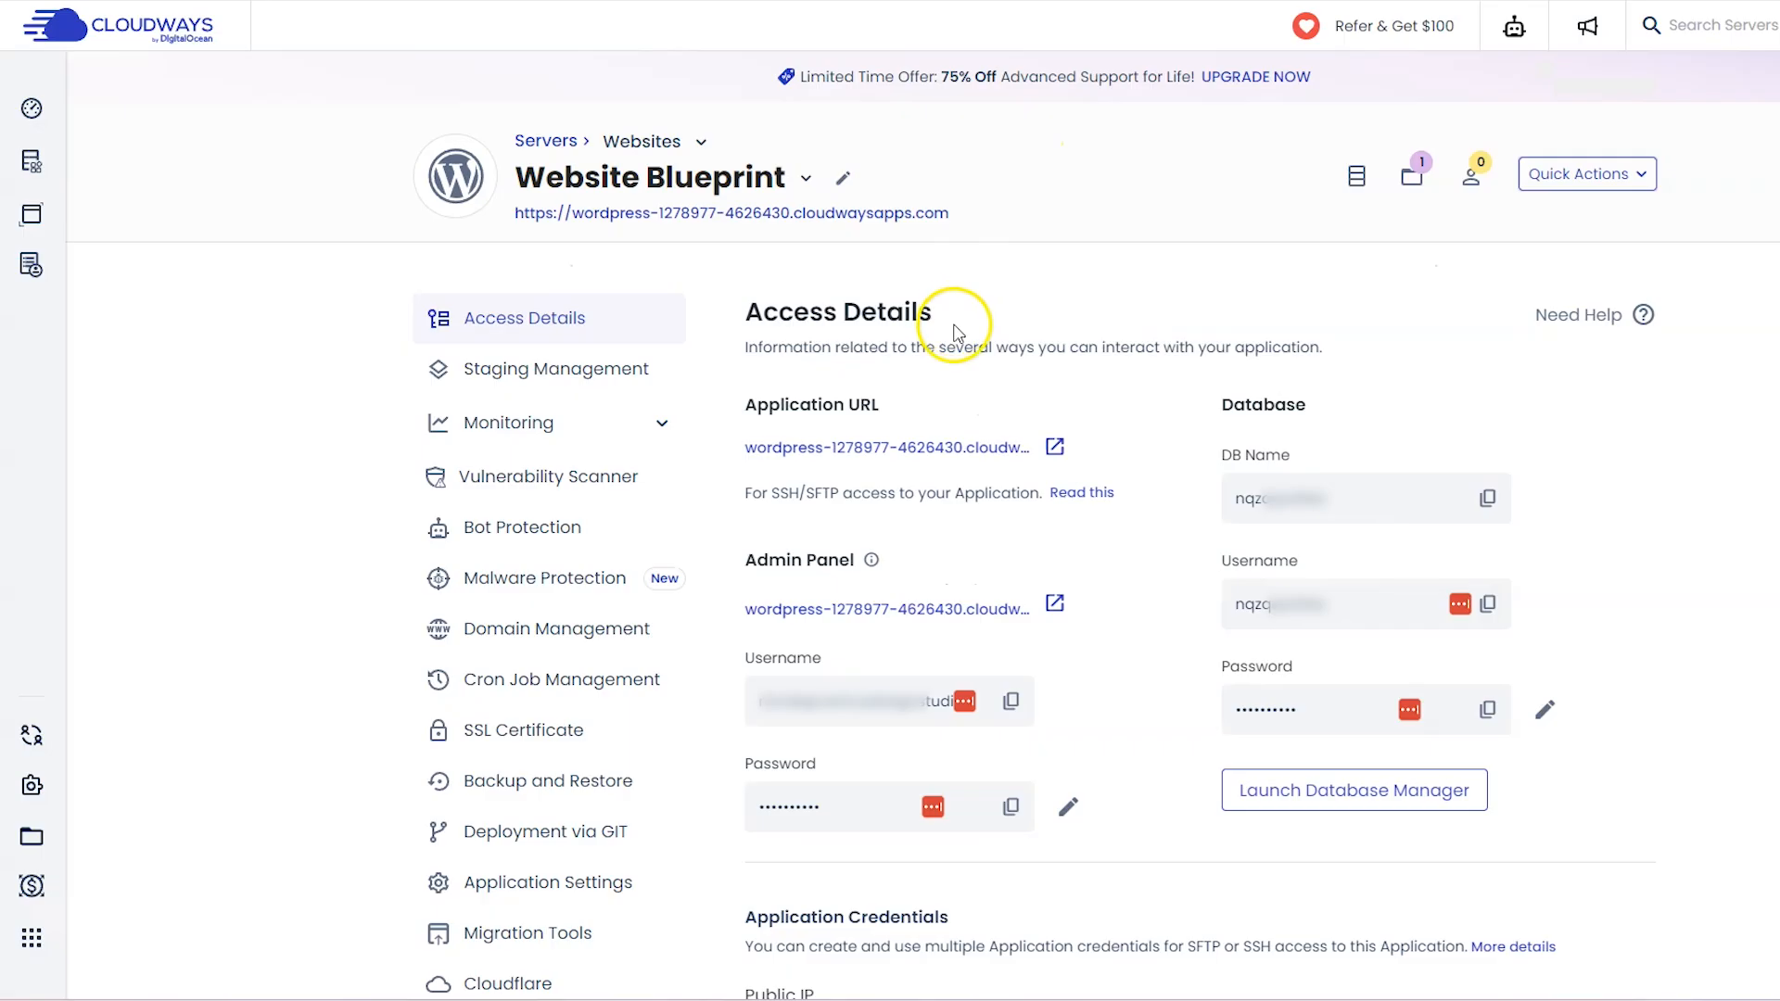
mouse_move(1157, 341)
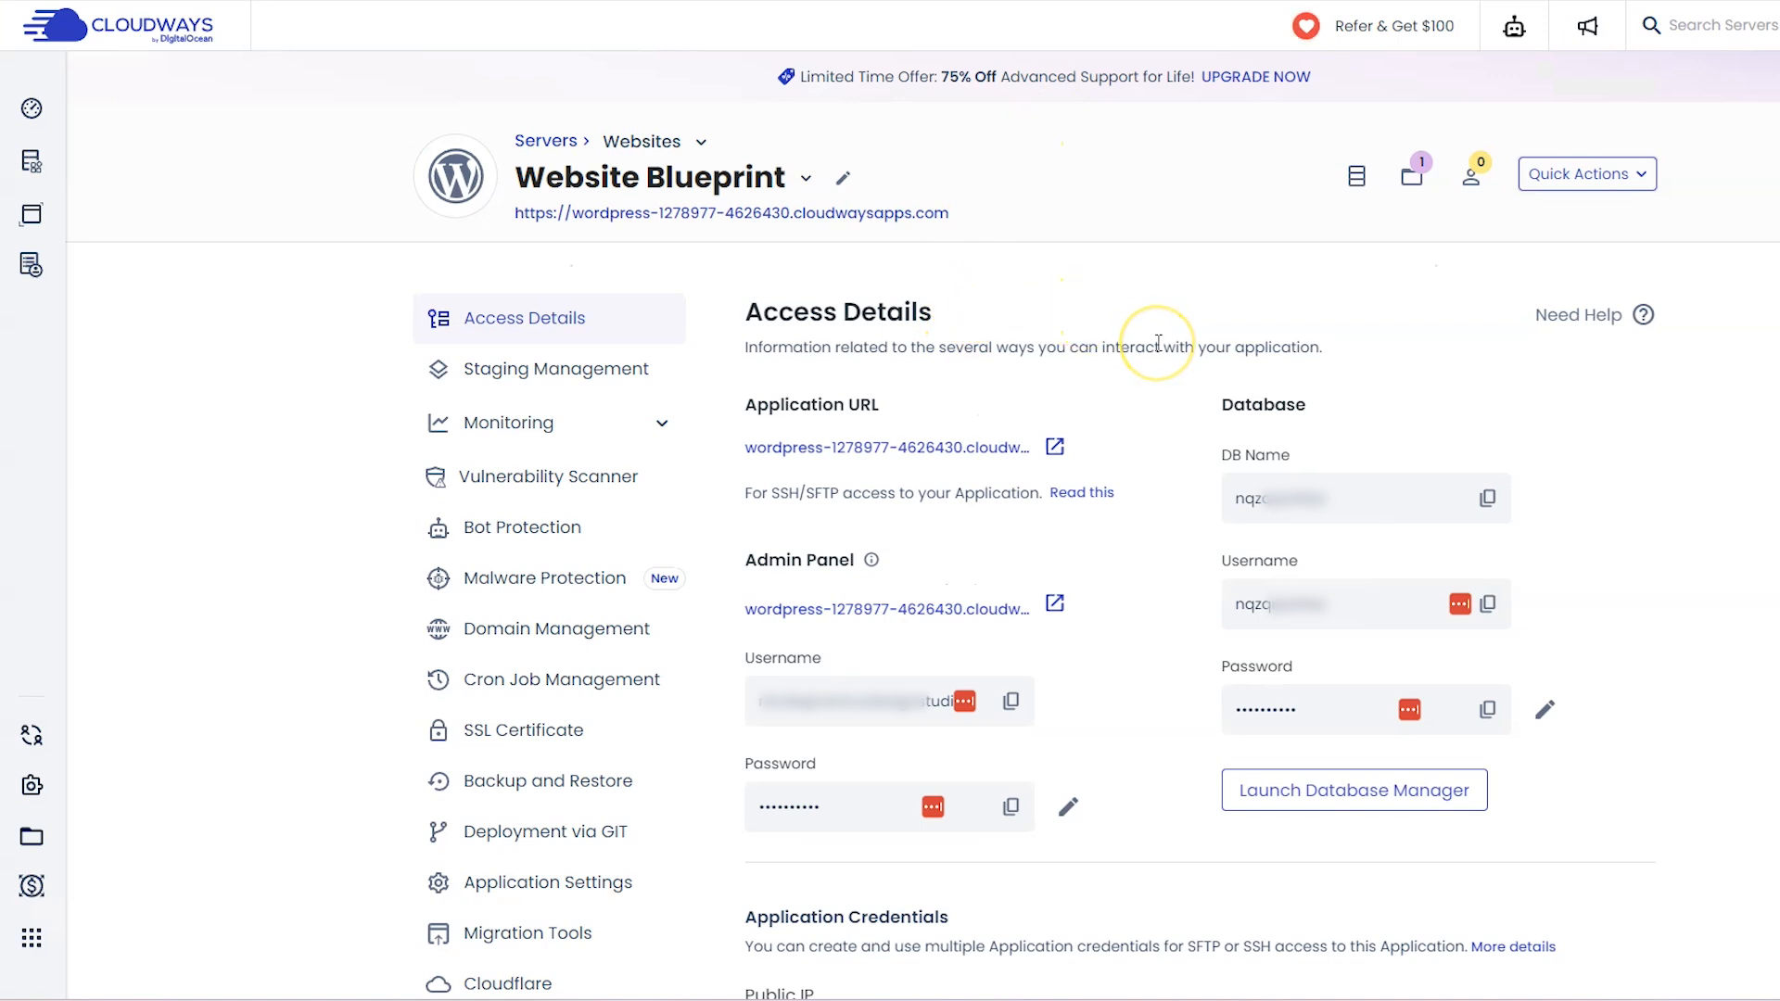
mouse_move(1158, 342)
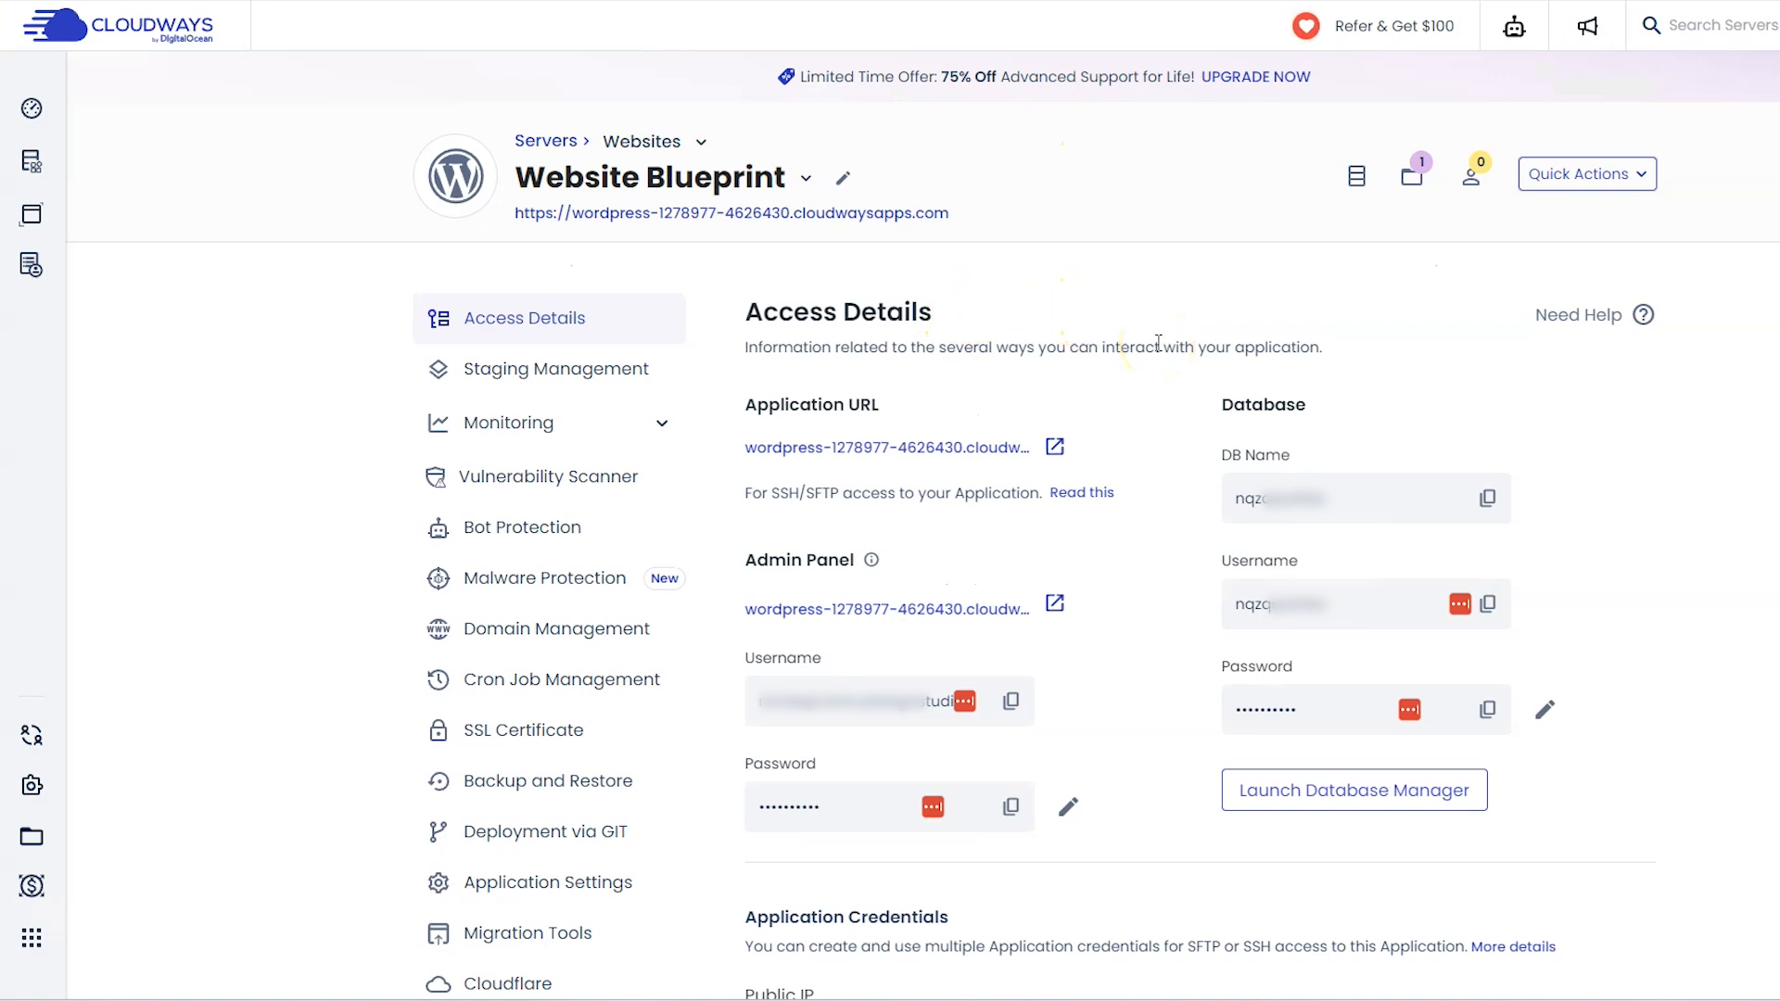
Copy the server's public IP and the application's DB Name into the migration form.
scroll(down, 3)
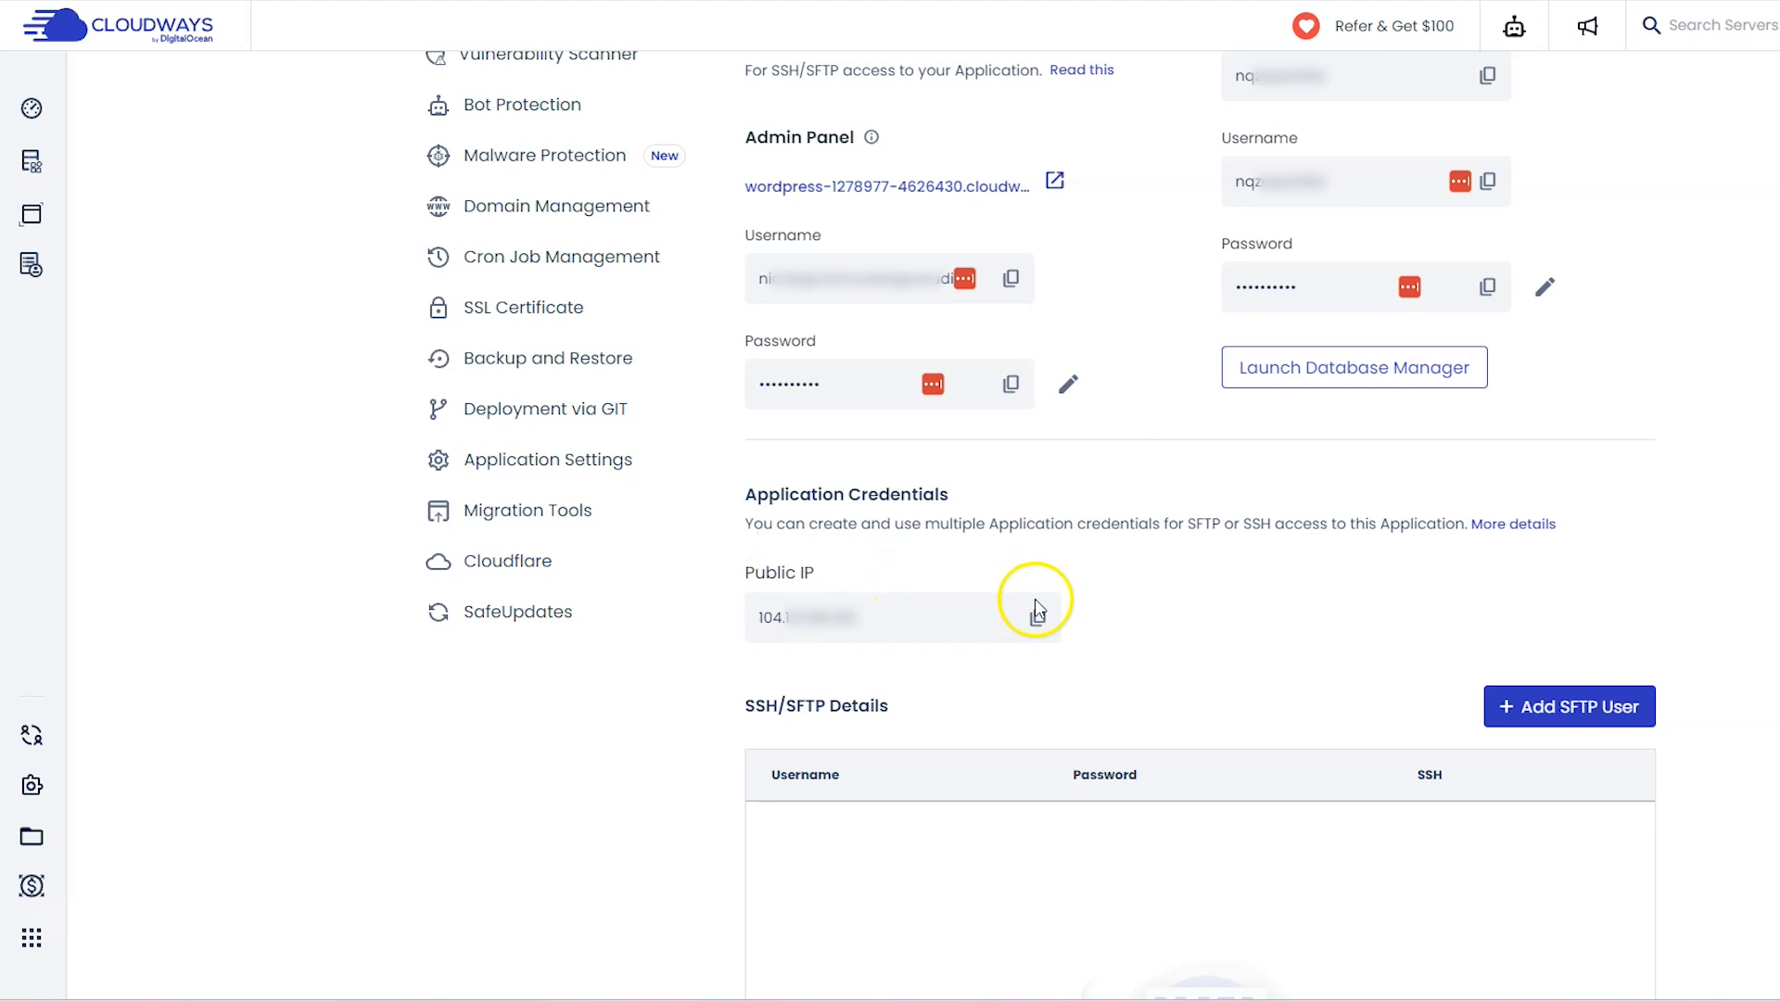
click(1035, 616)
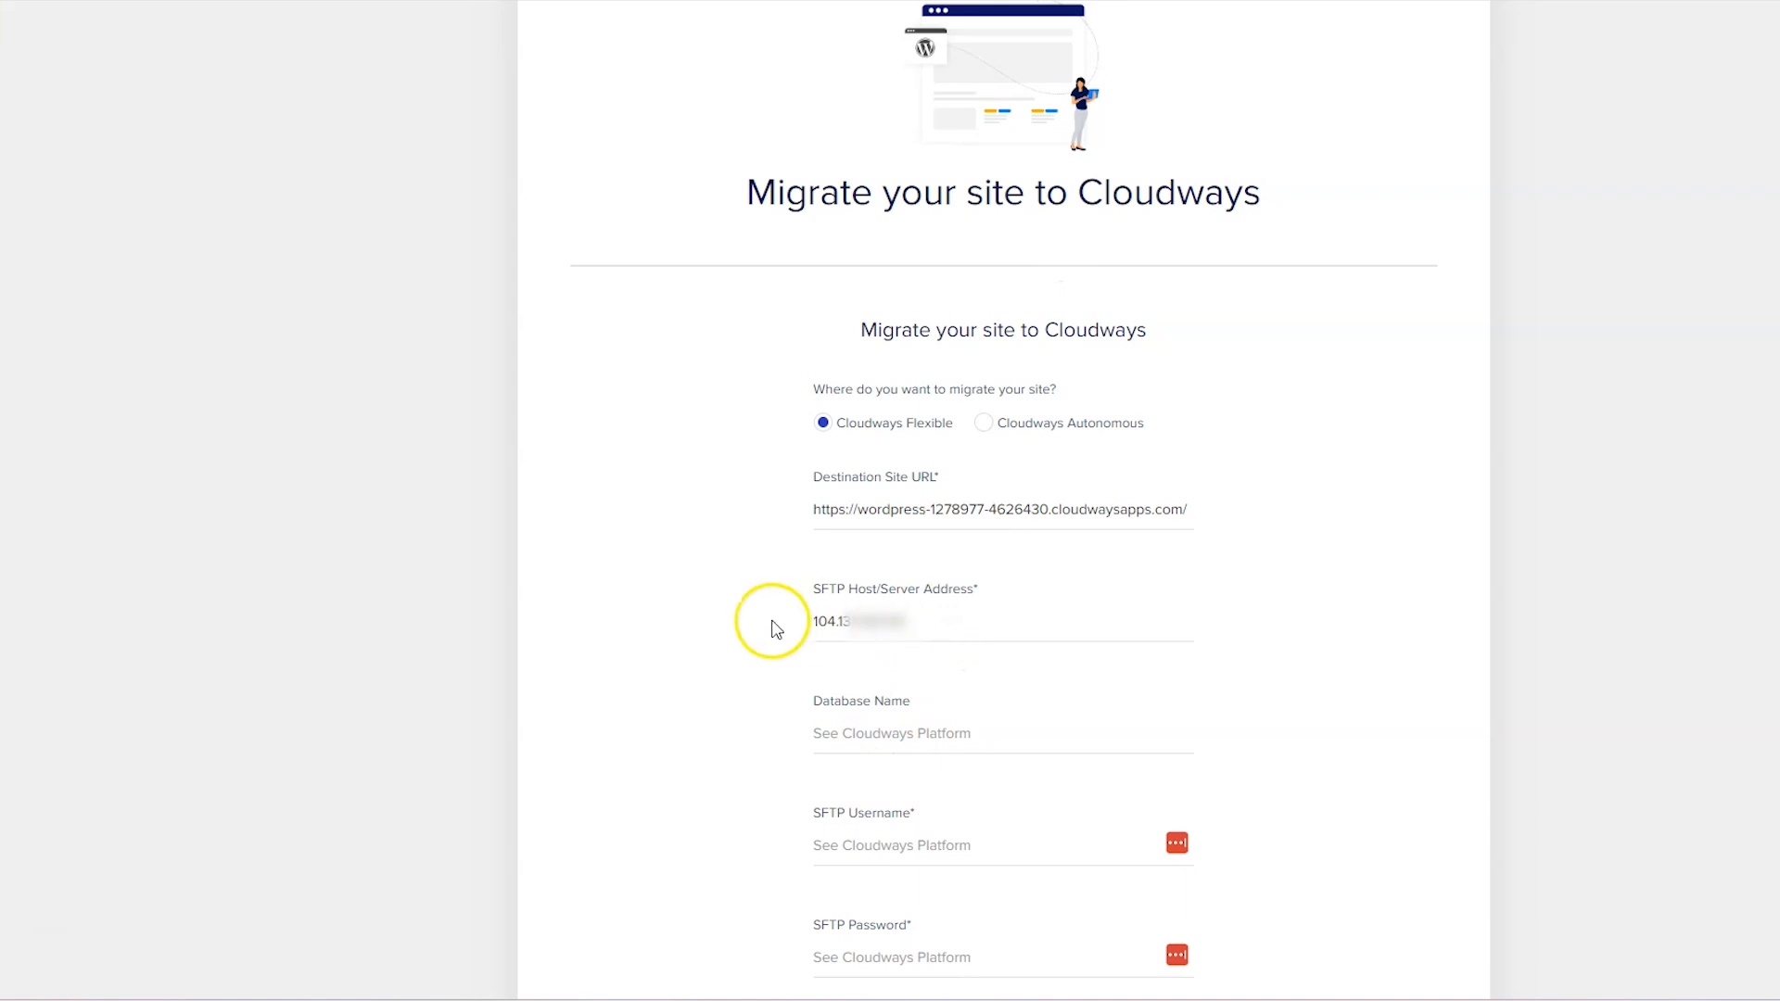
scroll(down, 3)
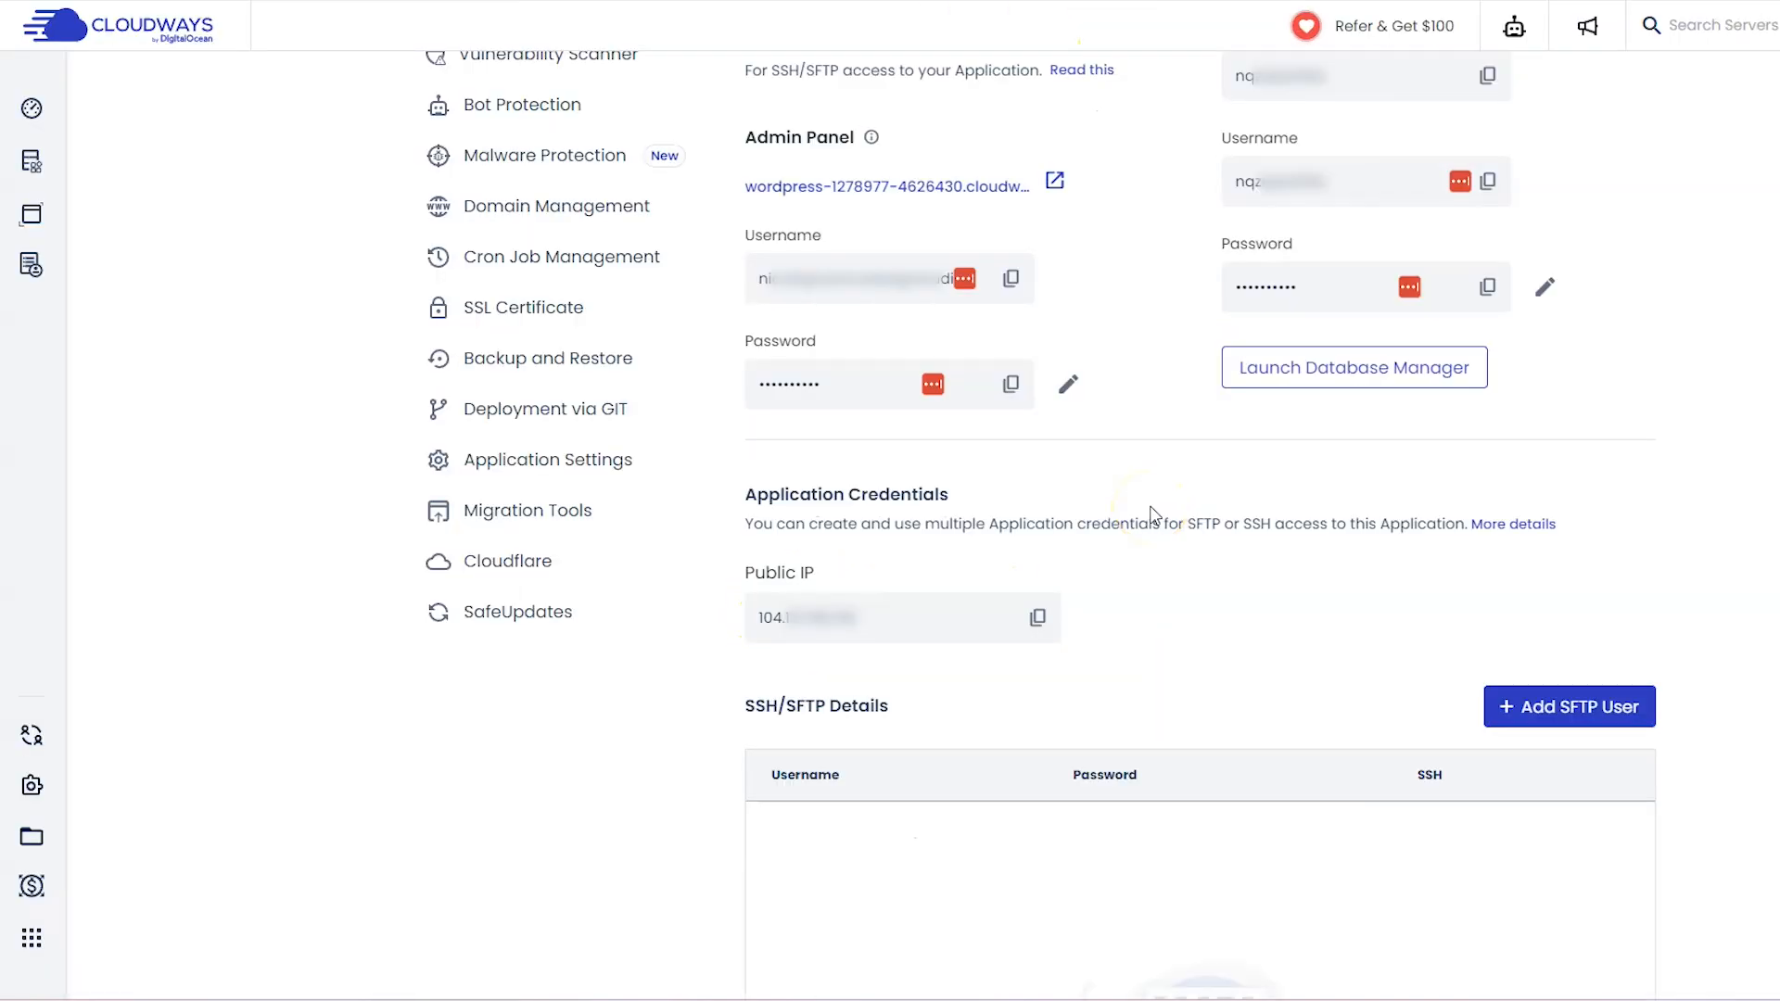
scroll(up, 3)
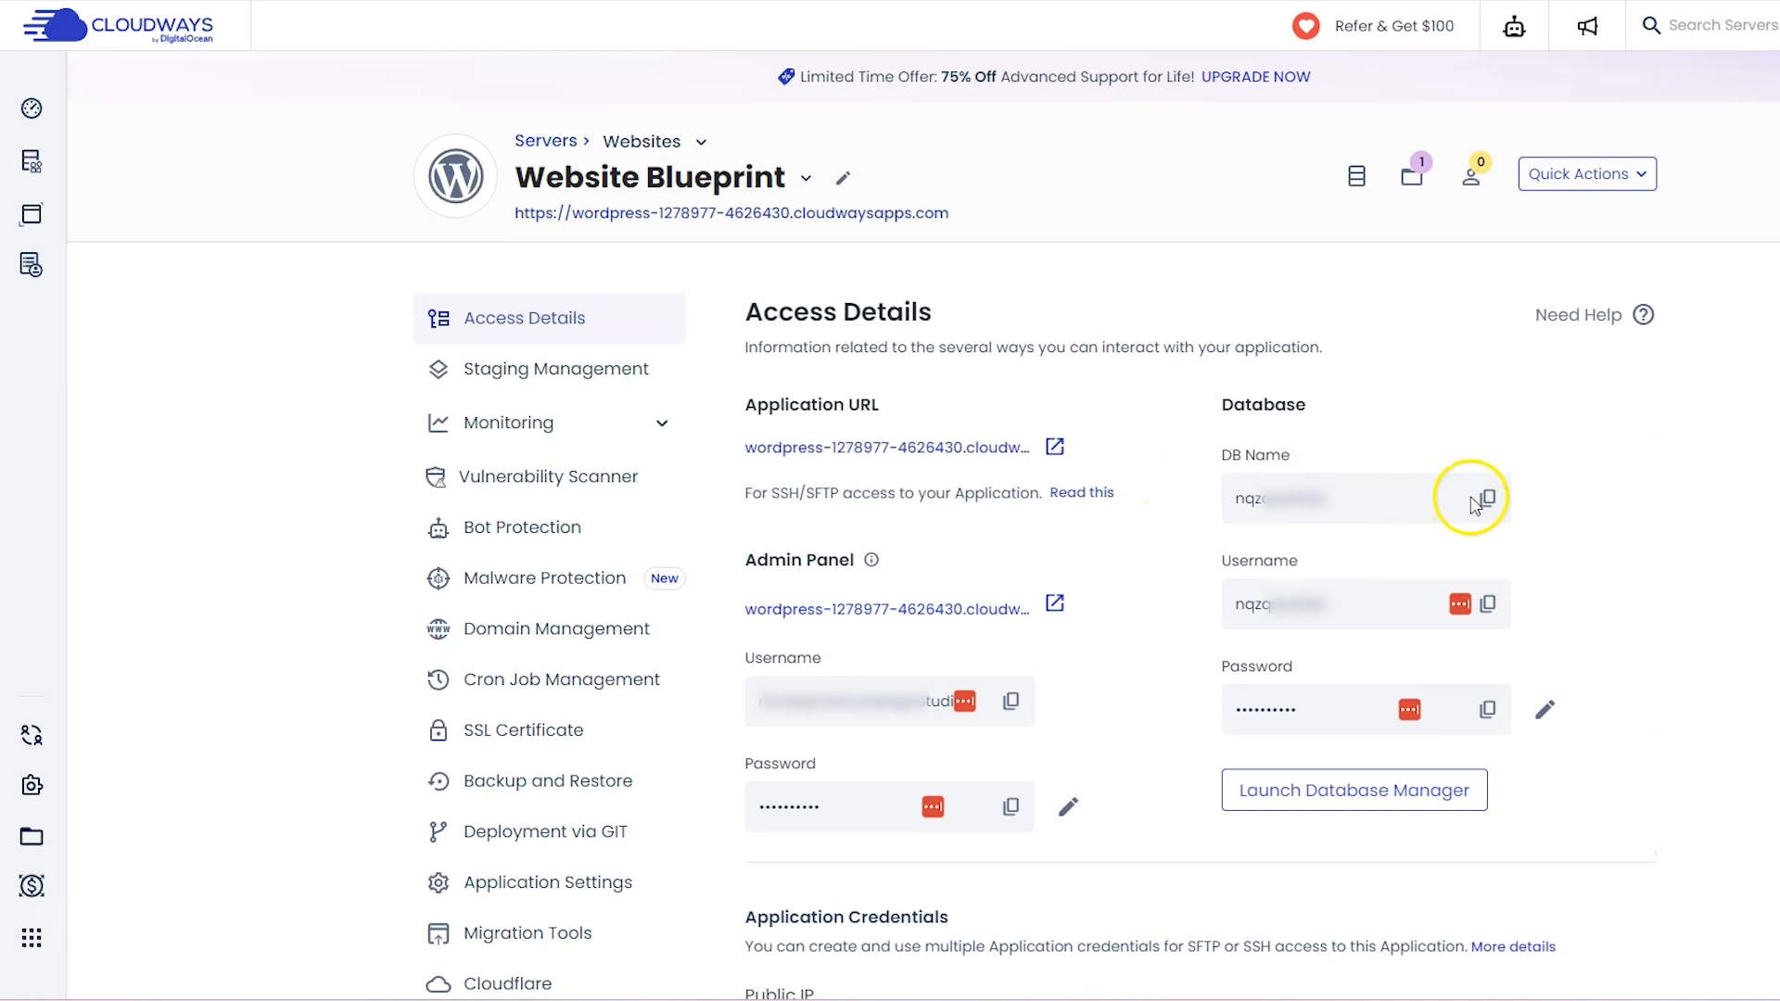
click(1489, 497)
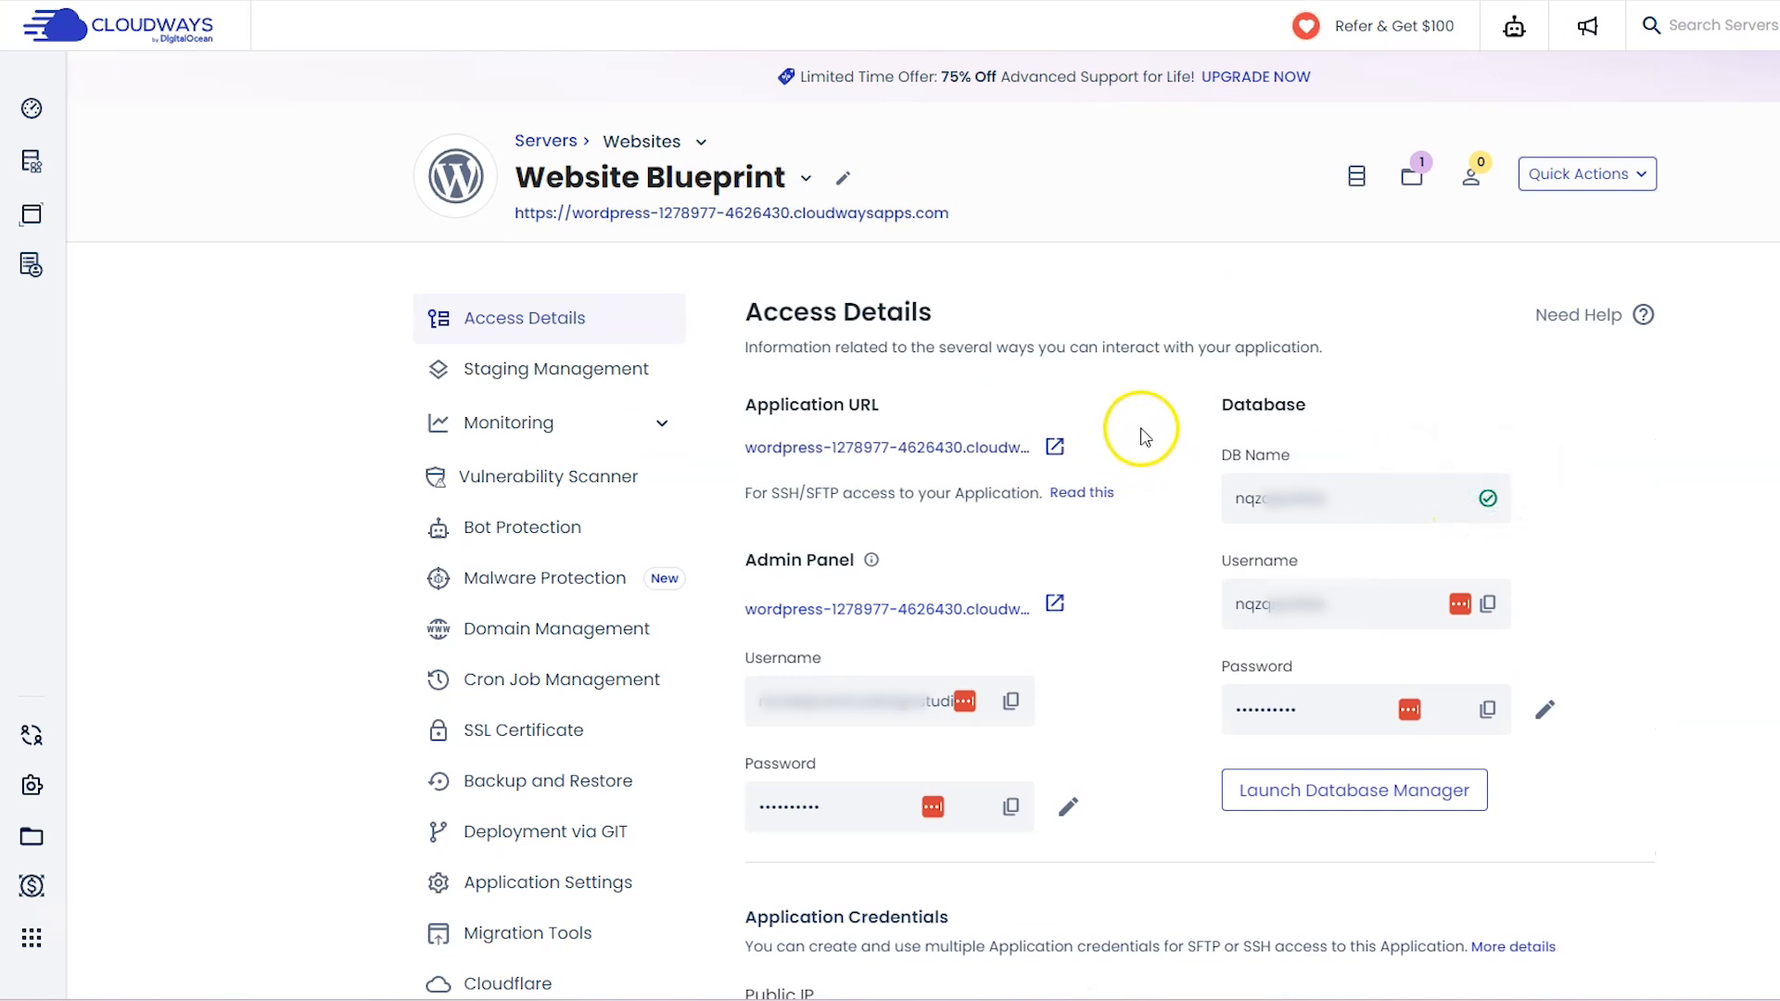
click(527, 933)
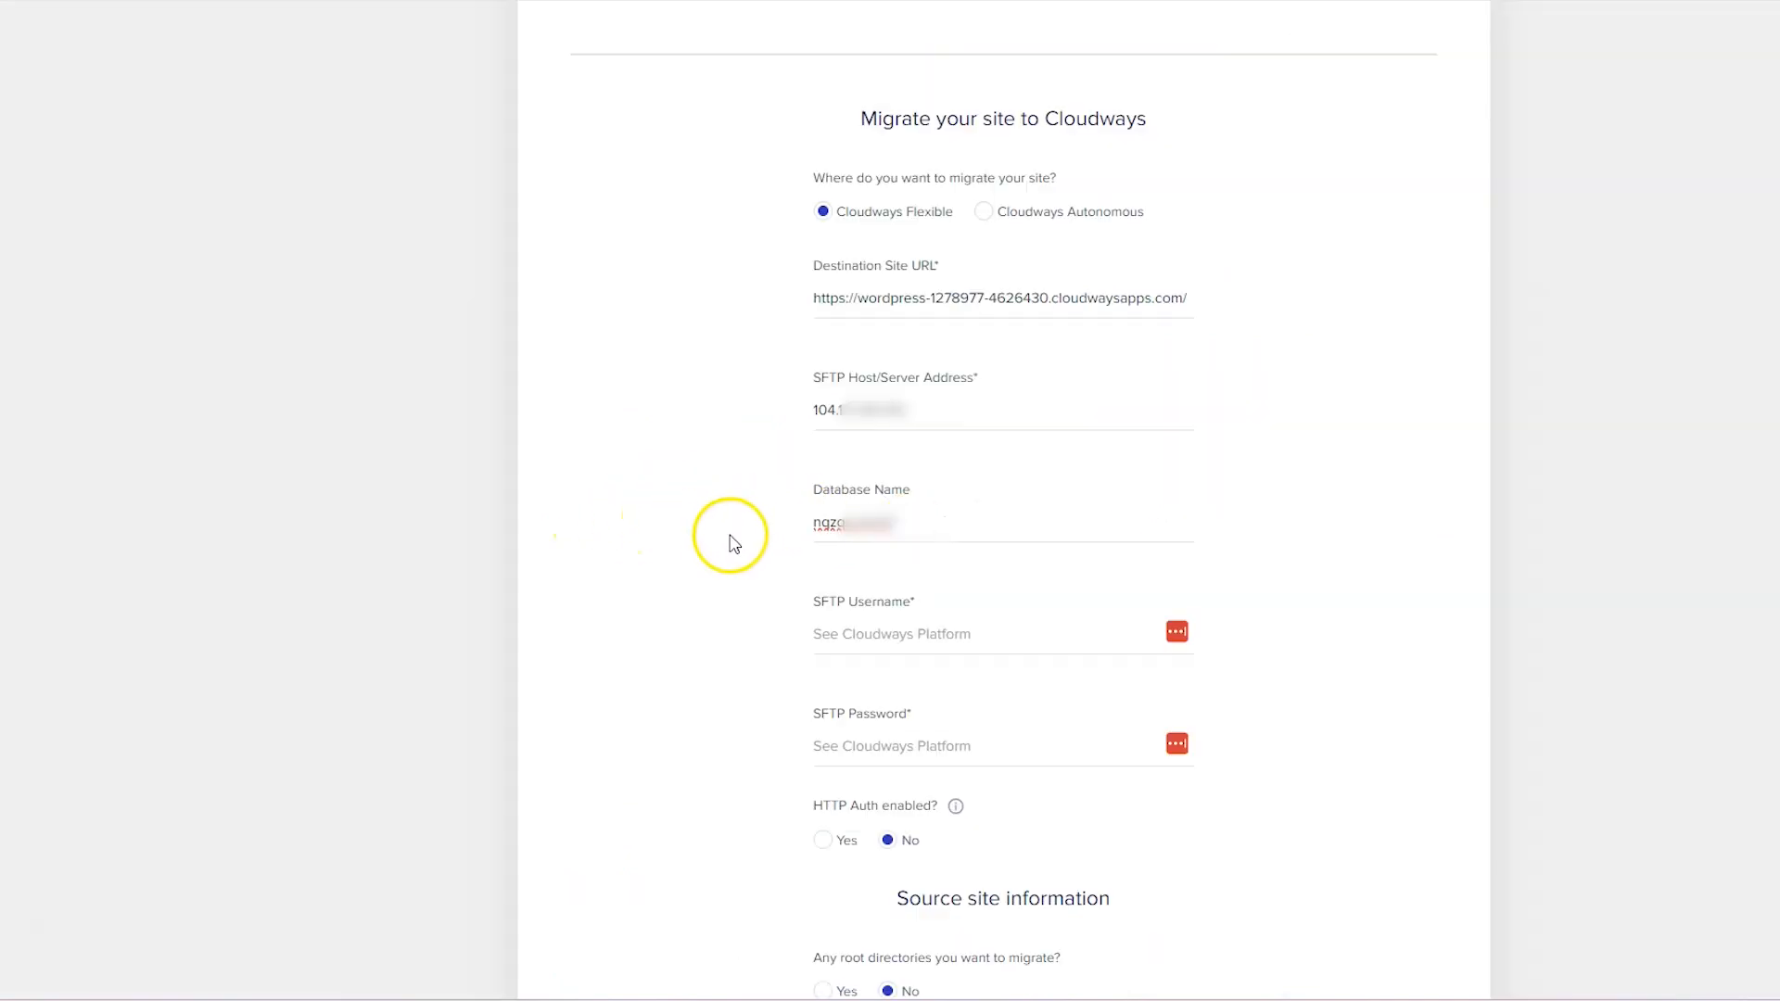
mouse_move(824, 616)
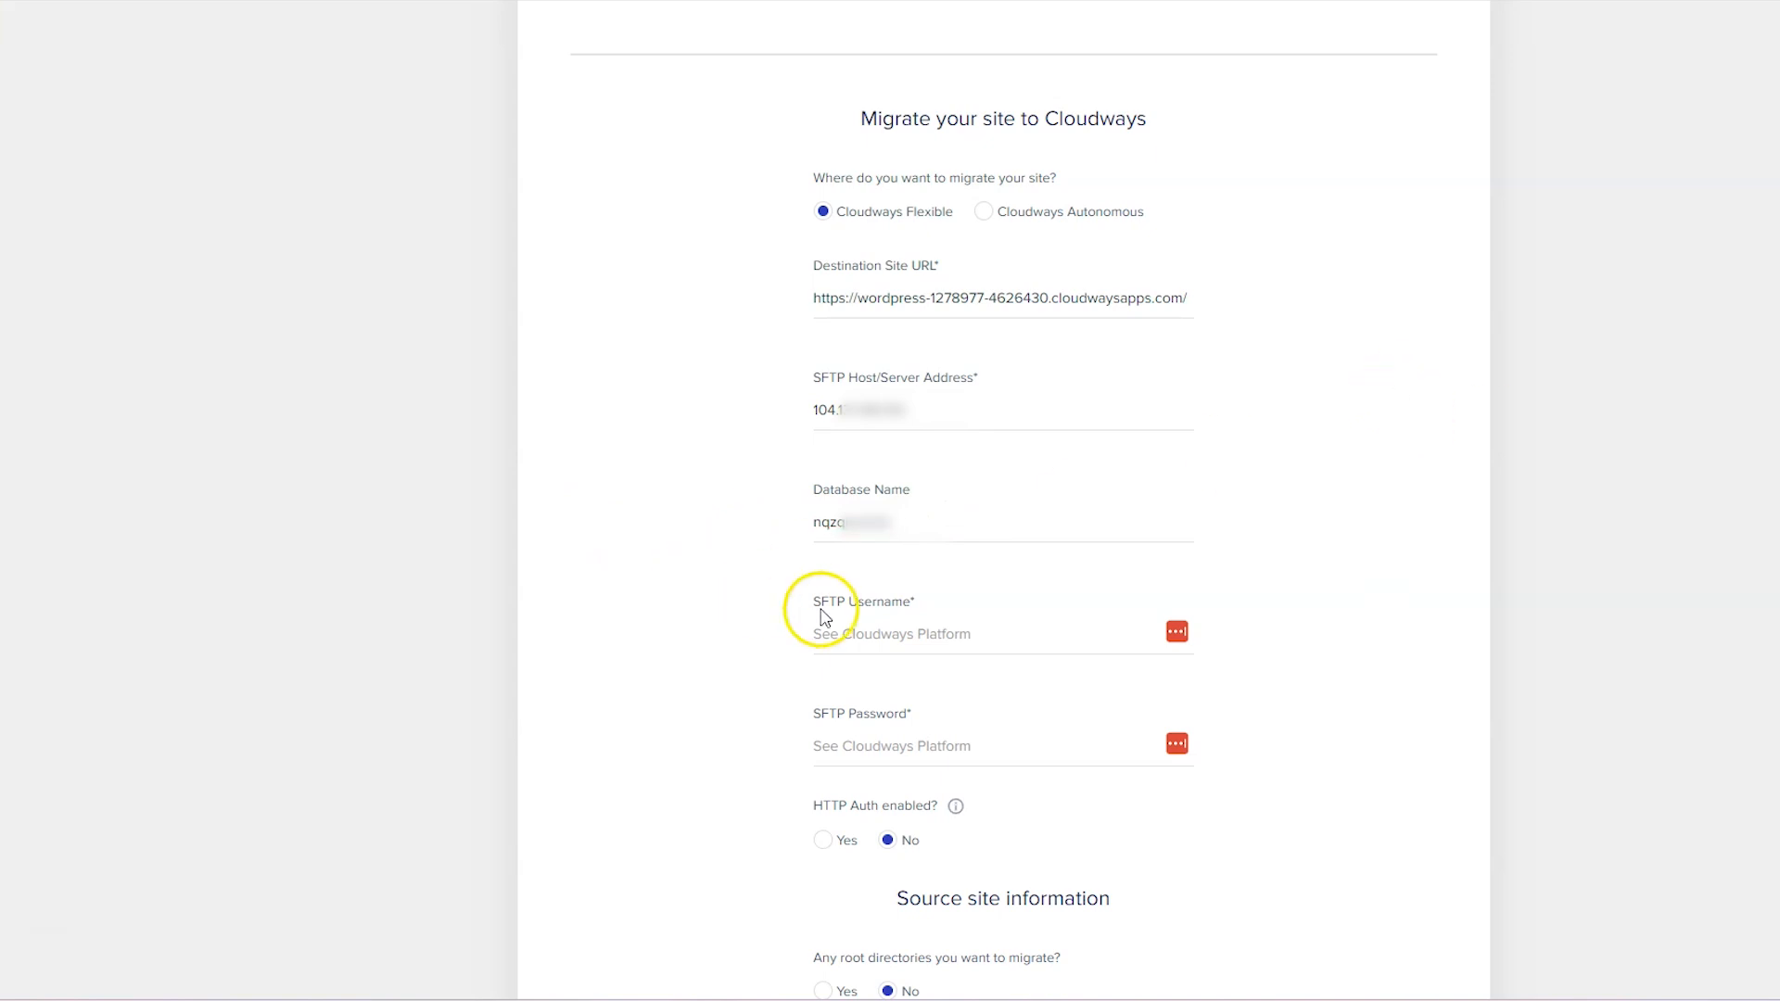
mouse_move(898, 632)
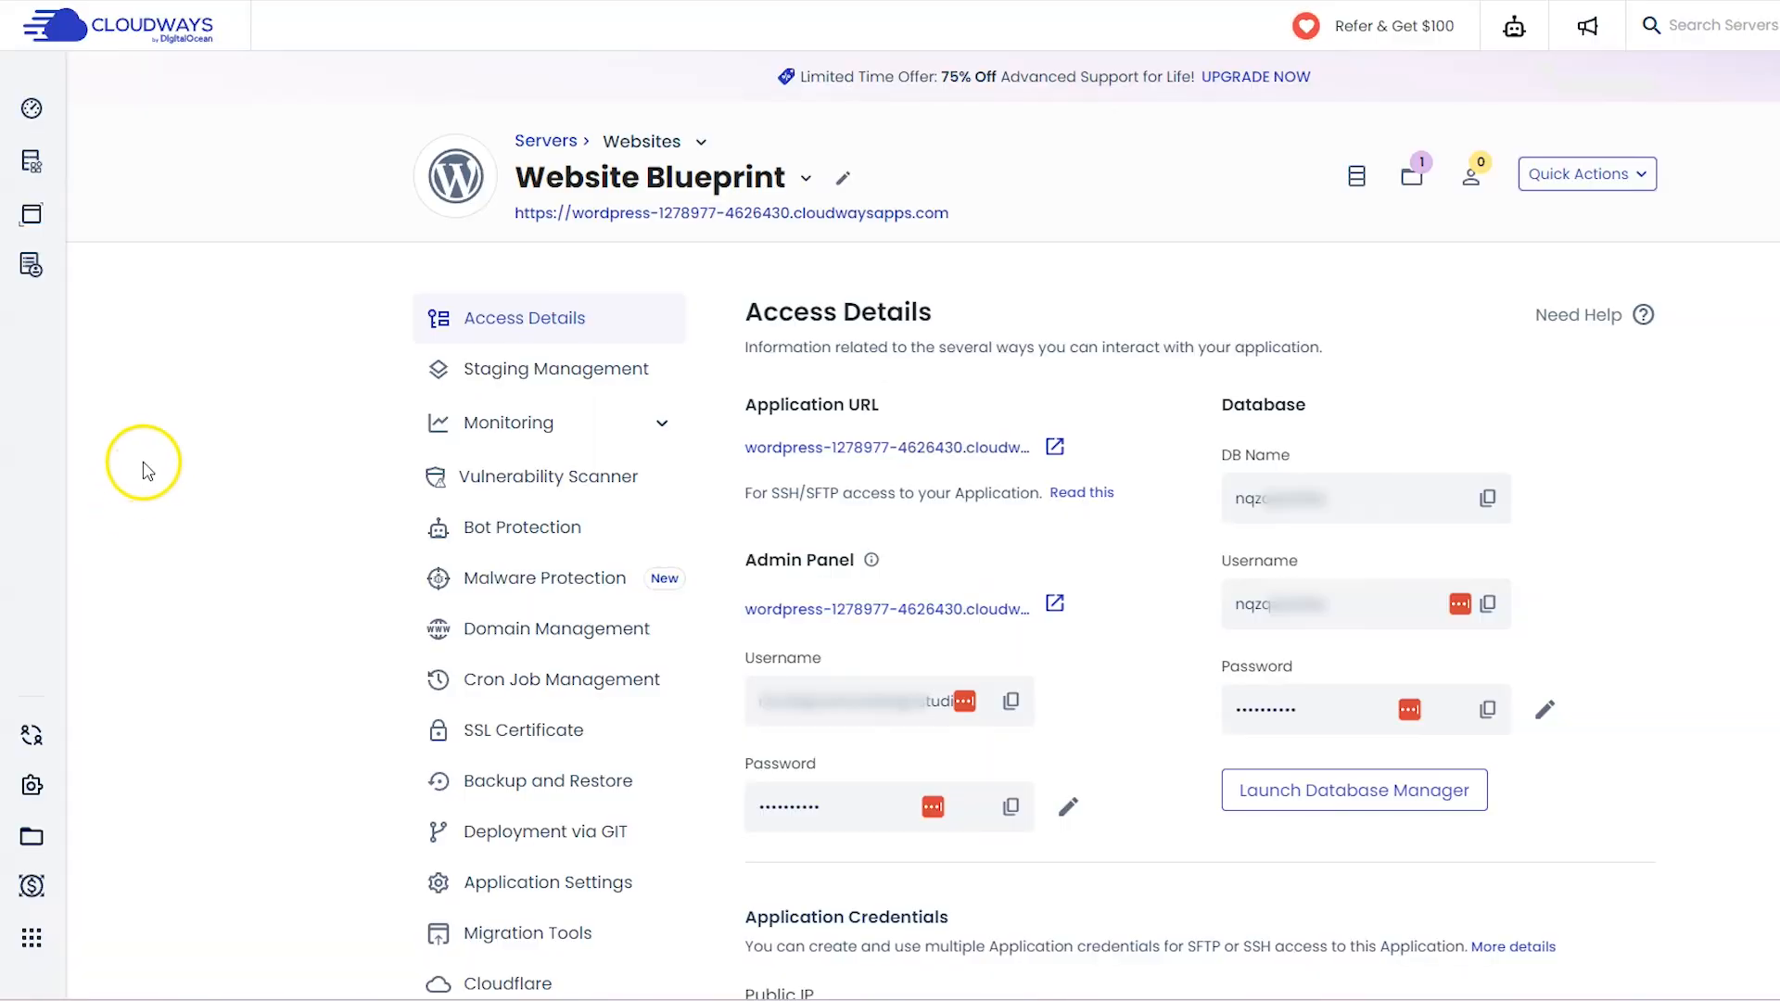
mouse_move(493, 170)
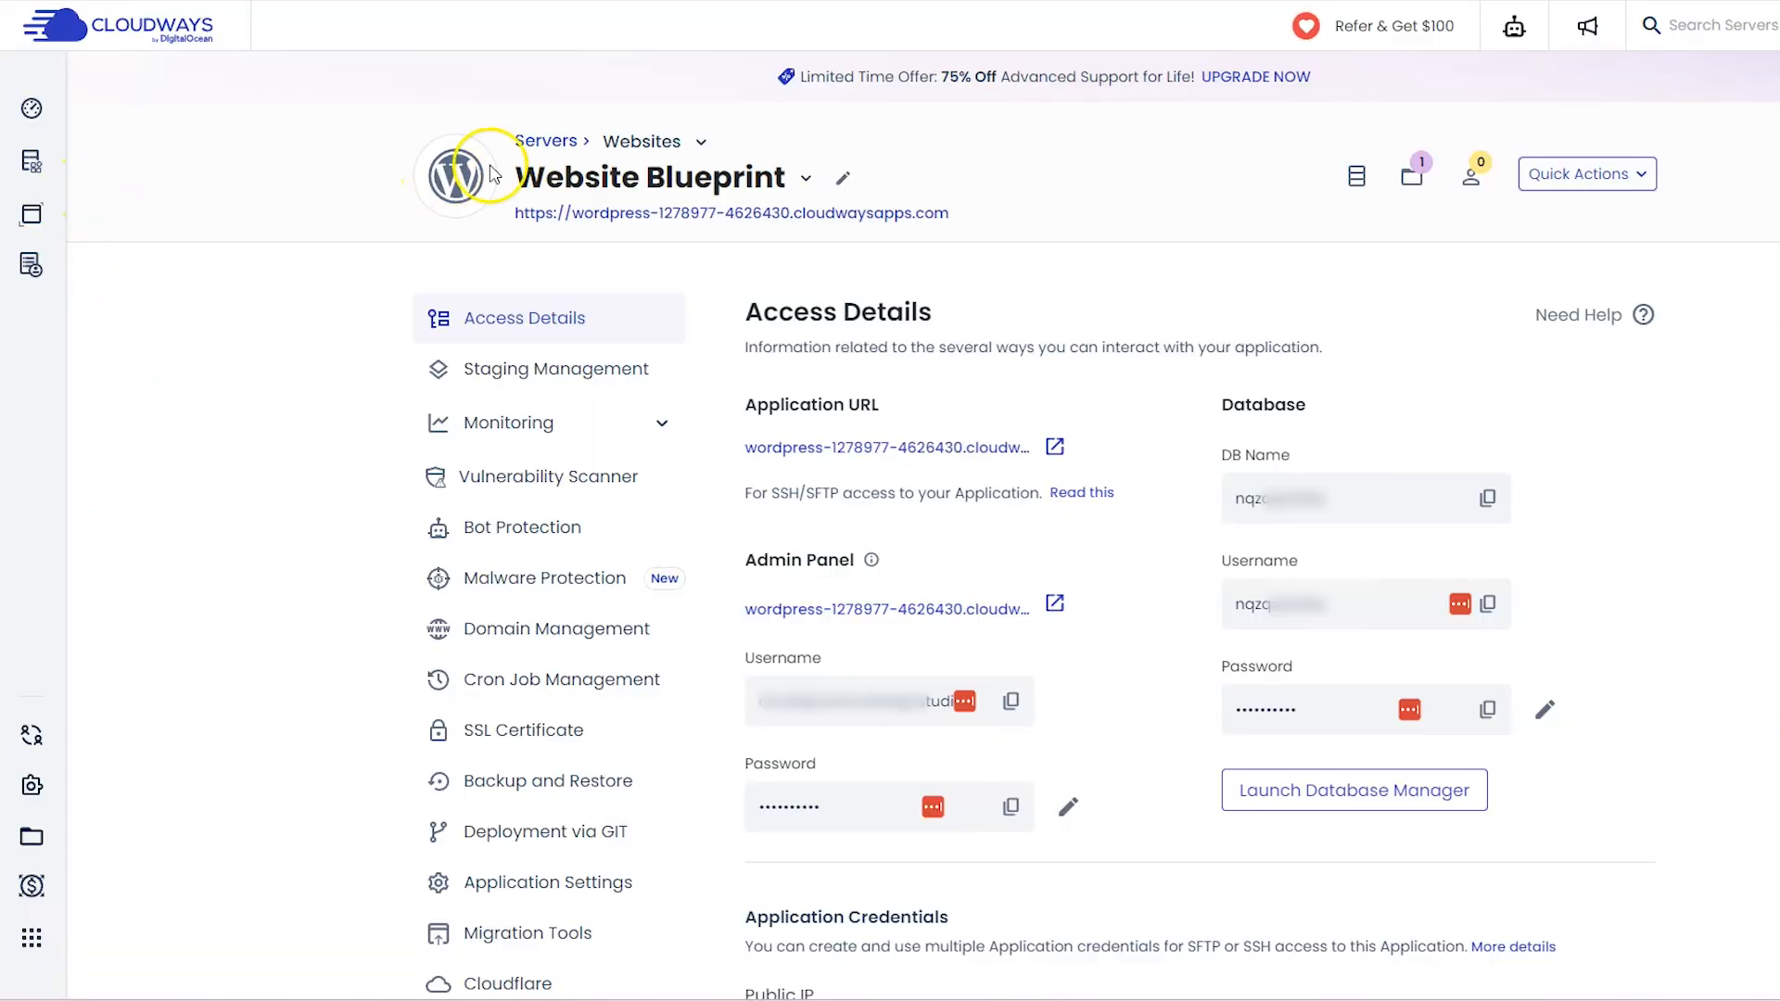
Fill the SFTP username and password from the Websites server's Master Credentials.
click(545, 141)
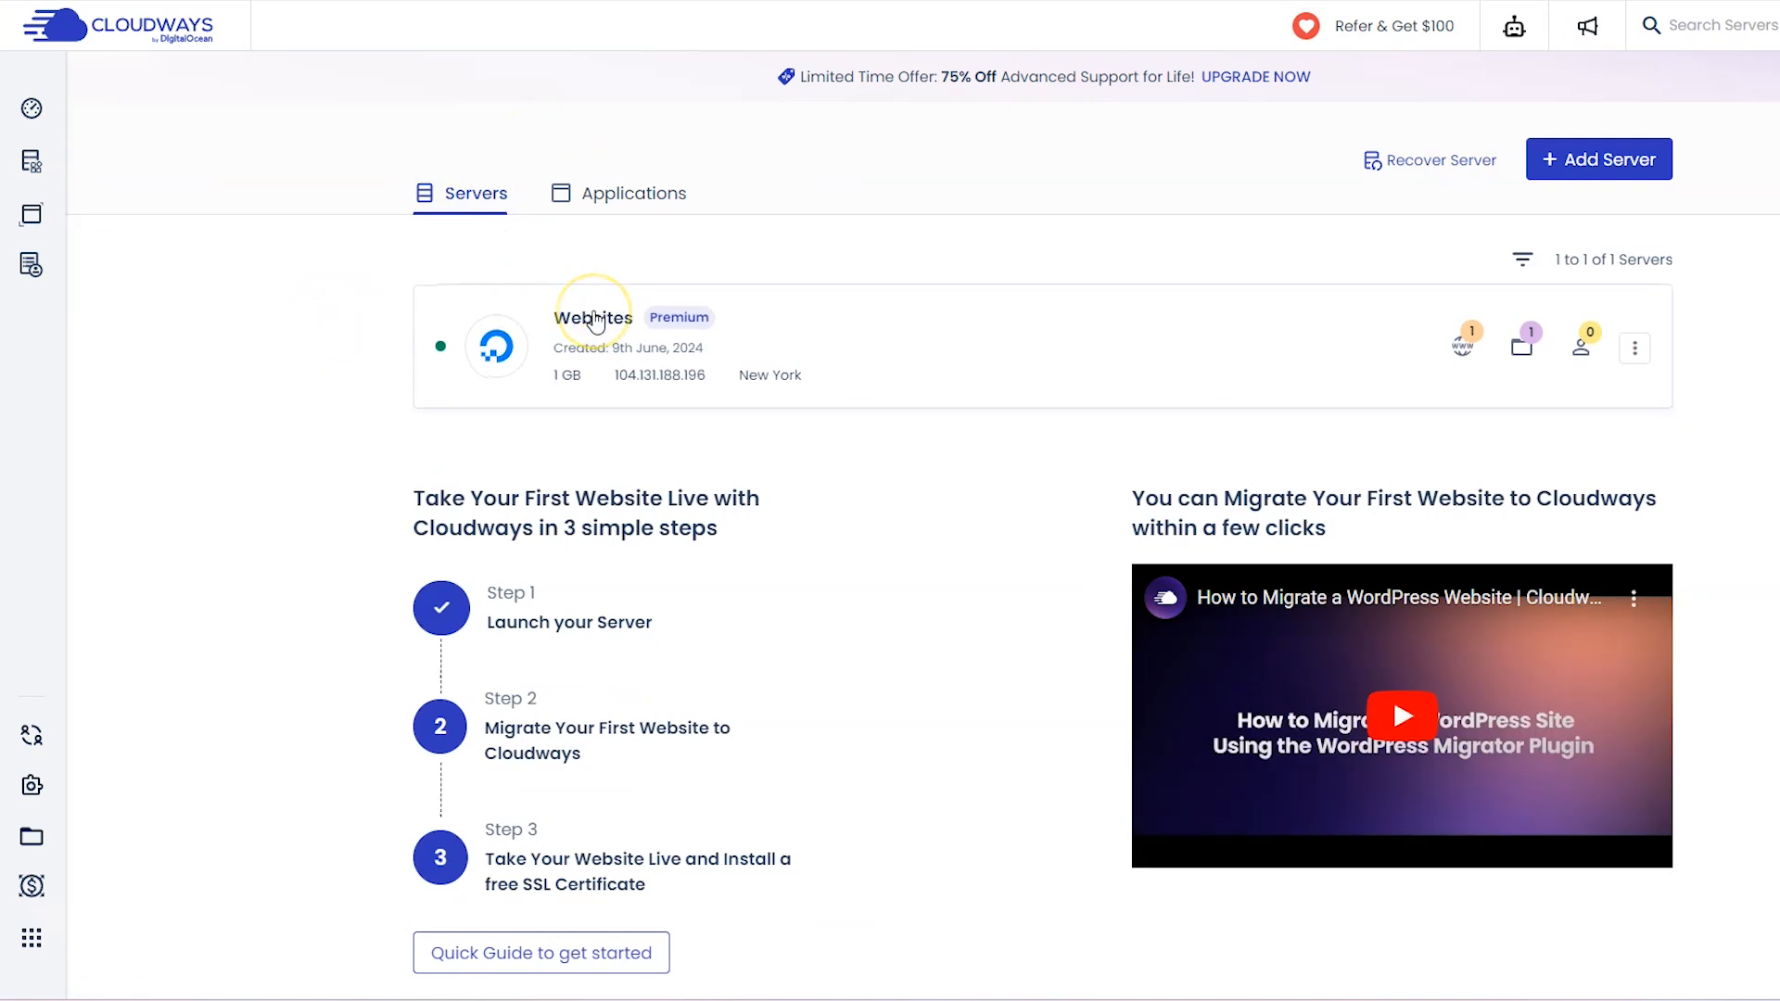
click(588, 317)
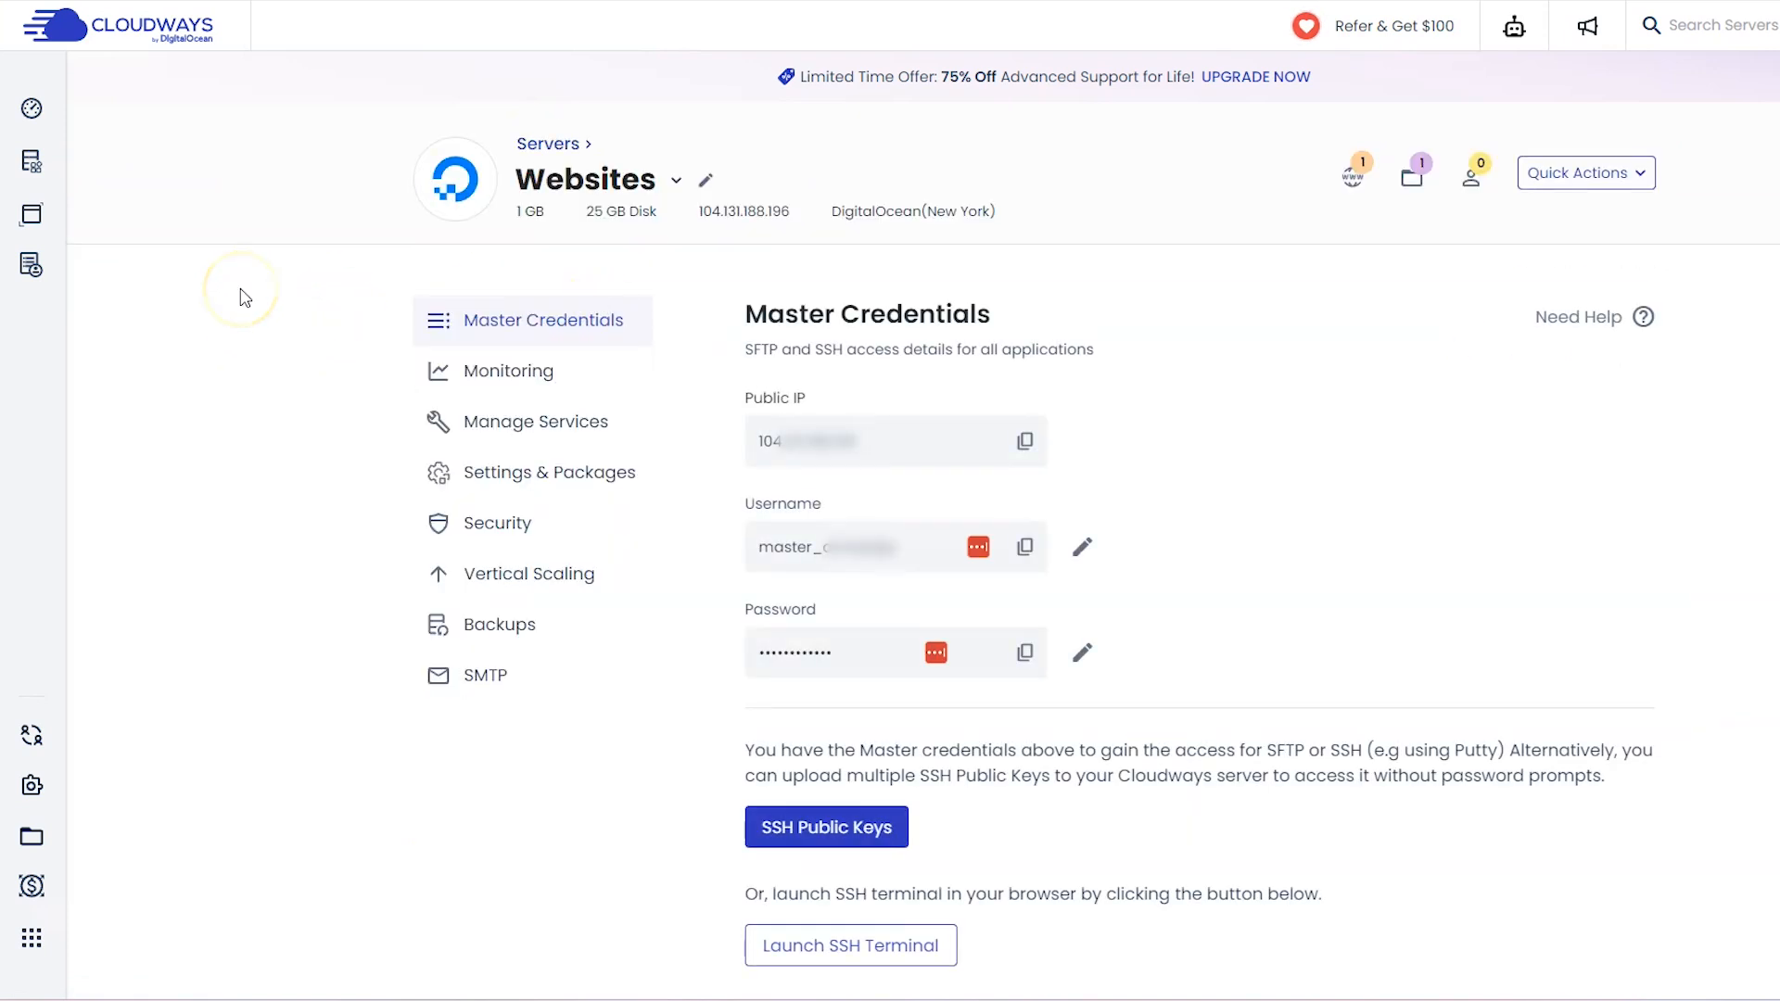
mouse_move(1050, 299)
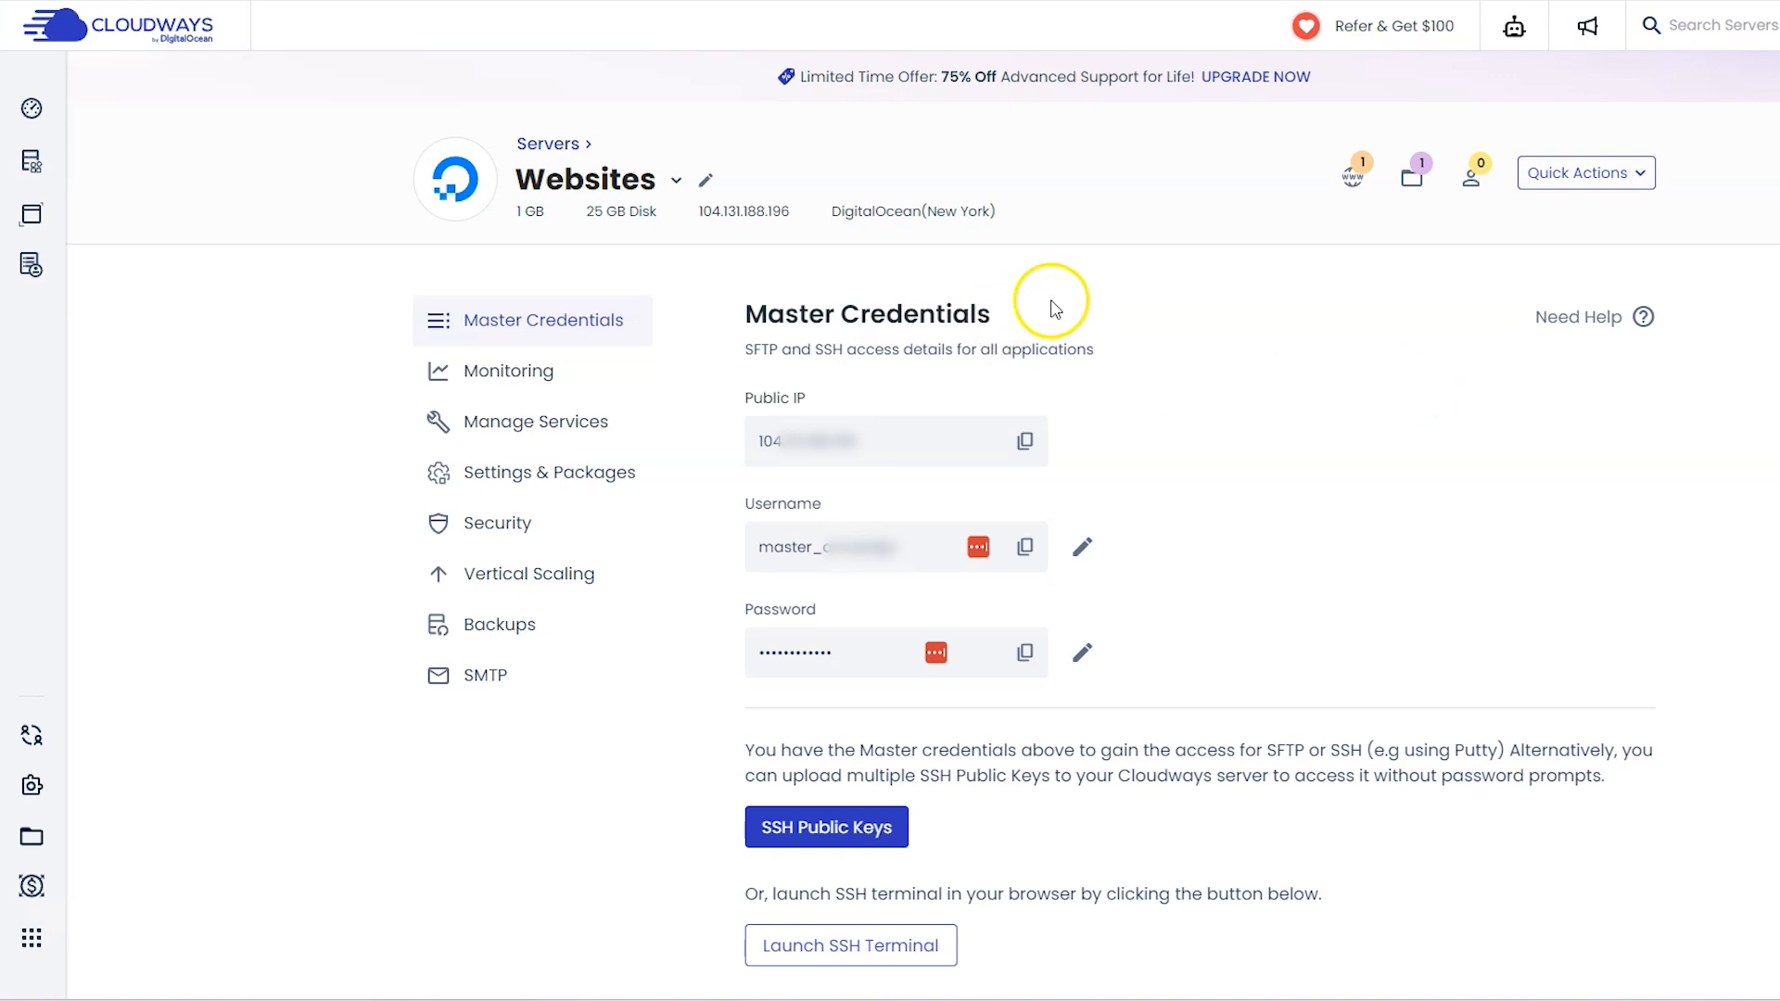
click(1024, 549)
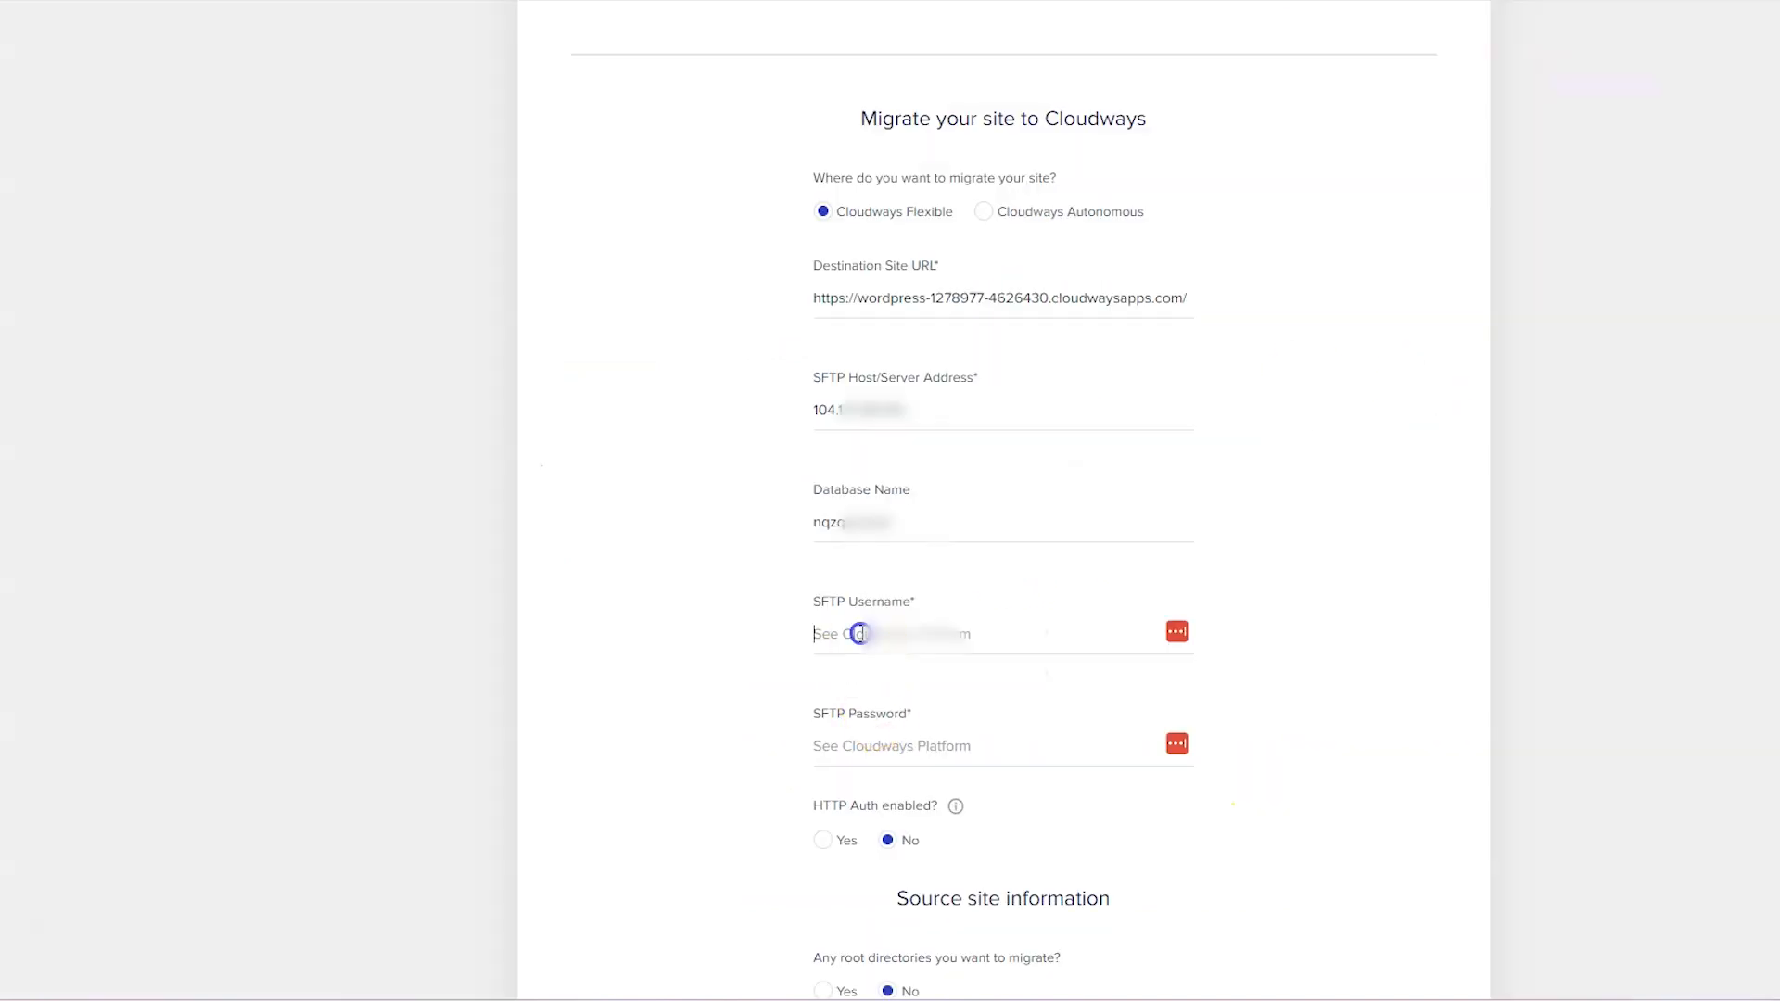
text(master)
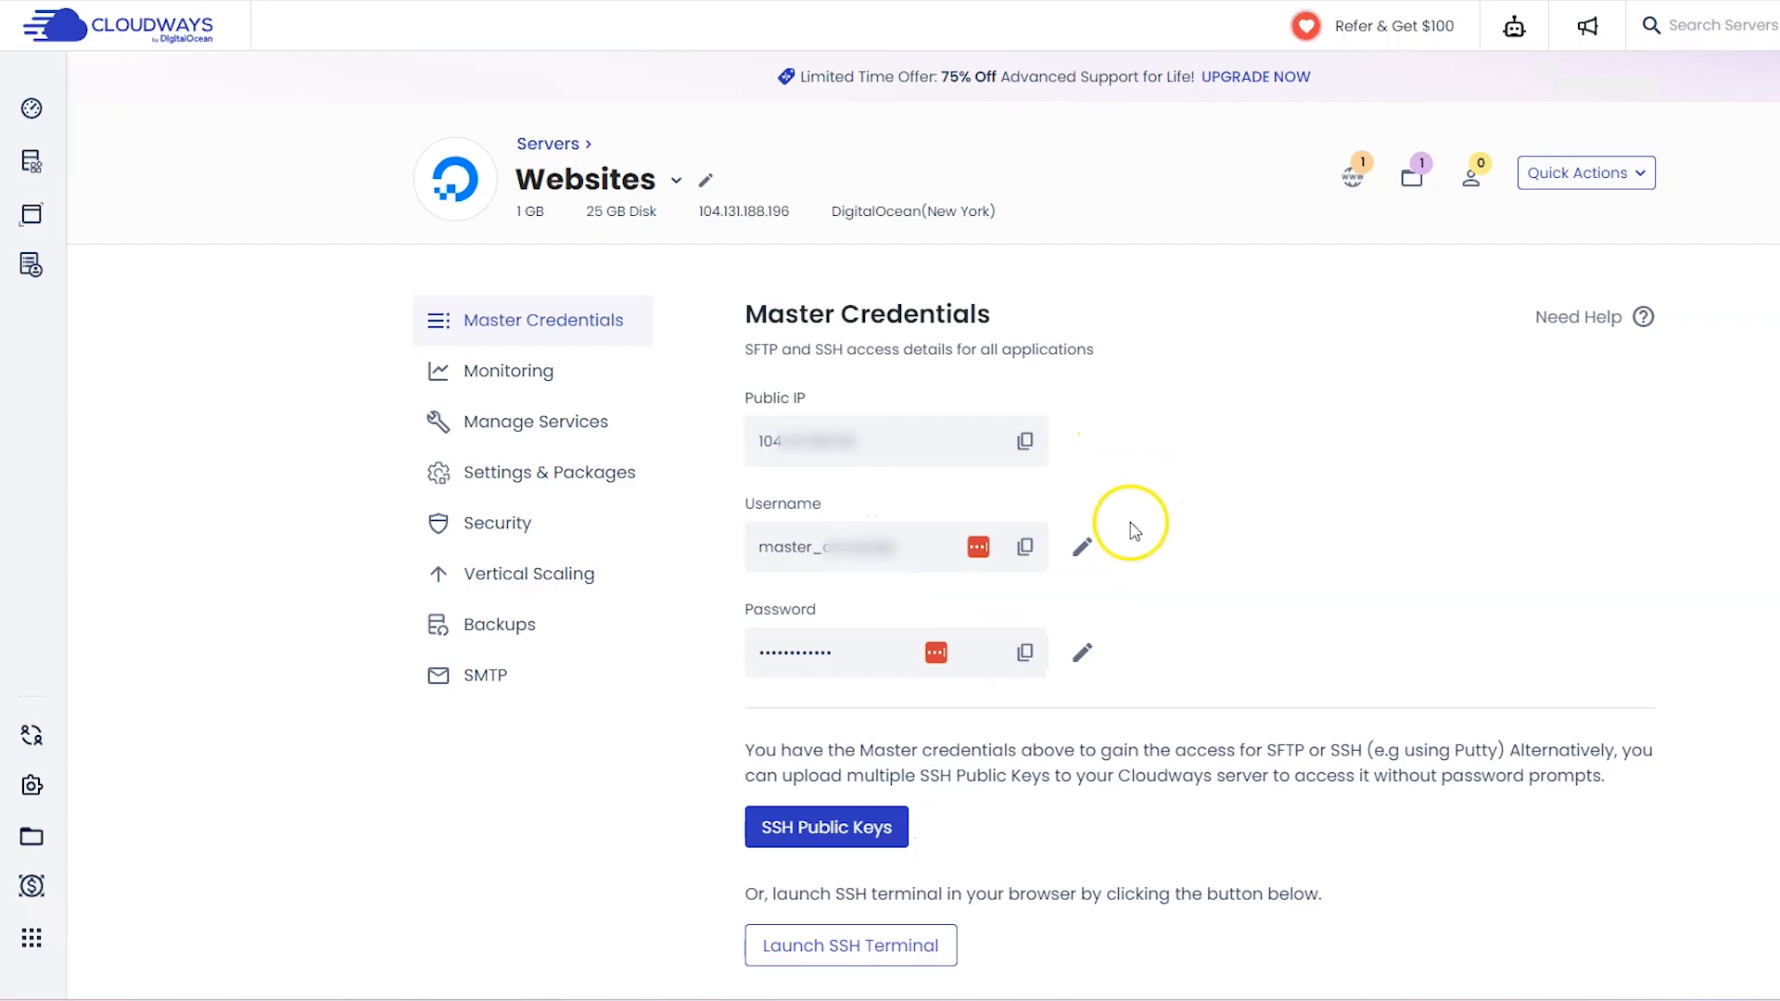
click(1024, 651)
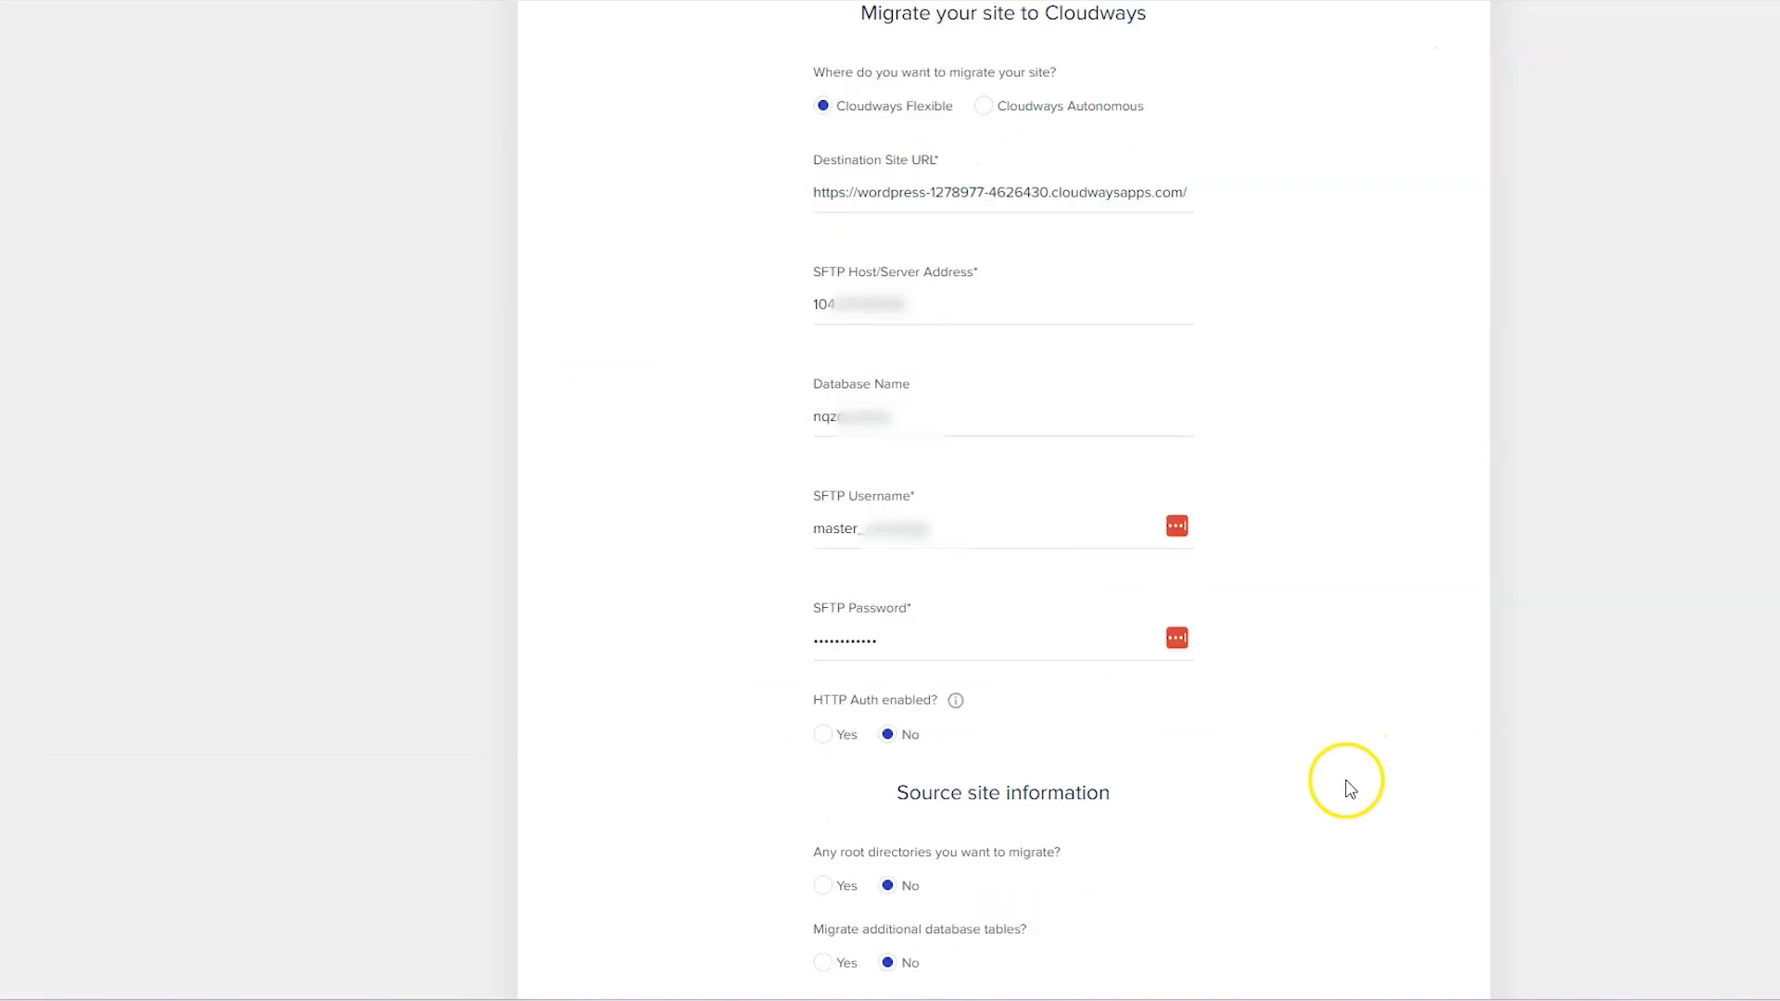
mouse_move(955, 701)
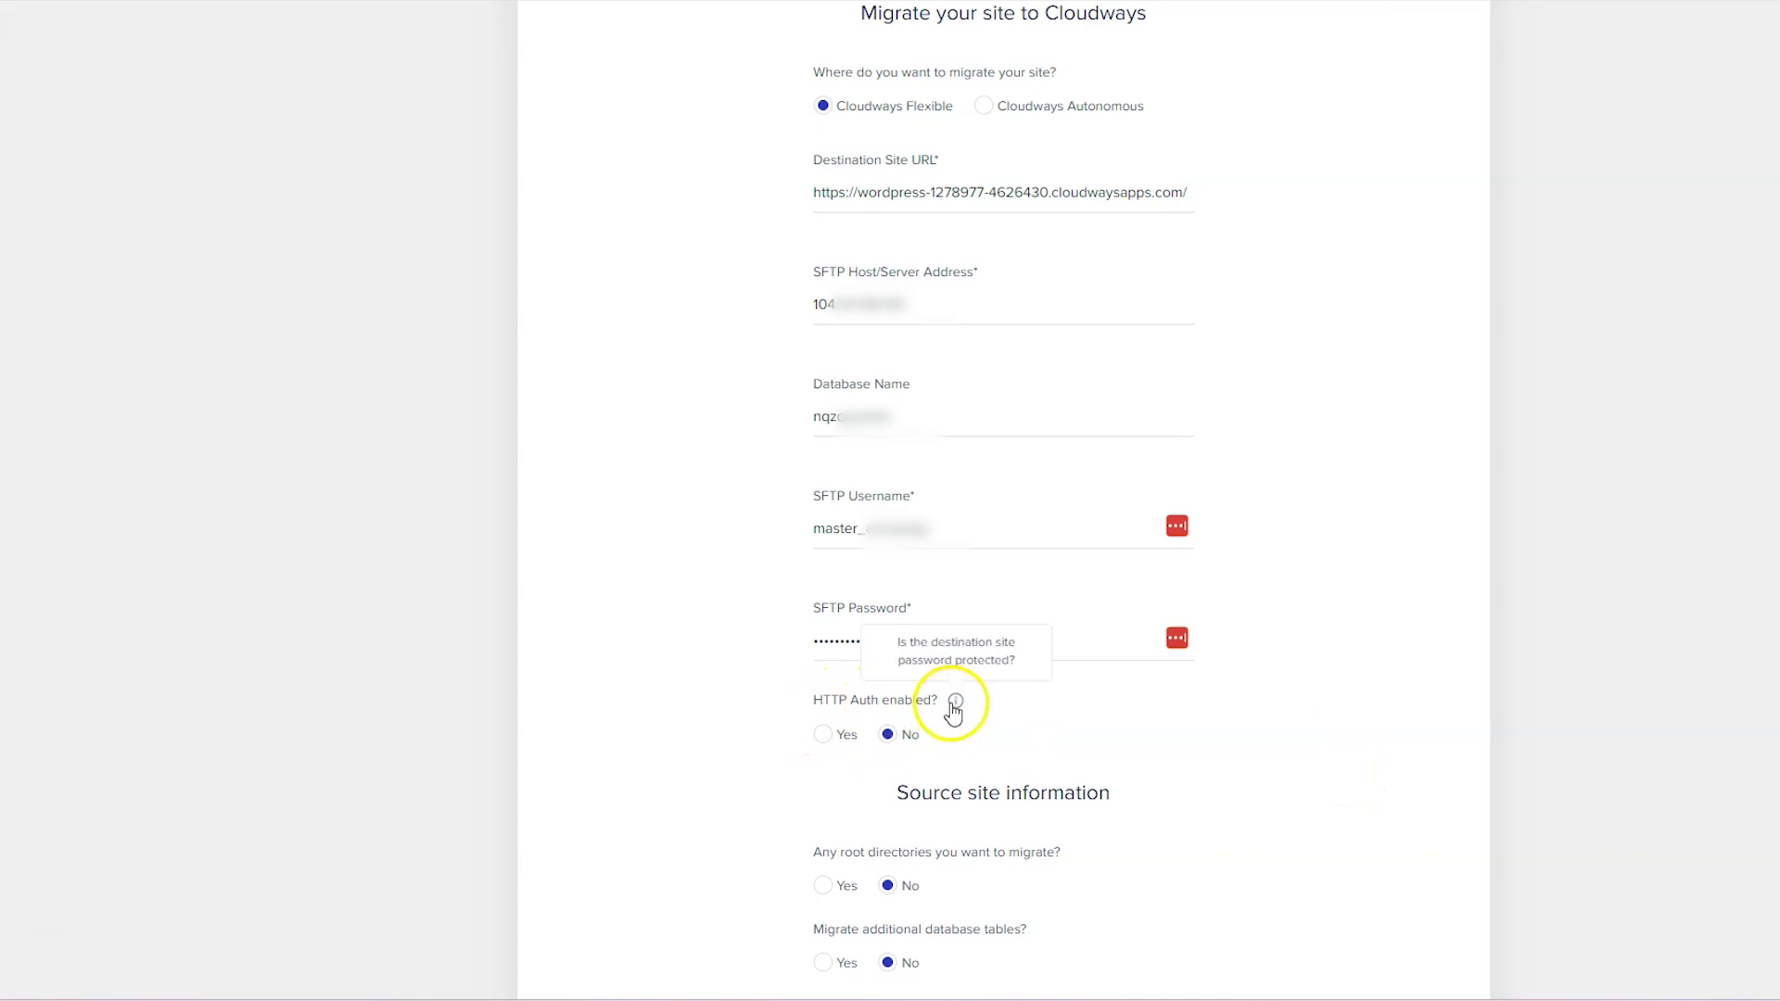
scroll(down, 3)
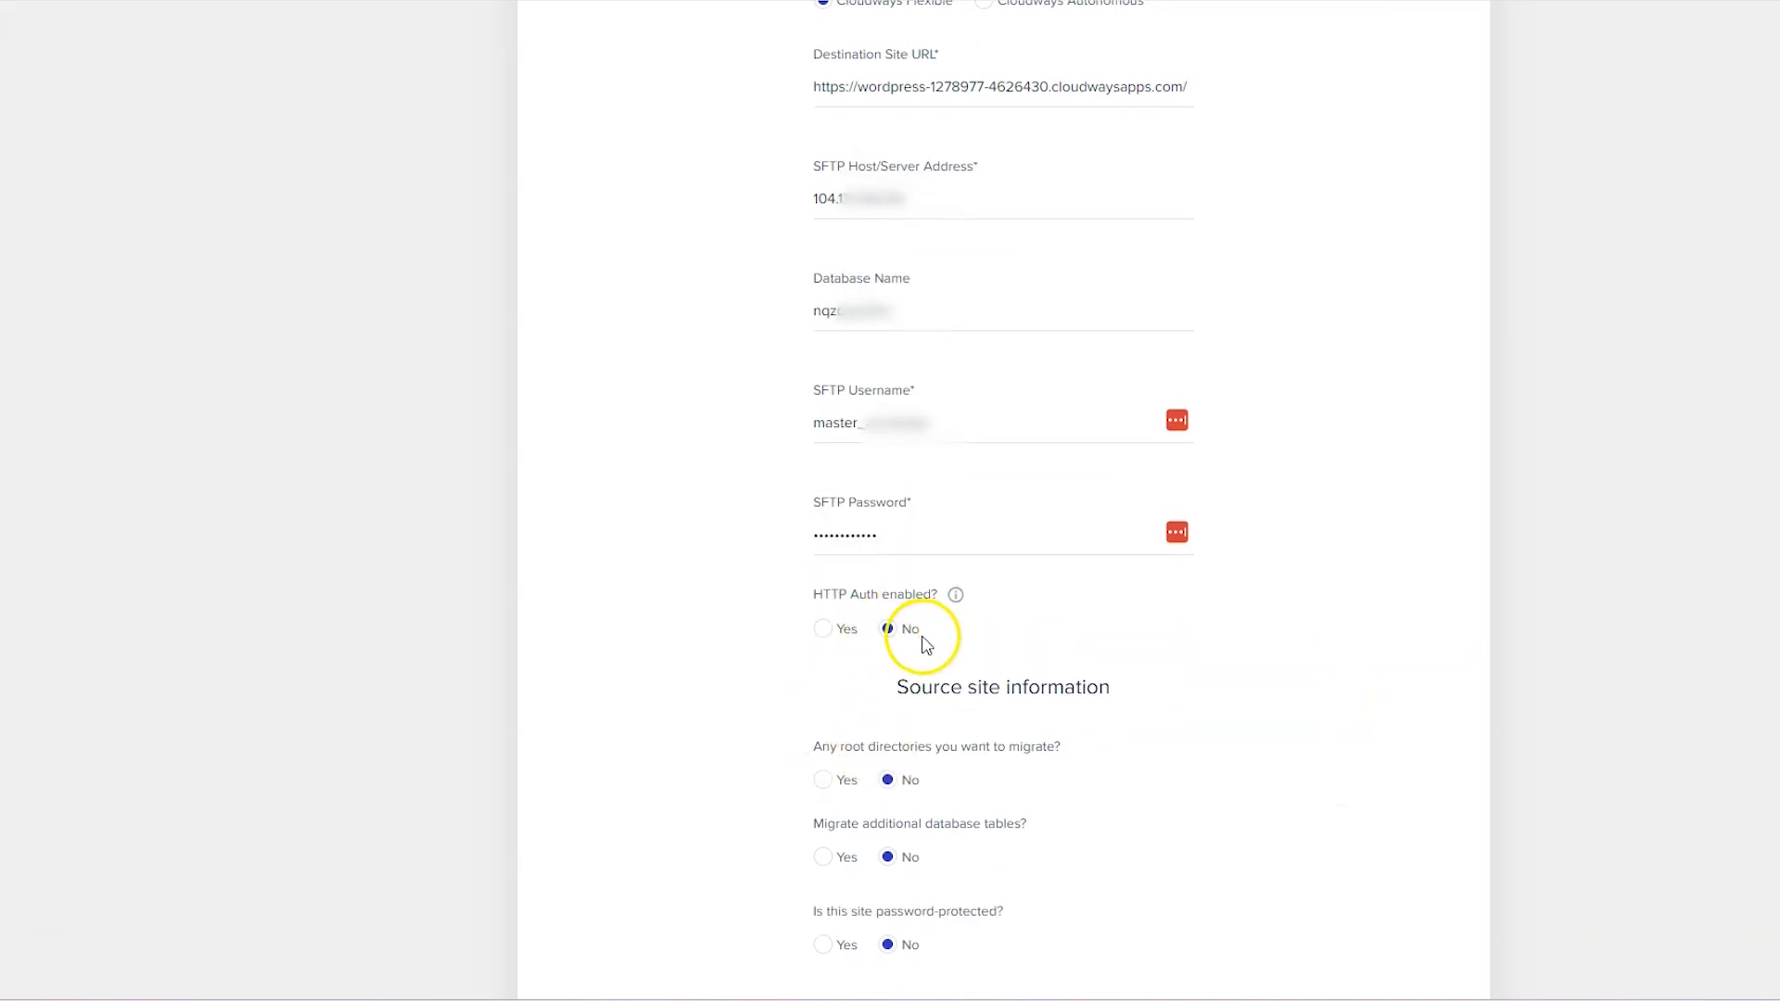
mouse_move(821, 636)
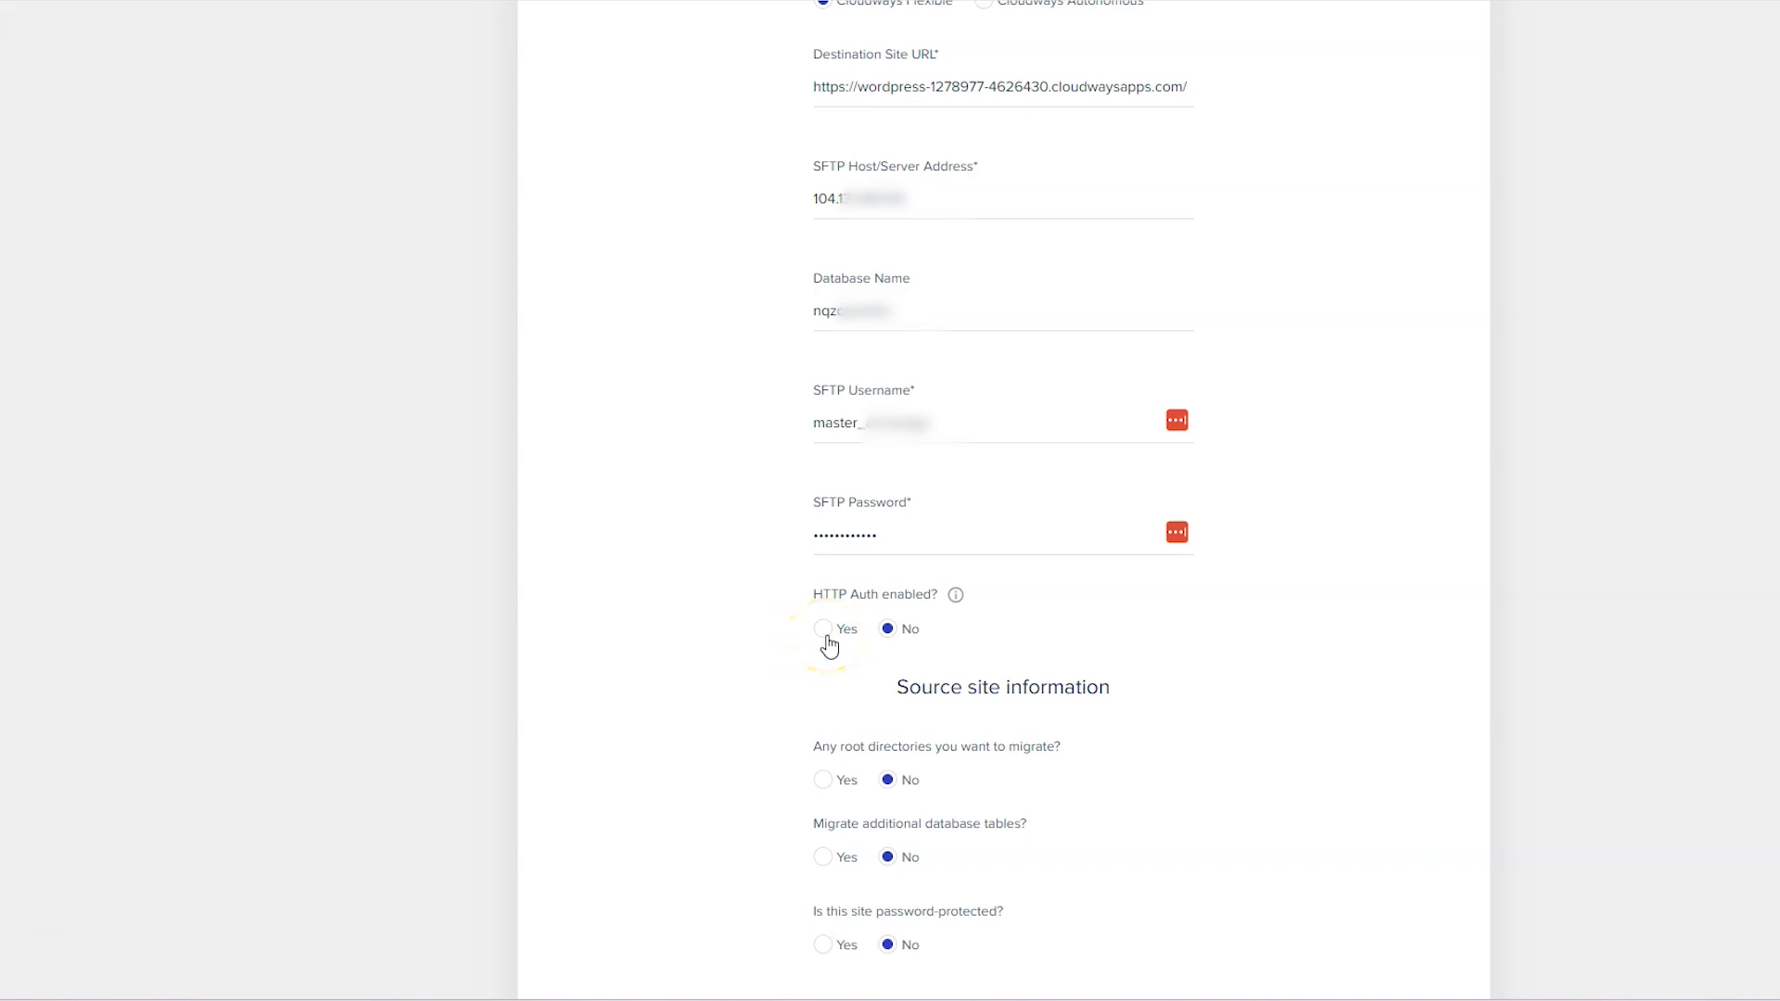
Toggle HTTP Auth to Yes to see its fields, then leave it at No.
click(823, 629)
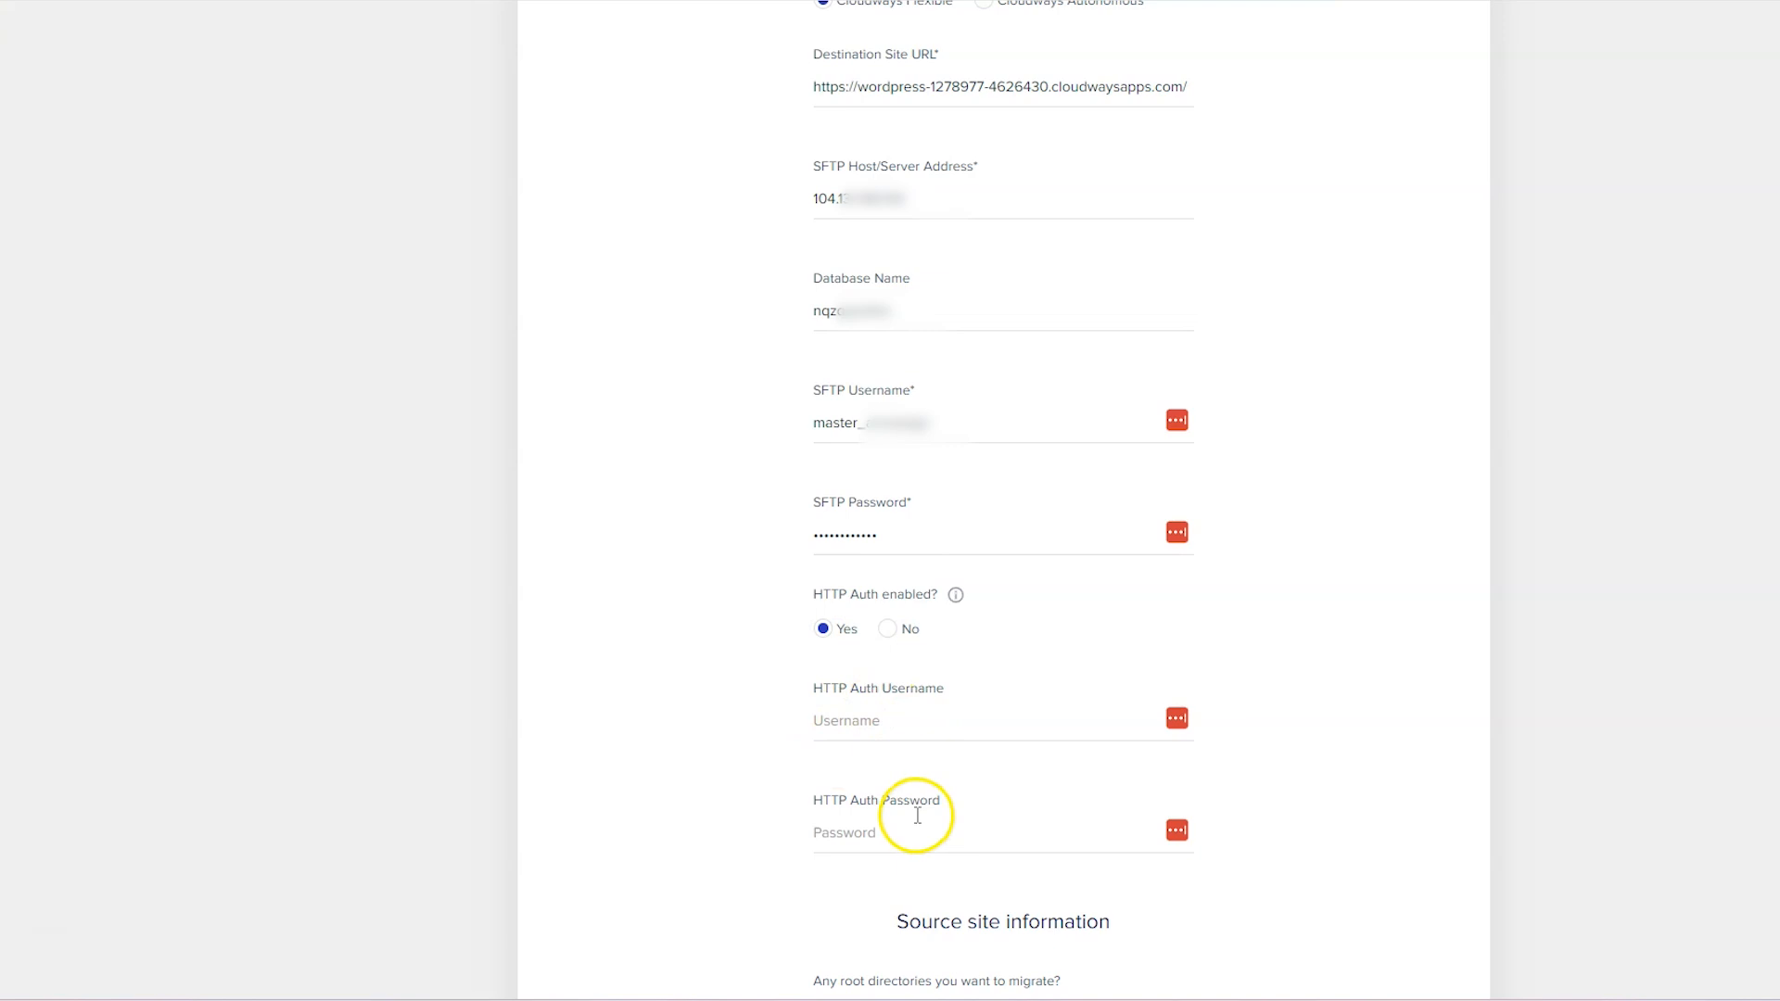
click(888, 629)
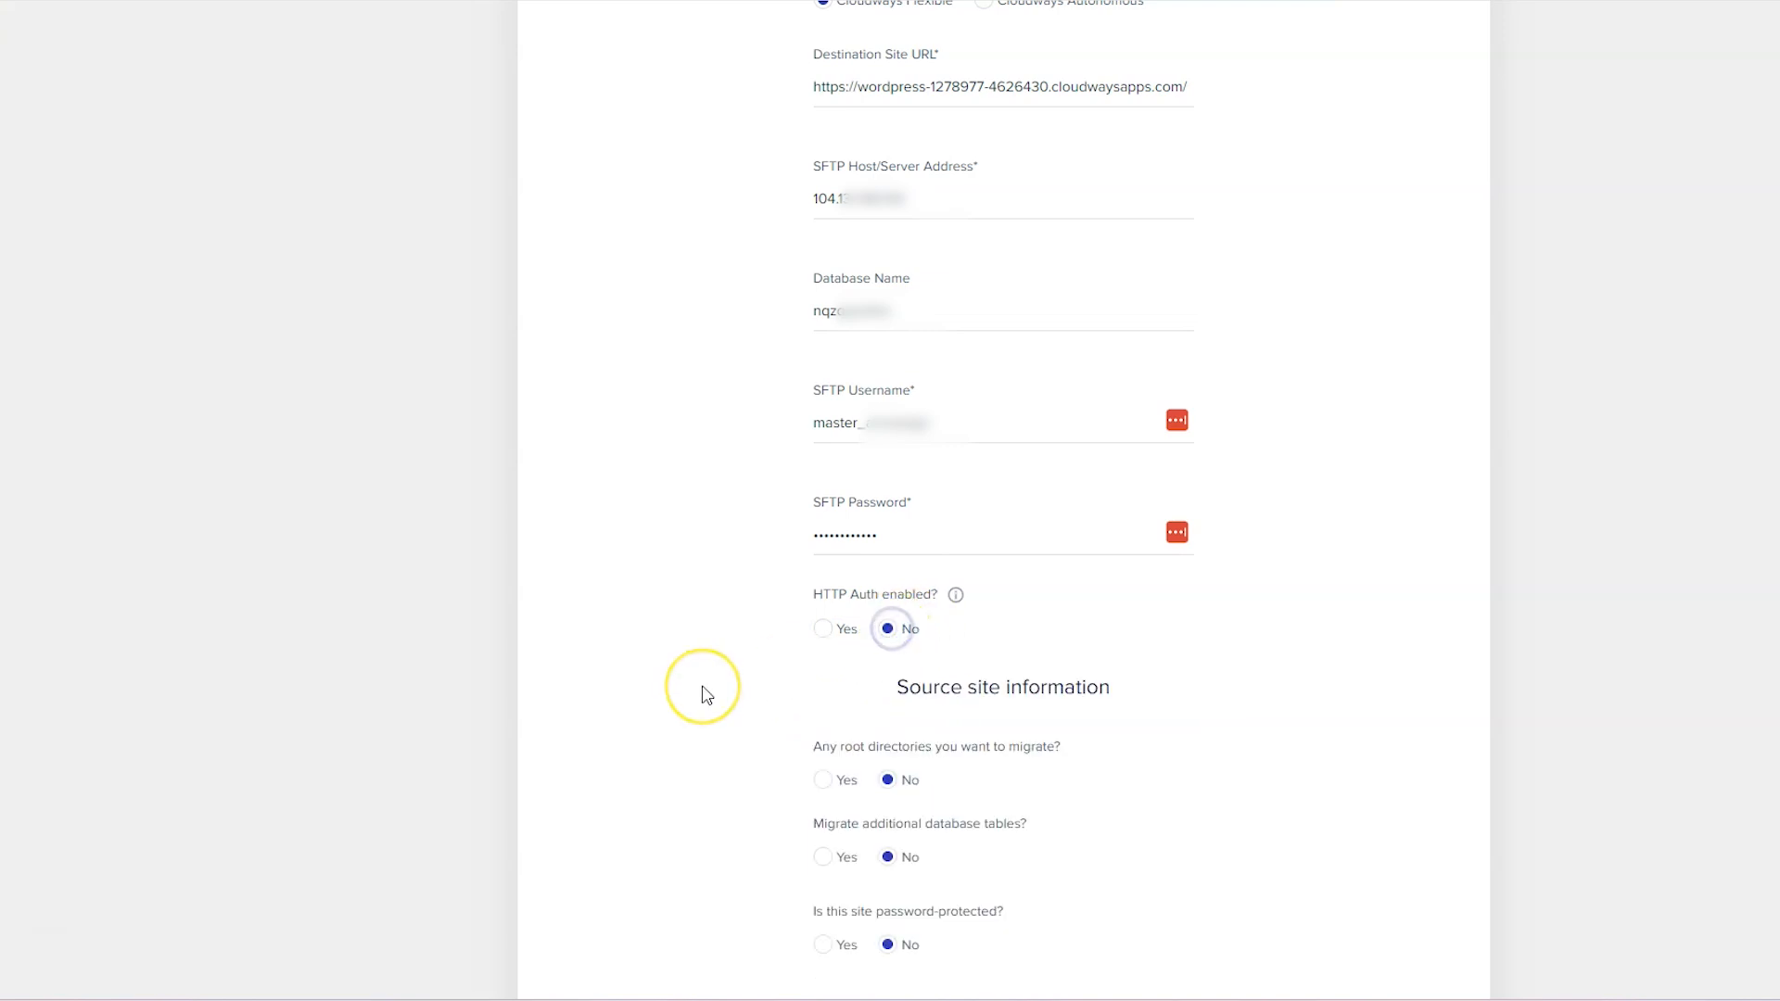
scroll(down, 3)
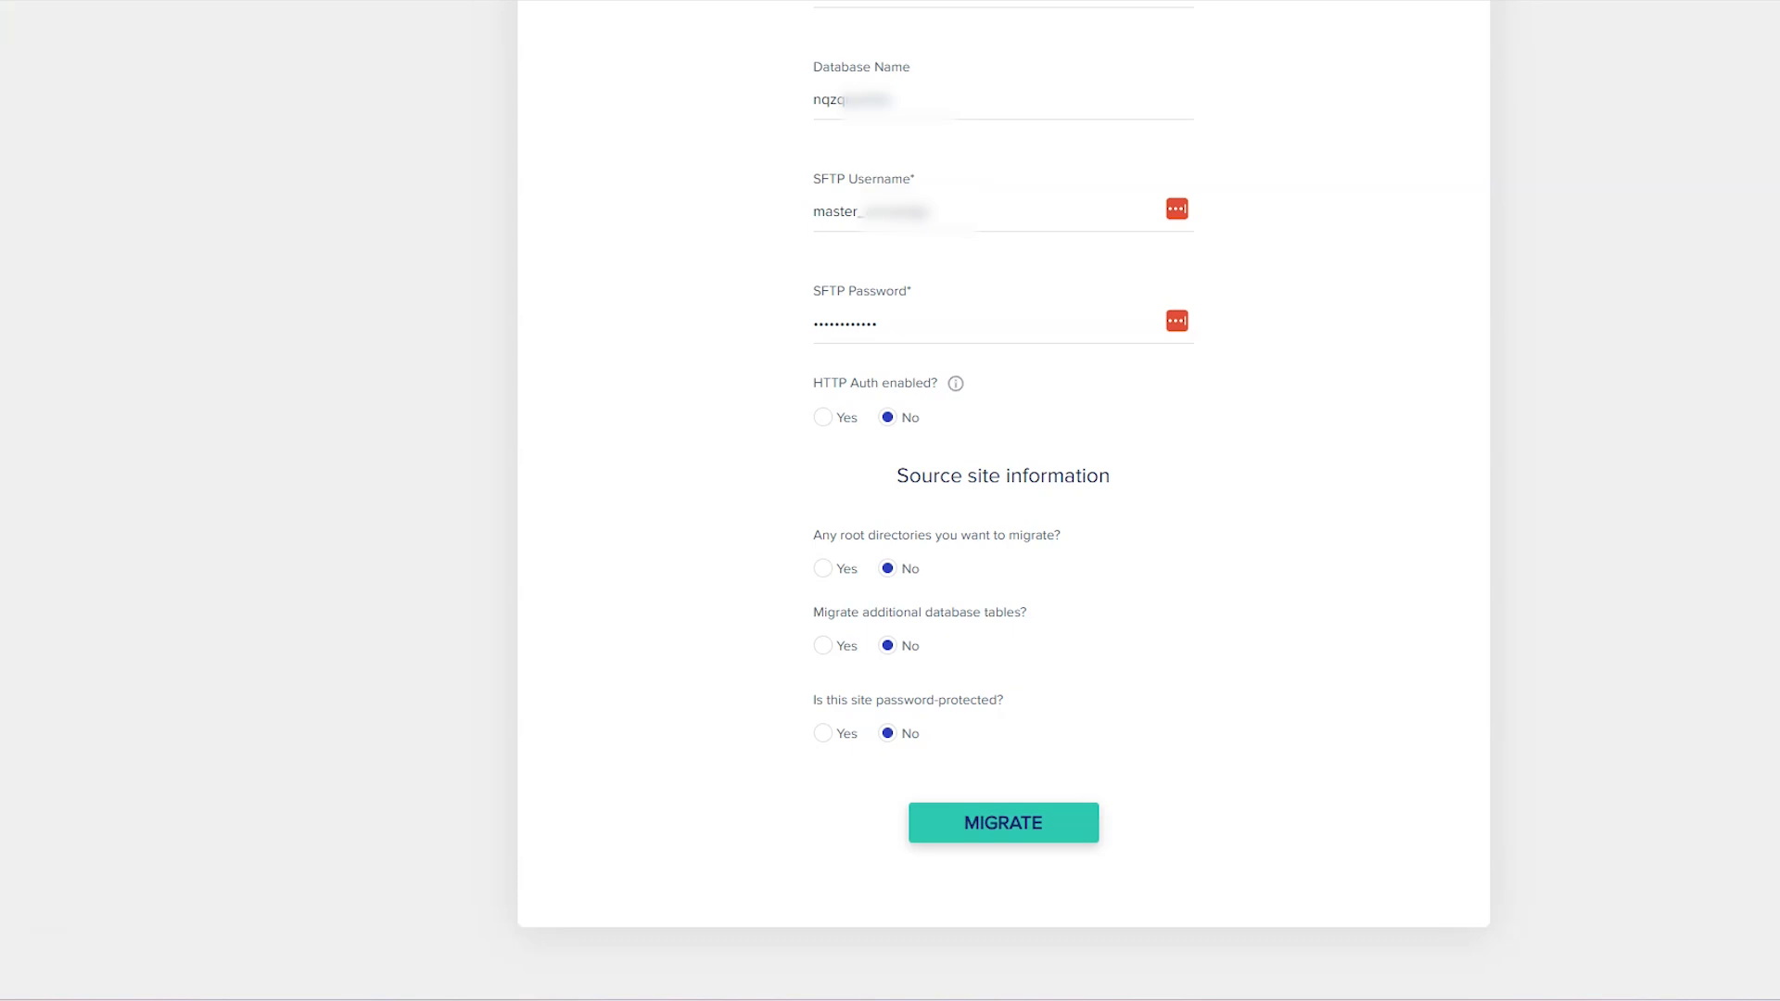
Leave root directory migration at No, mark the source site not password-protected and submit MIGRATE.
click(821, 569)
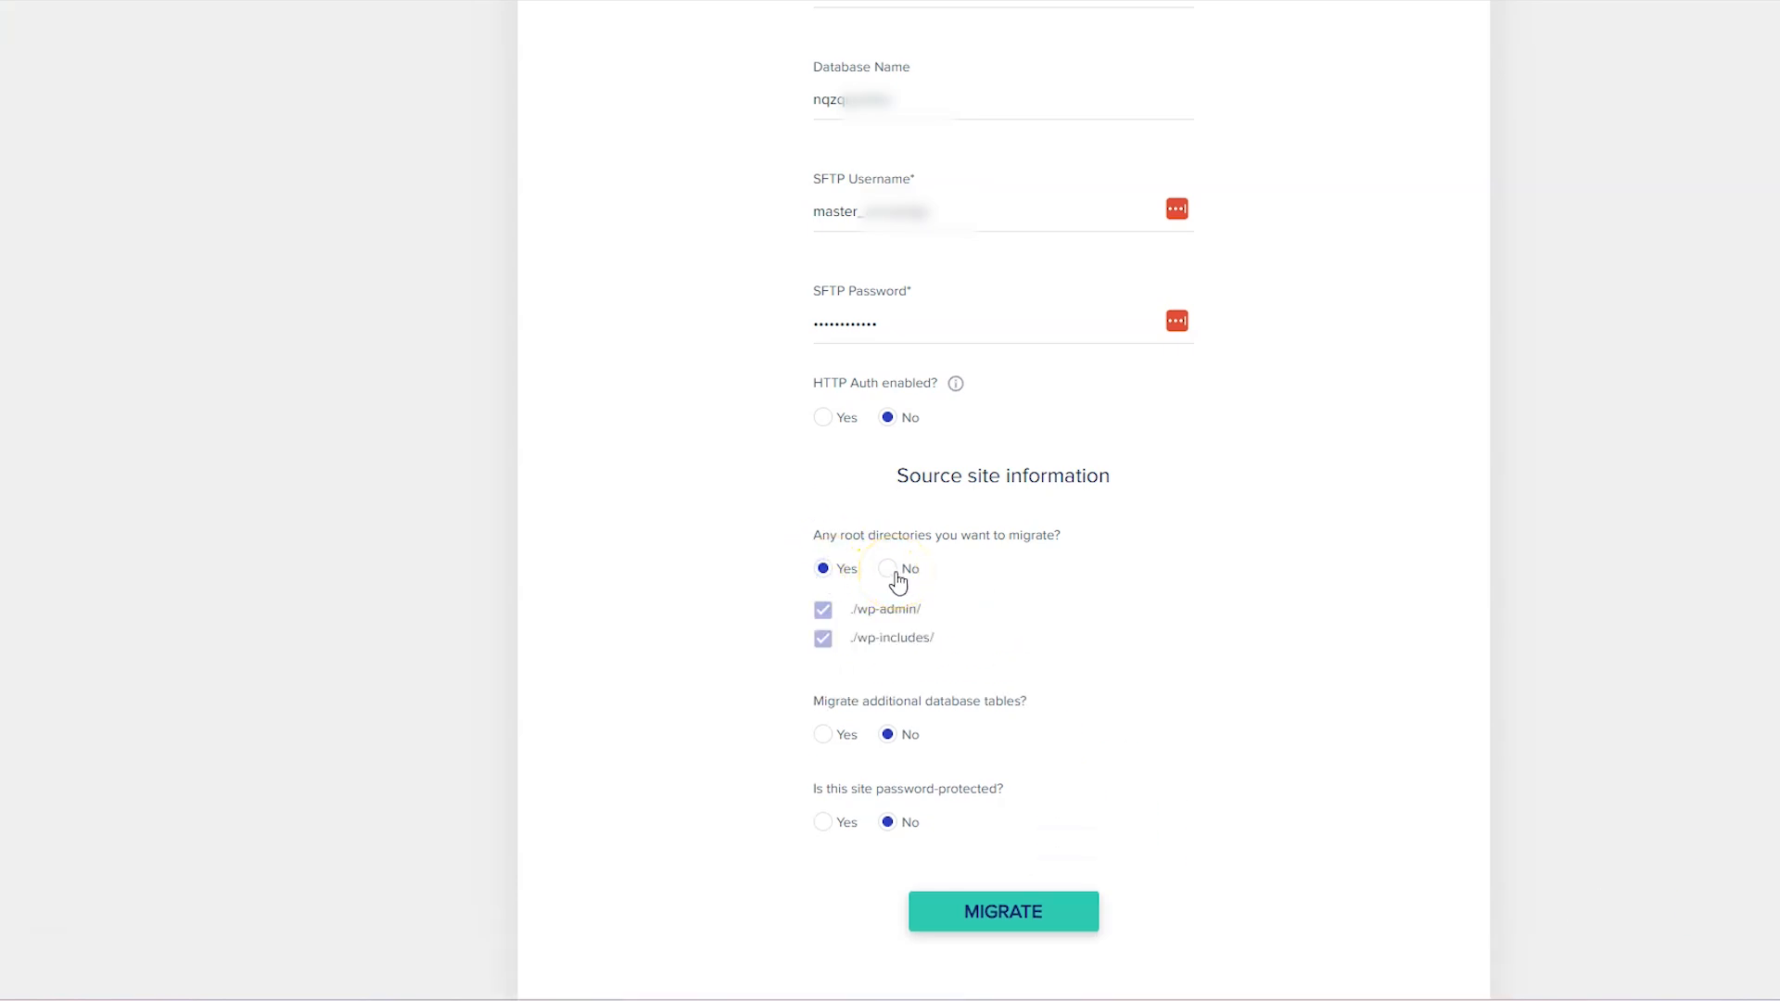
click(888, 569)
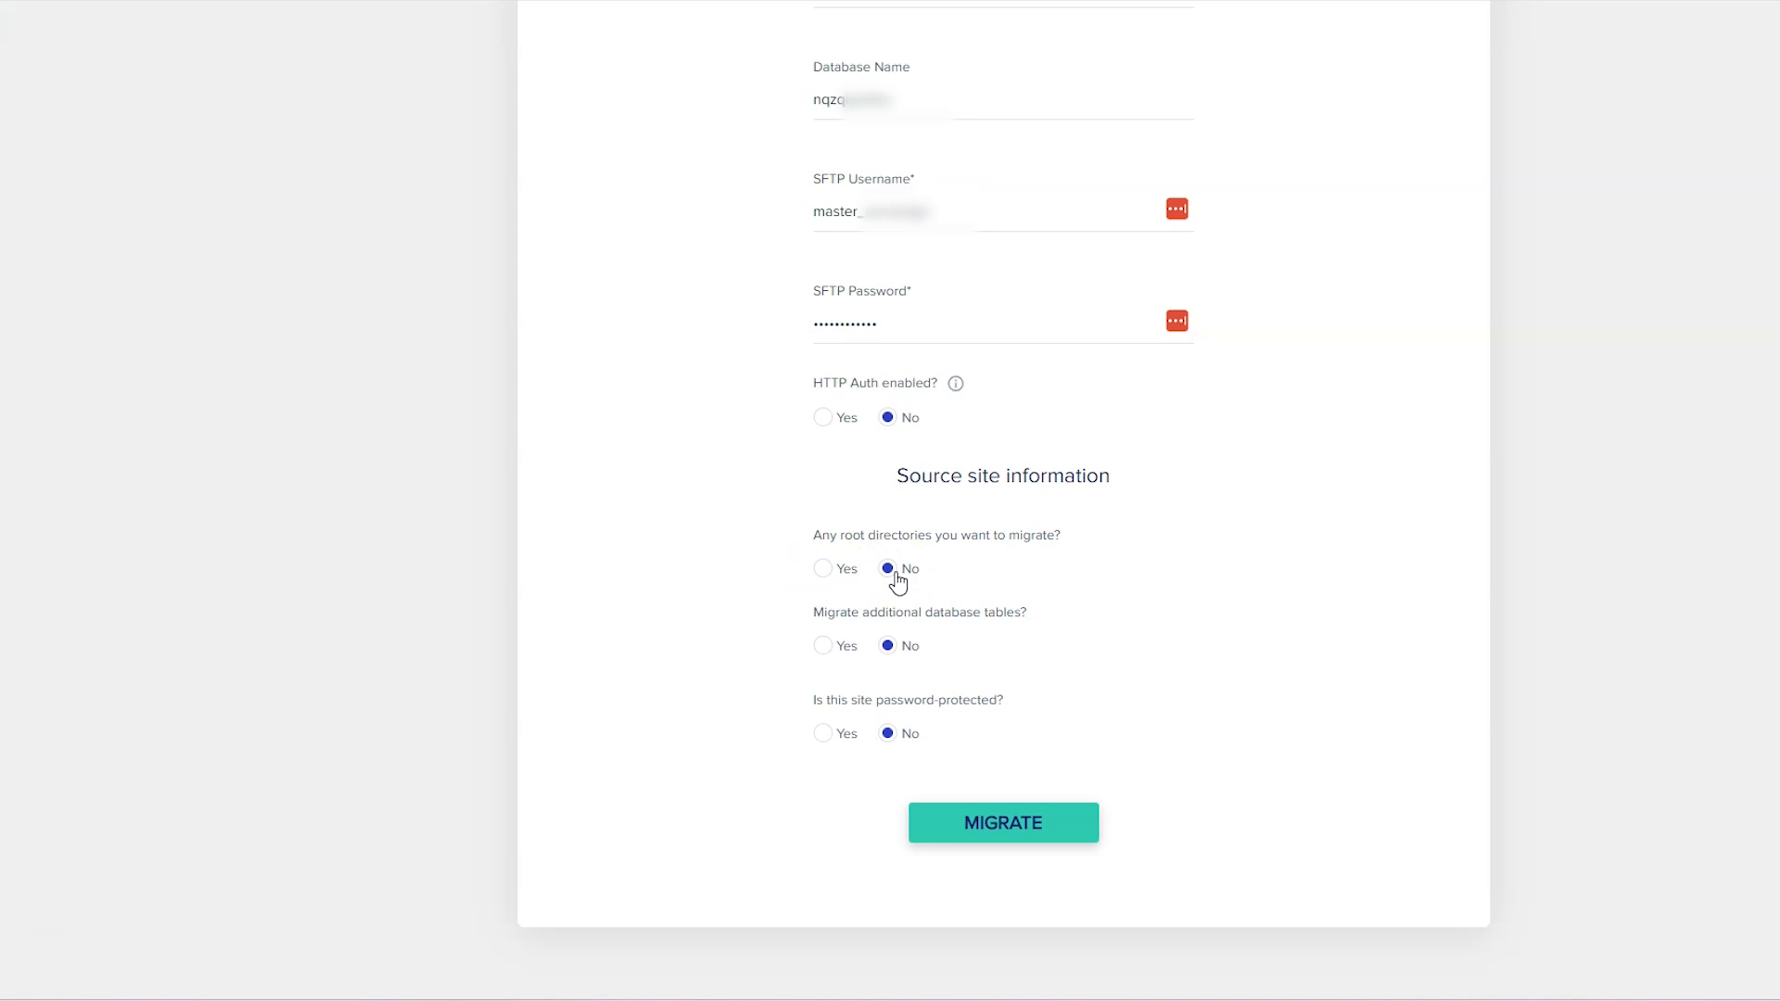
mouse_move(942, 620)
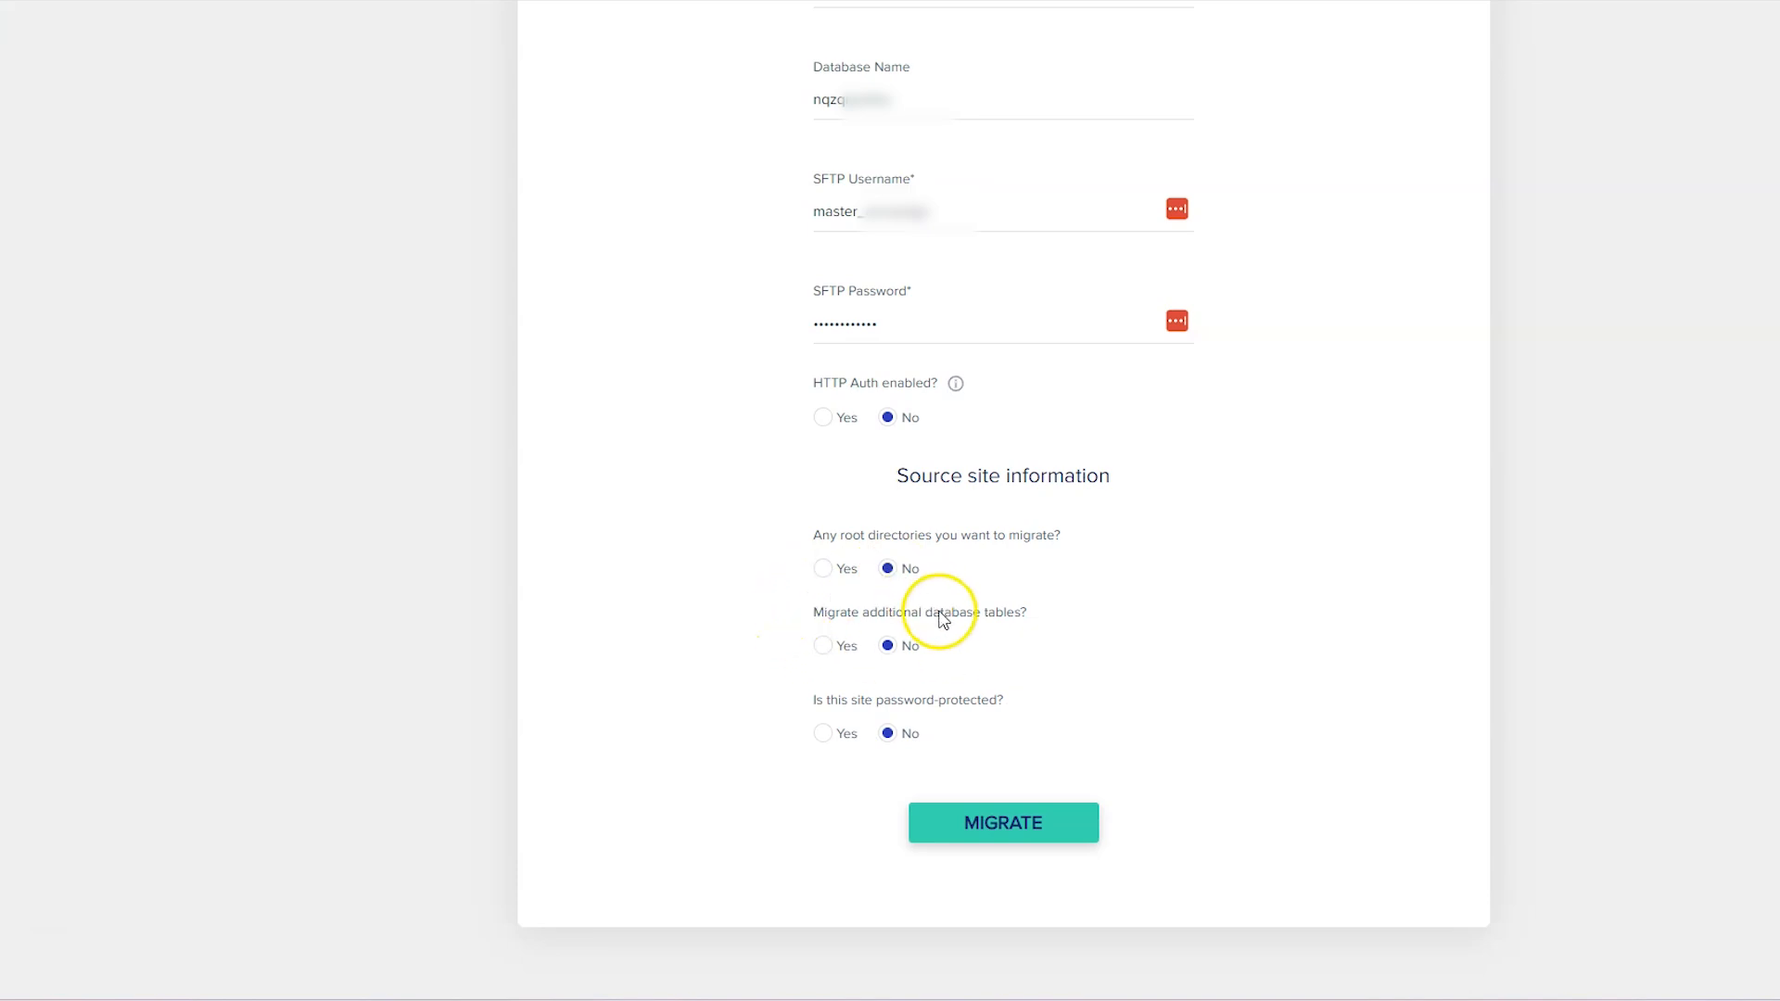
mouse_move(968, 623)
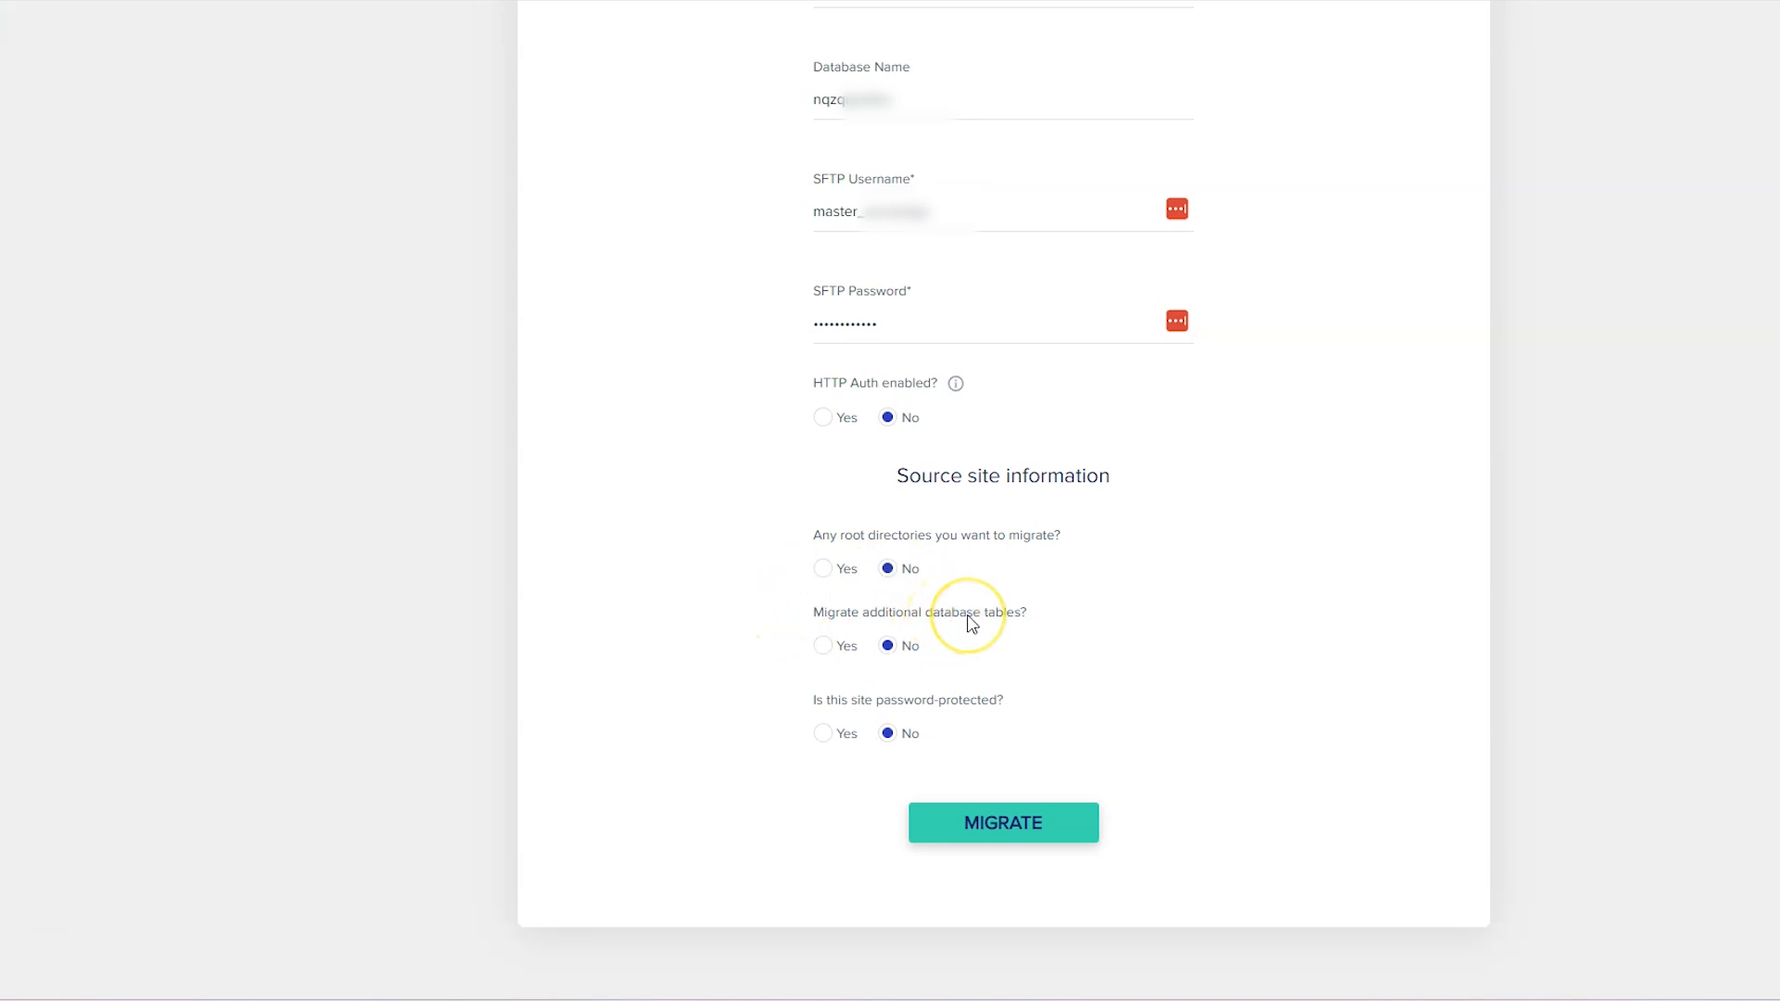
mouse_move(888, 645)
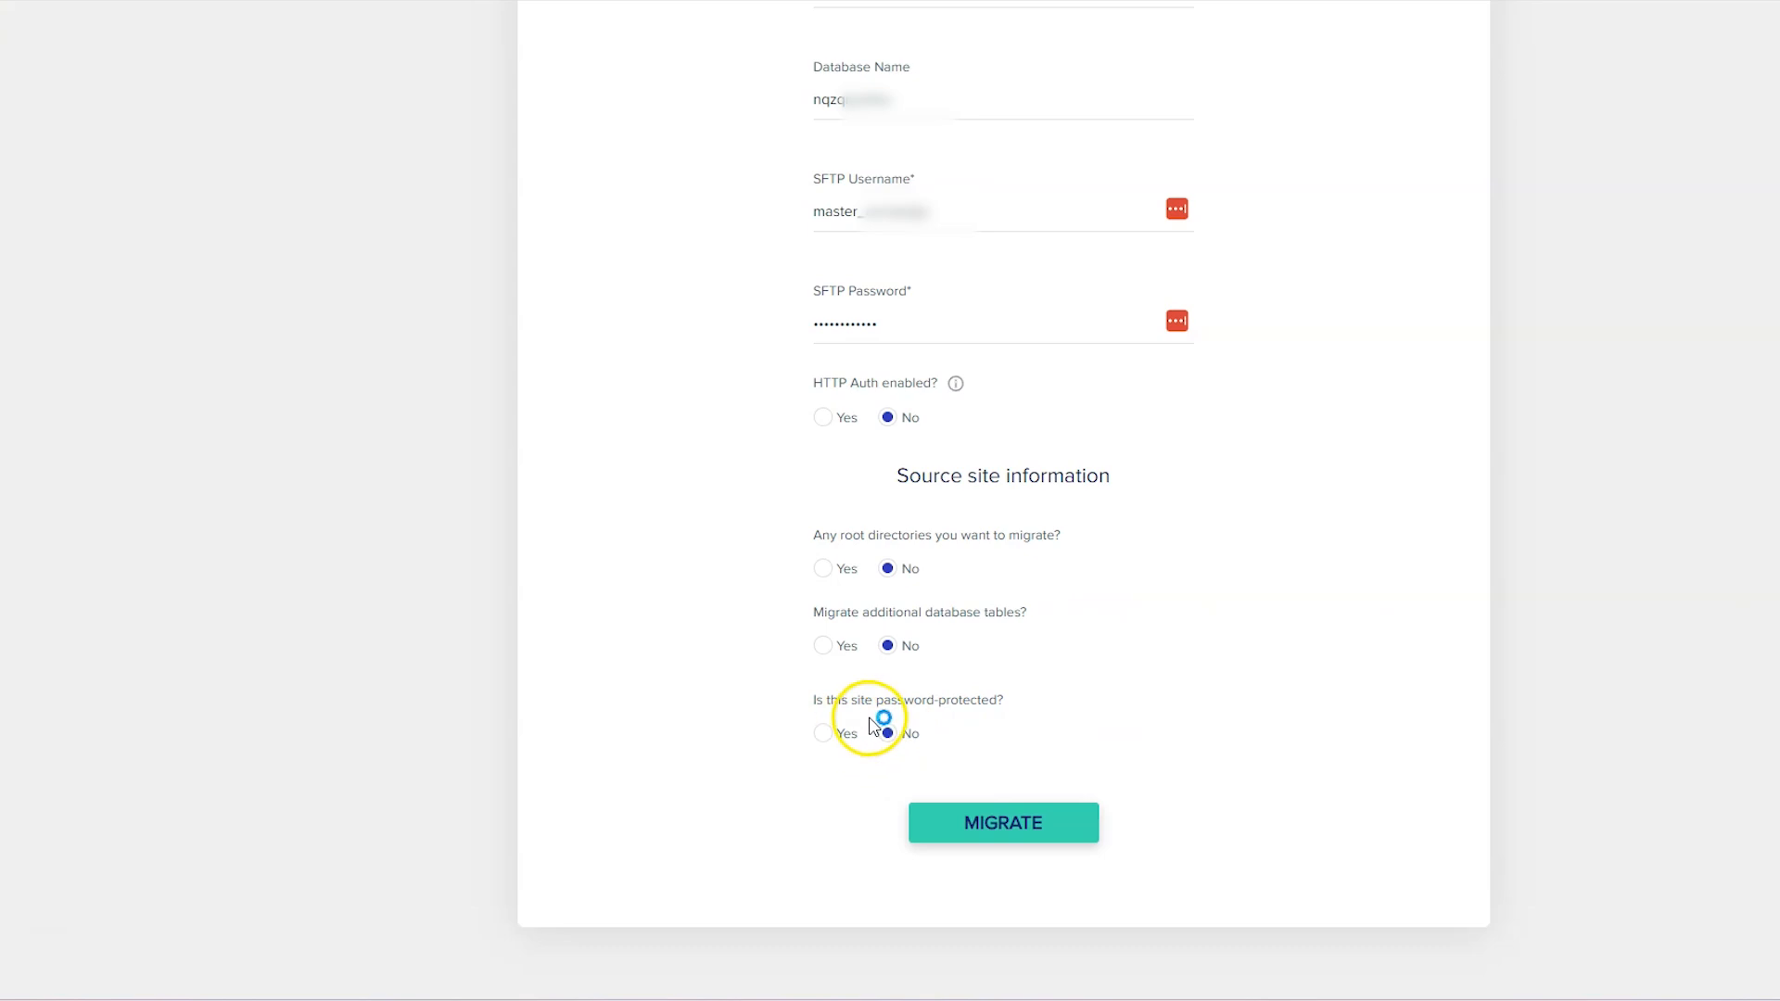
mouse_move(823, 737)
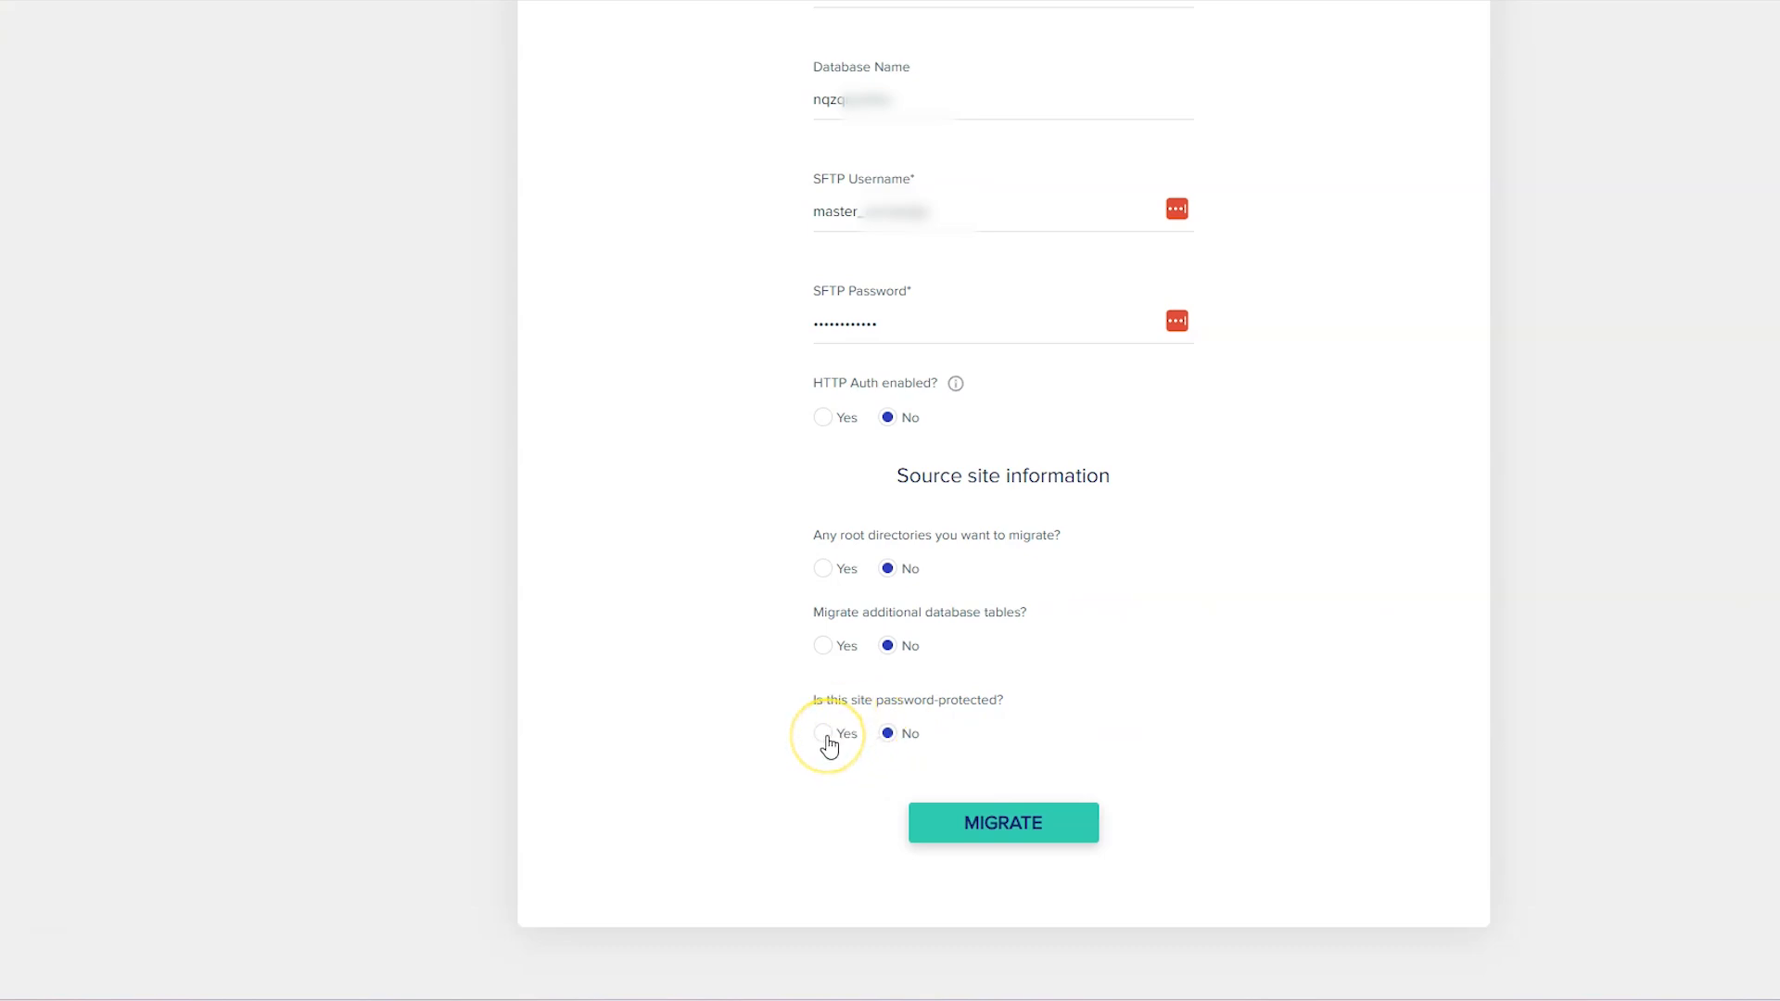
click(821, 733)
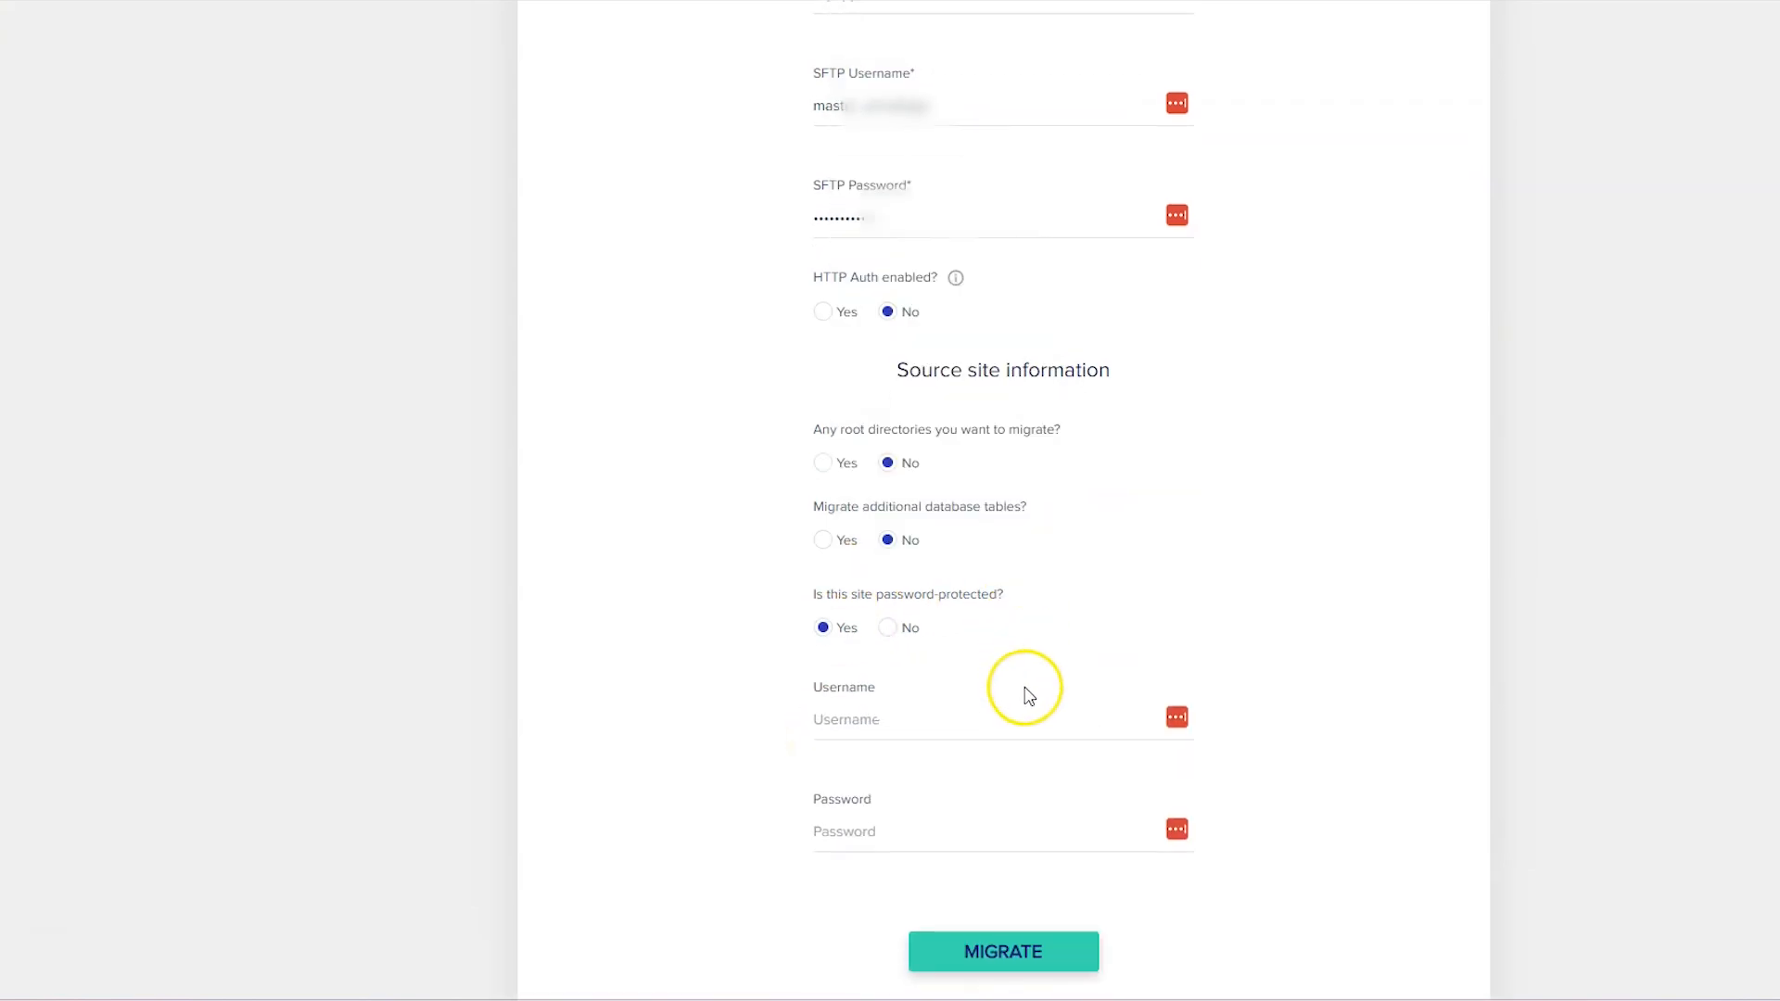
mouse_move(1026, 694)
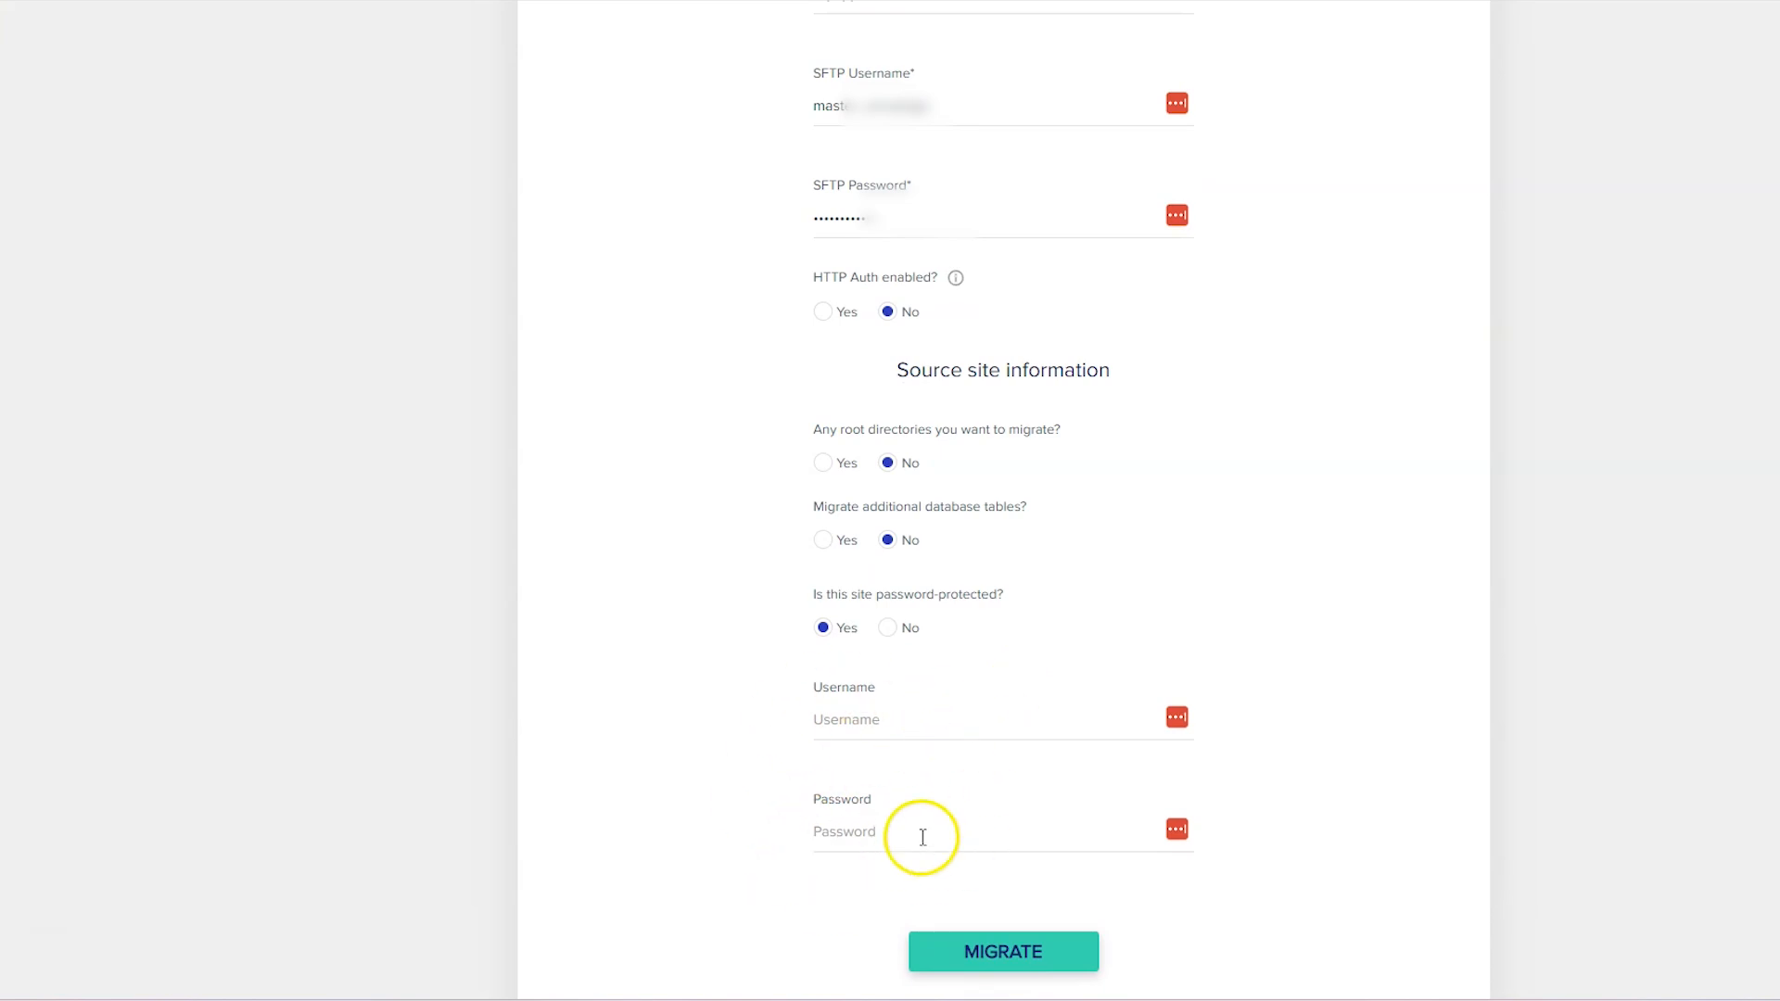
mouse_move(890, 629)
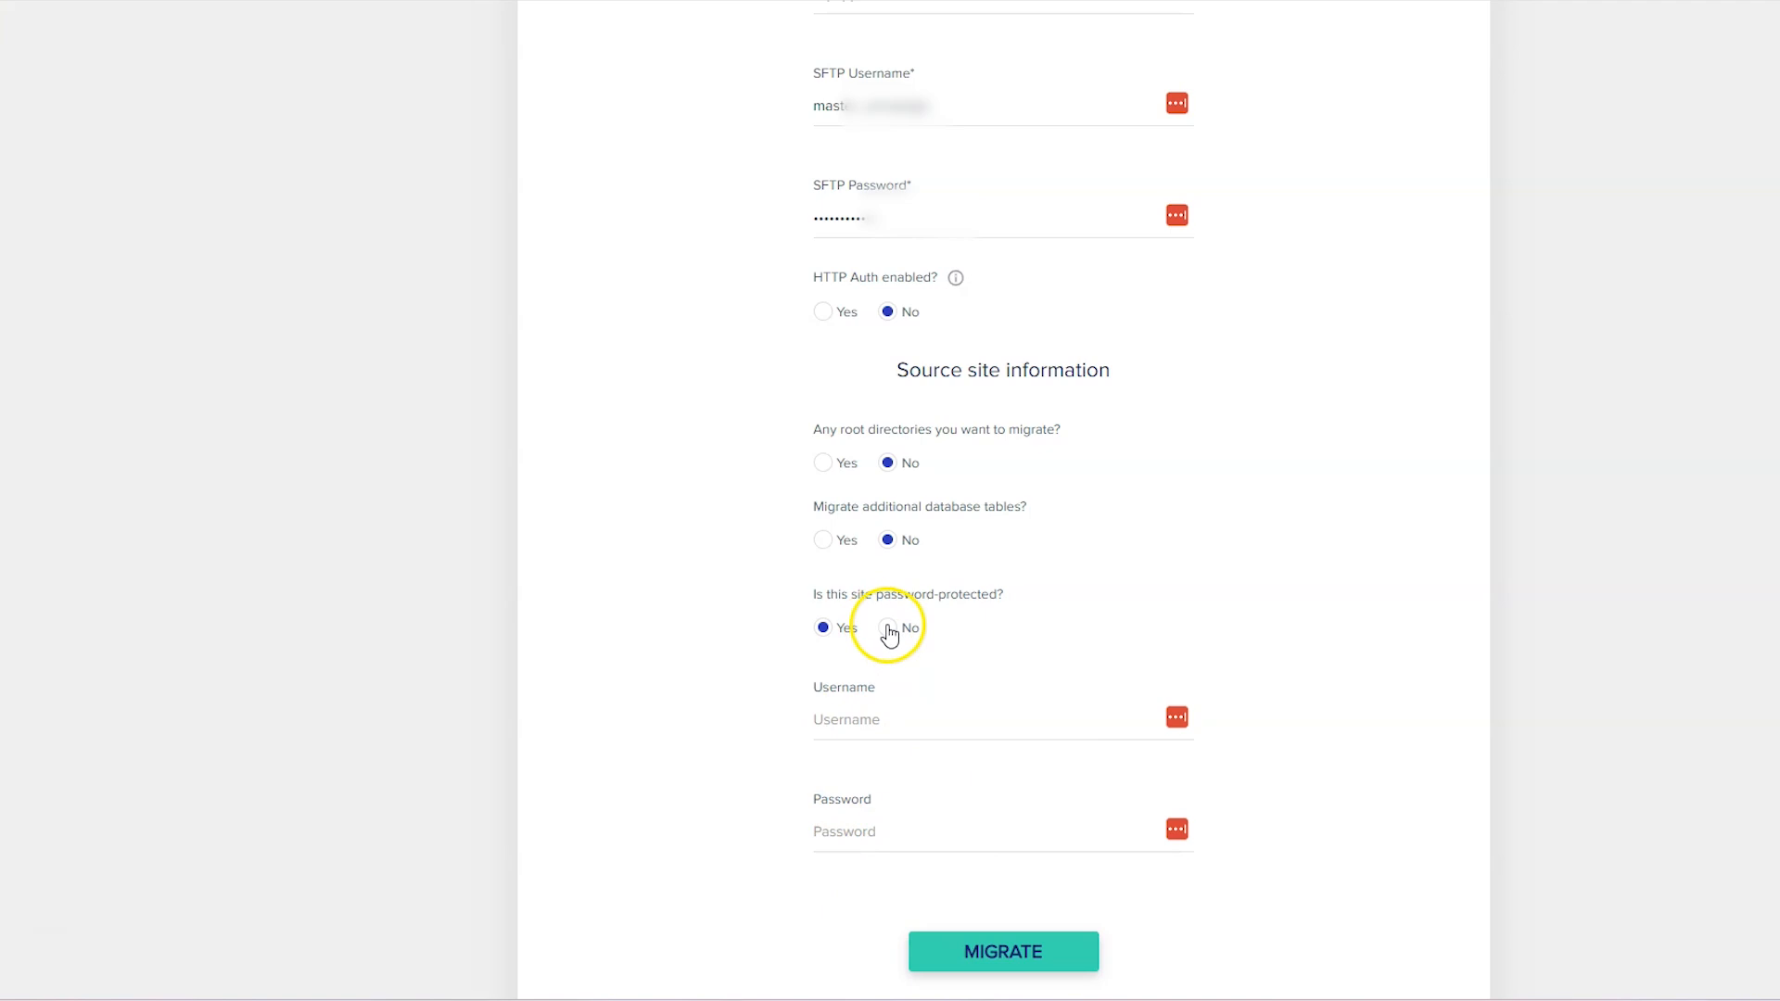
click(889, 629)
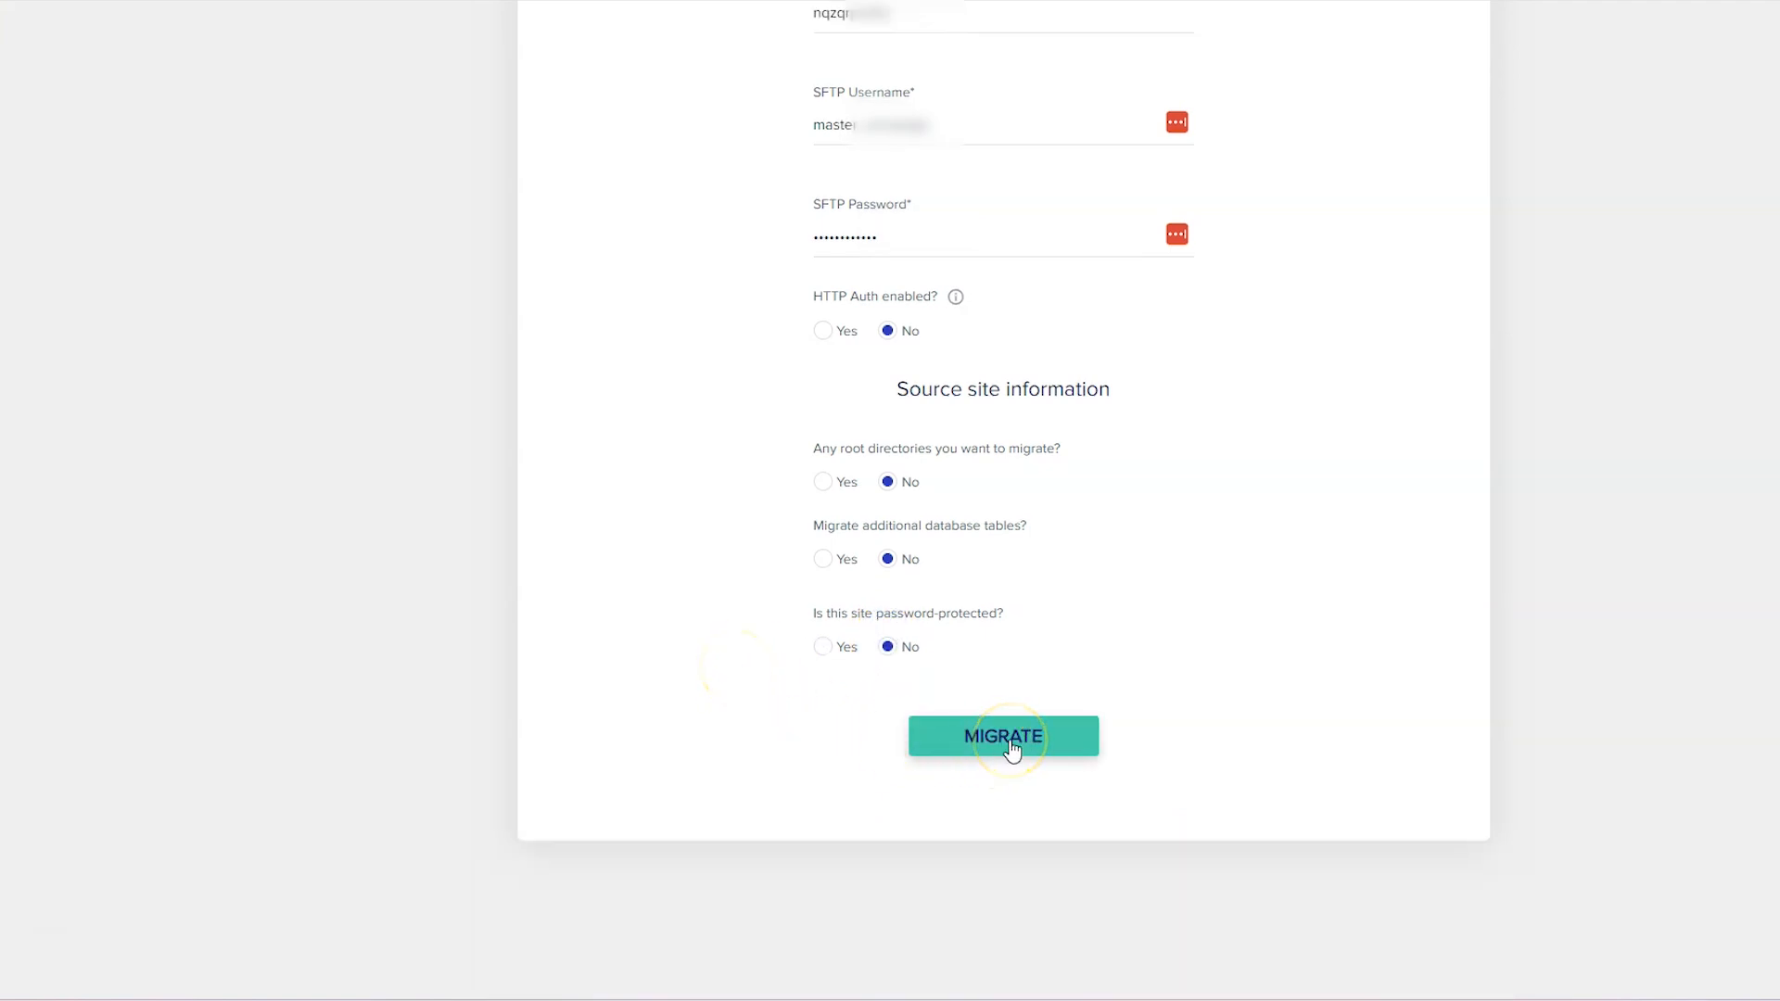
click(1003, 736)
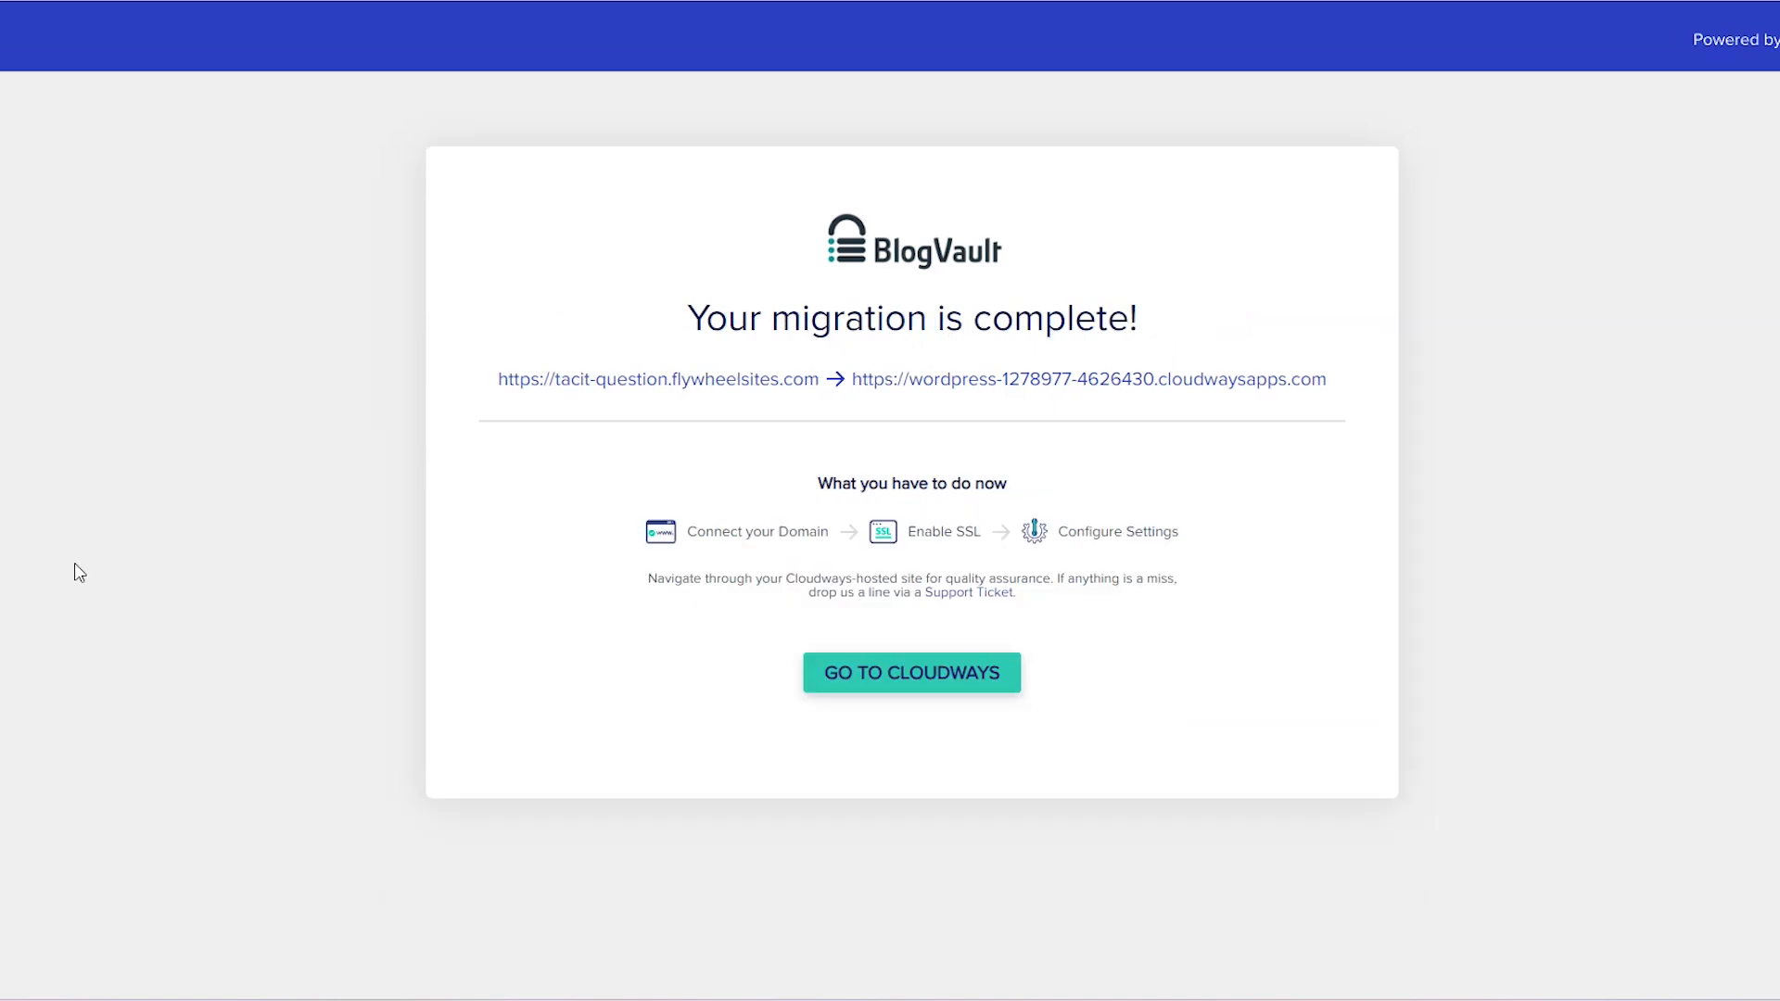
mouse_move(928, 490)
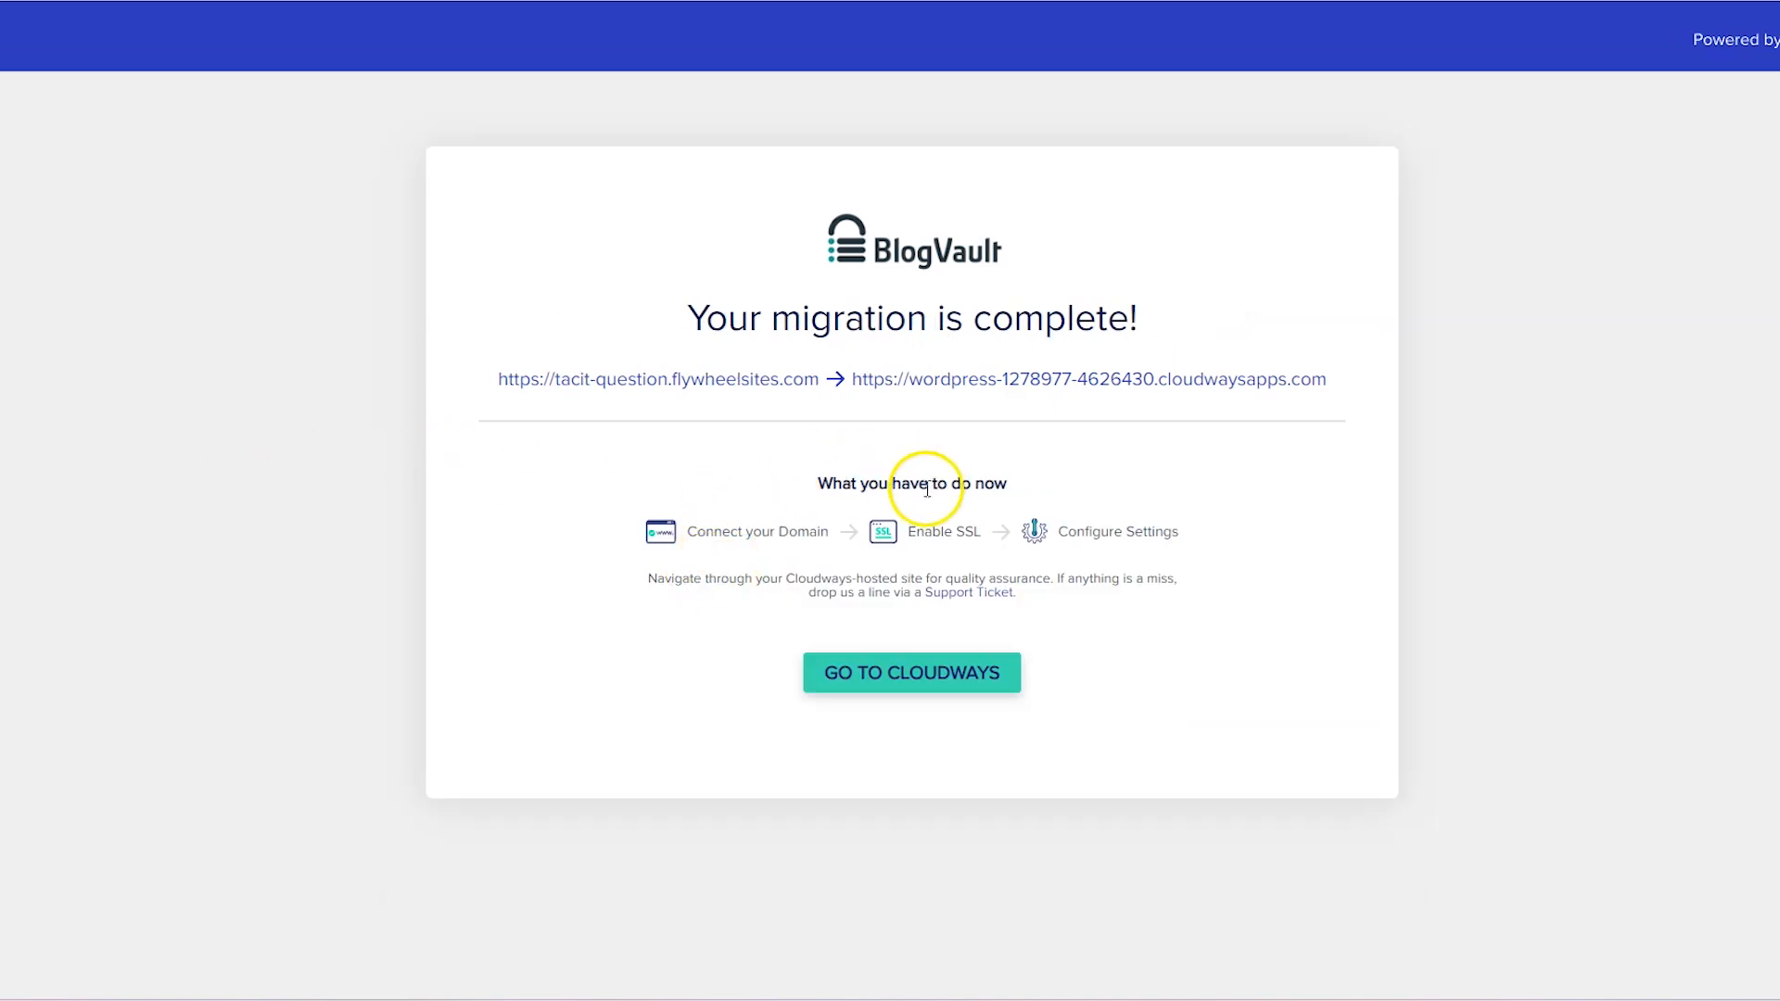
mouse_move(984, 528)
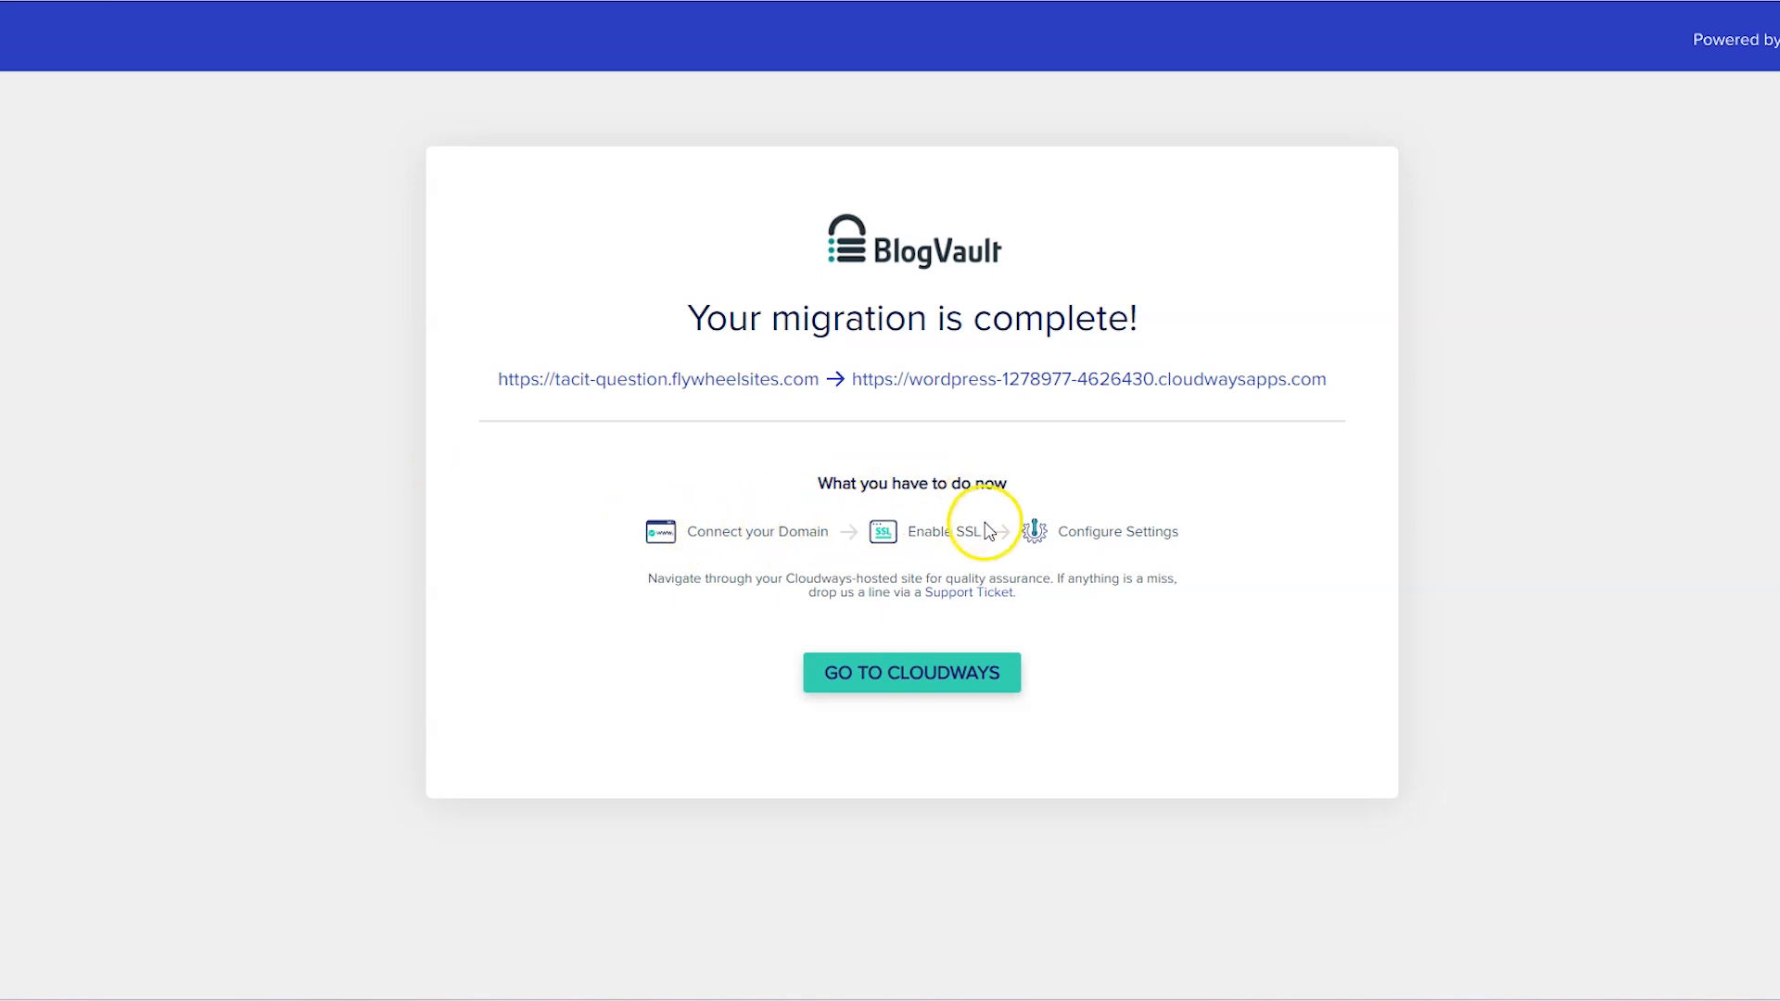
mouse_move(1150, 549)
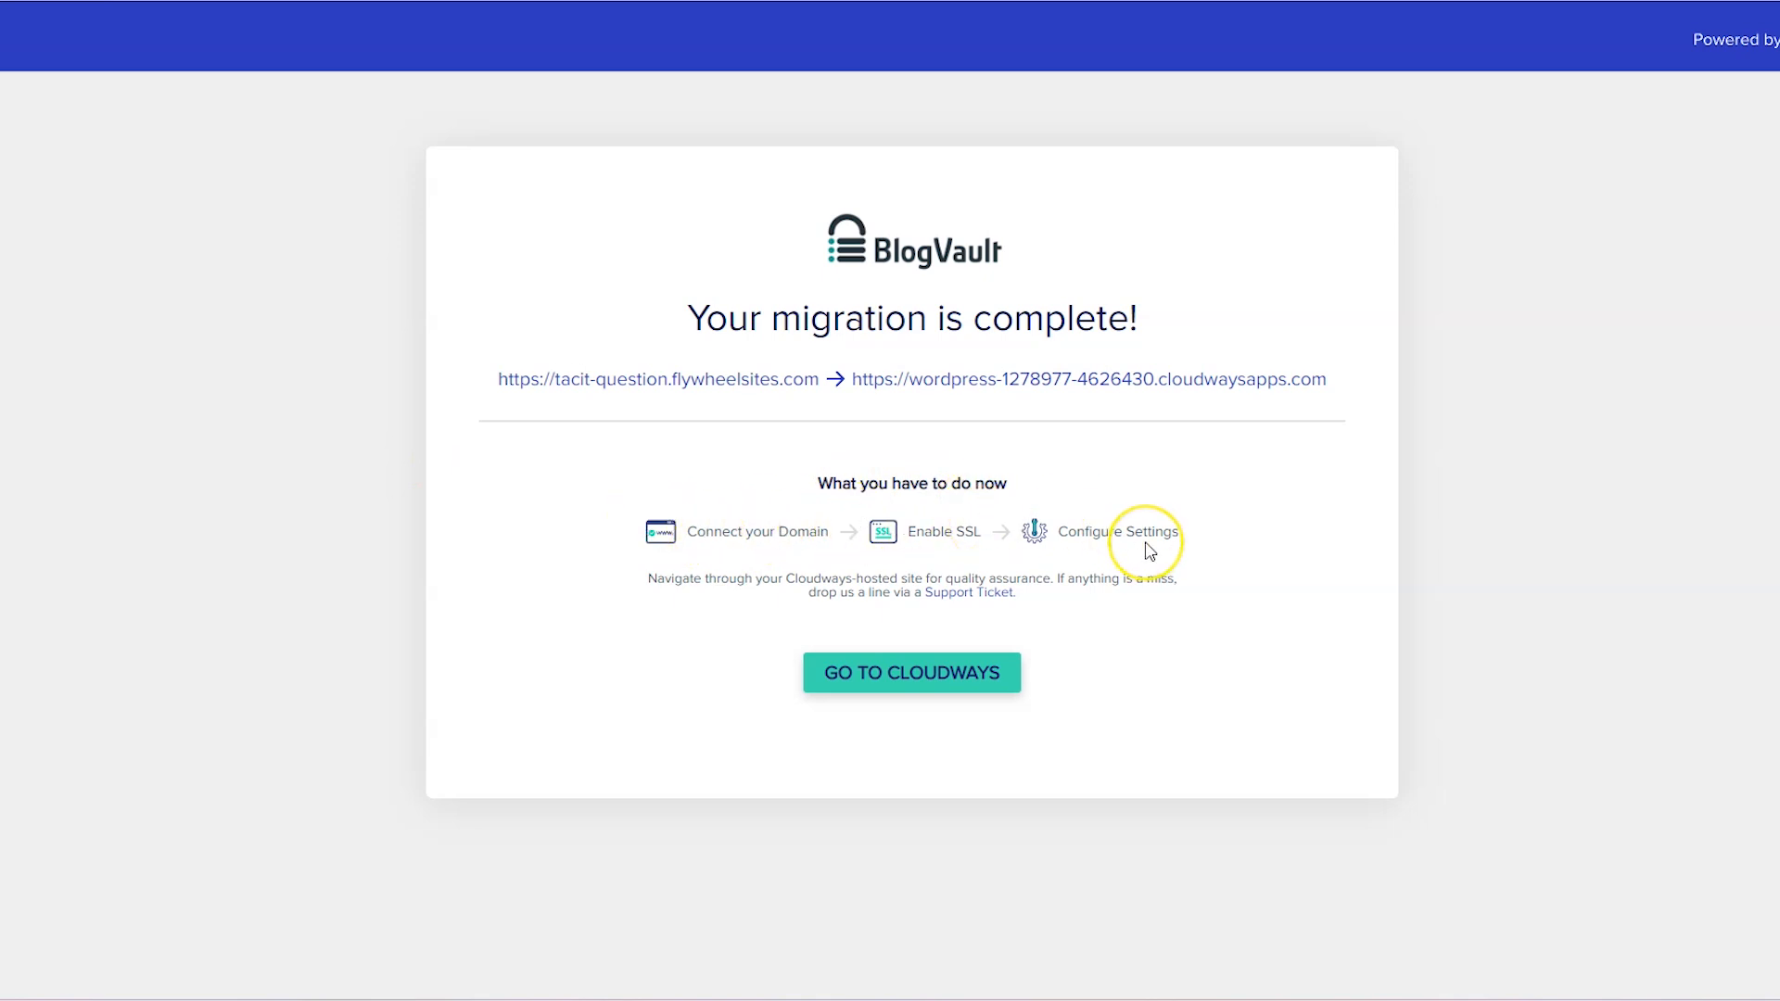
mouse_move(1150, 551)
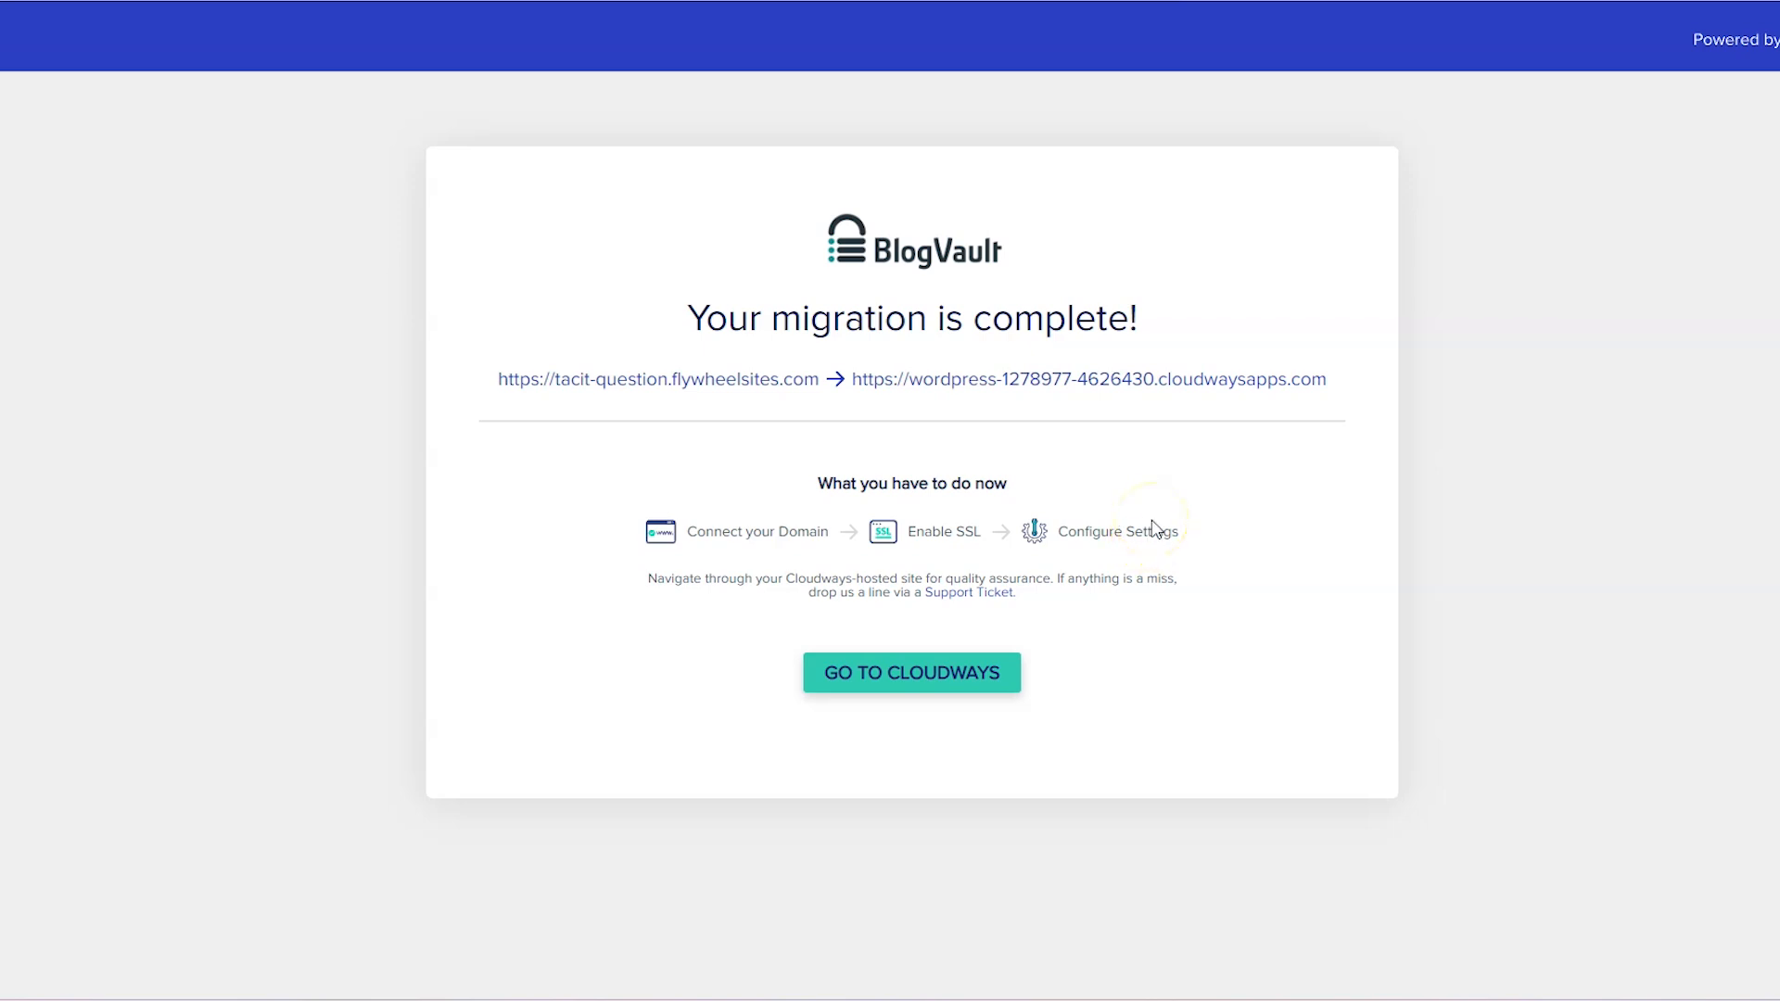
Go to Cloudways, open the Website Blueprint application and its live cloudwaysapps.com address.
click(911, 672)
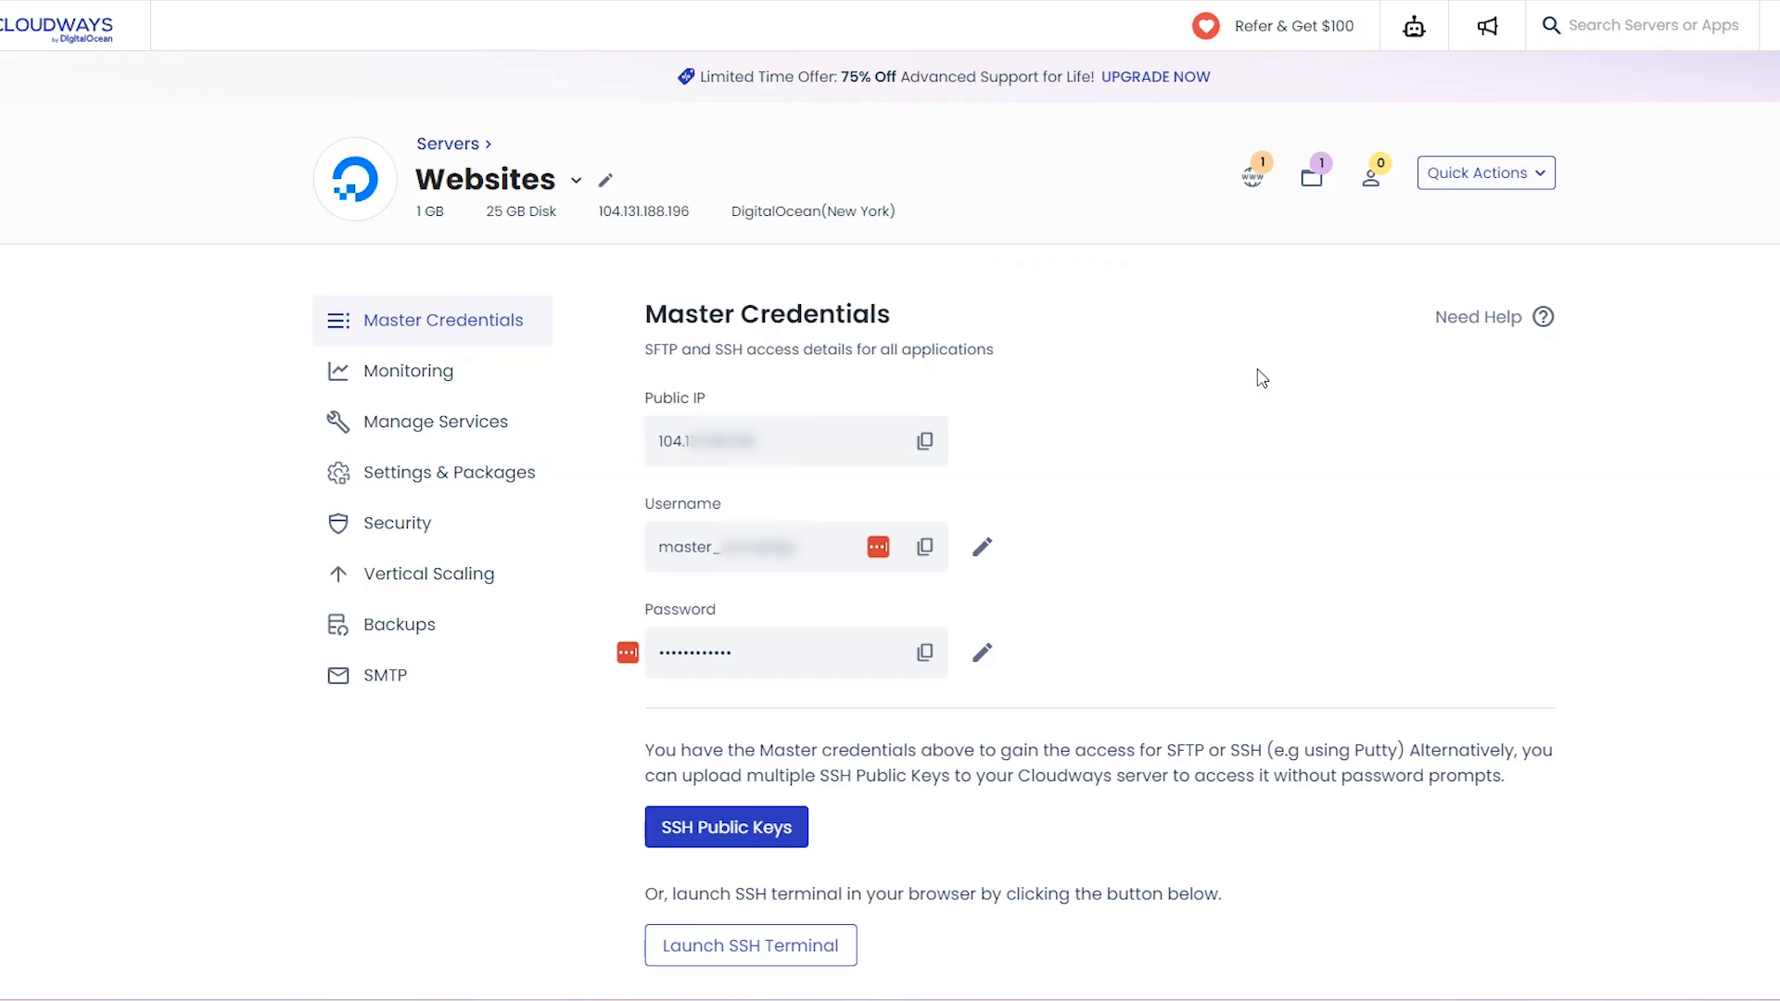
mouse_move(1252, 172)
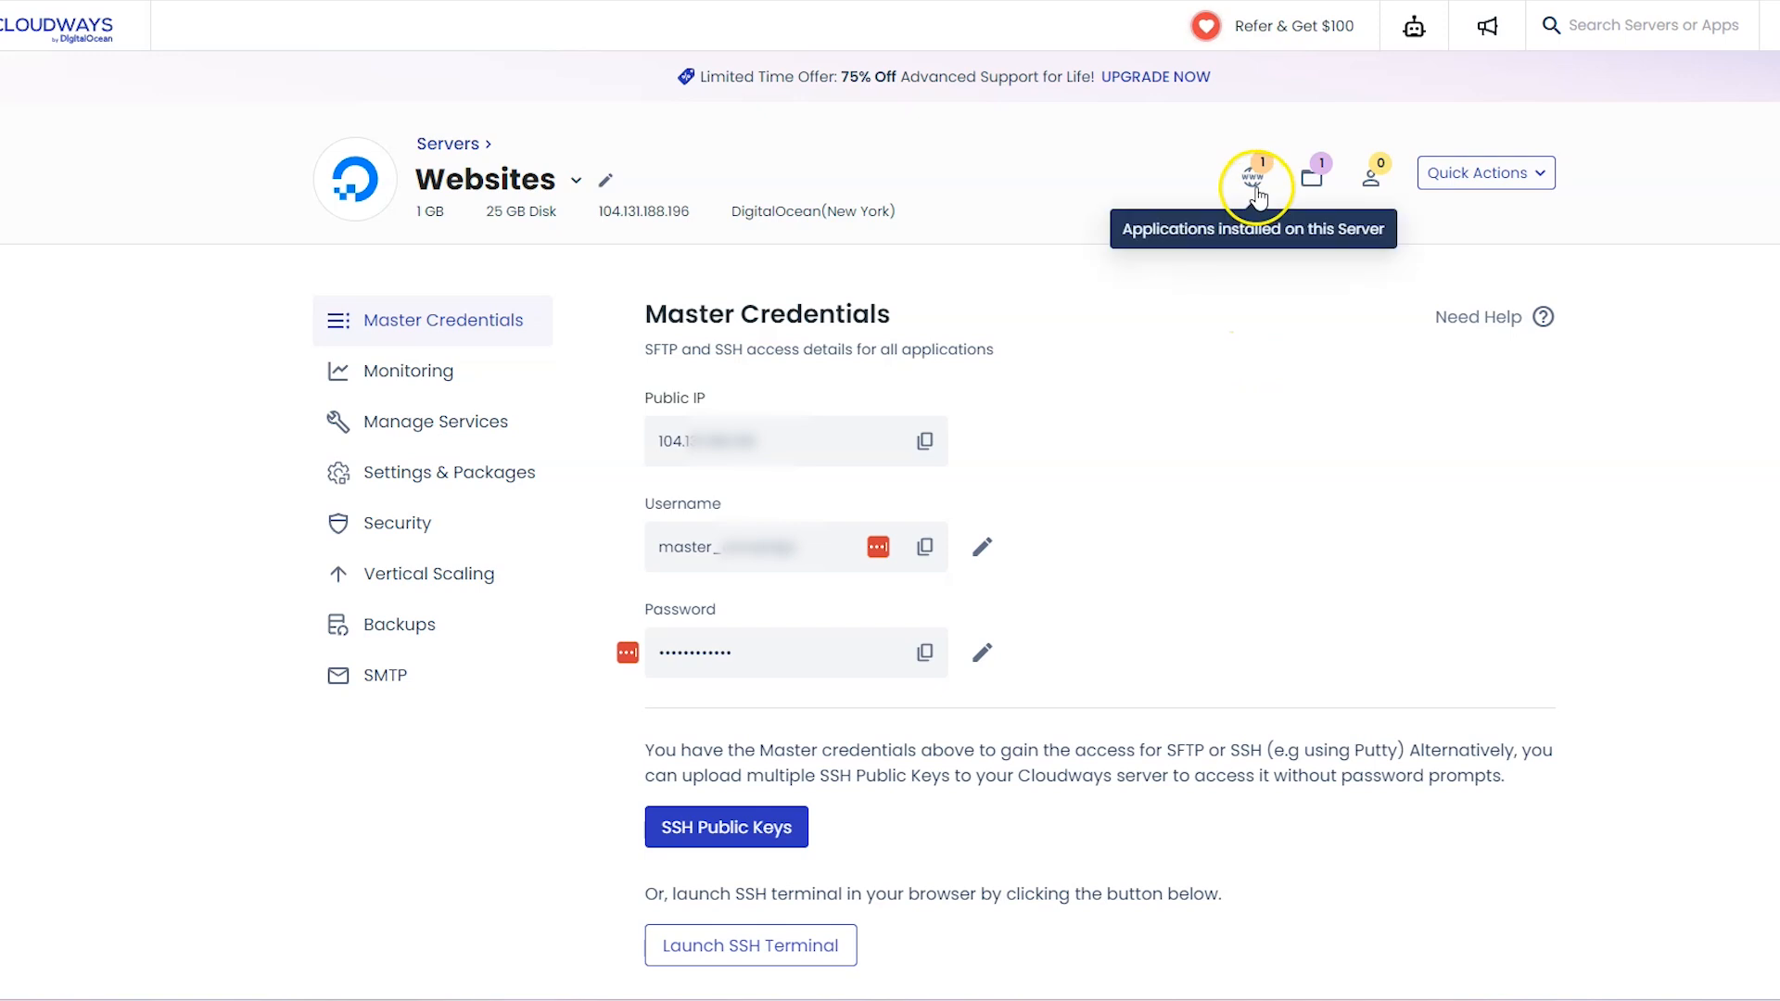
click(1252, 180)
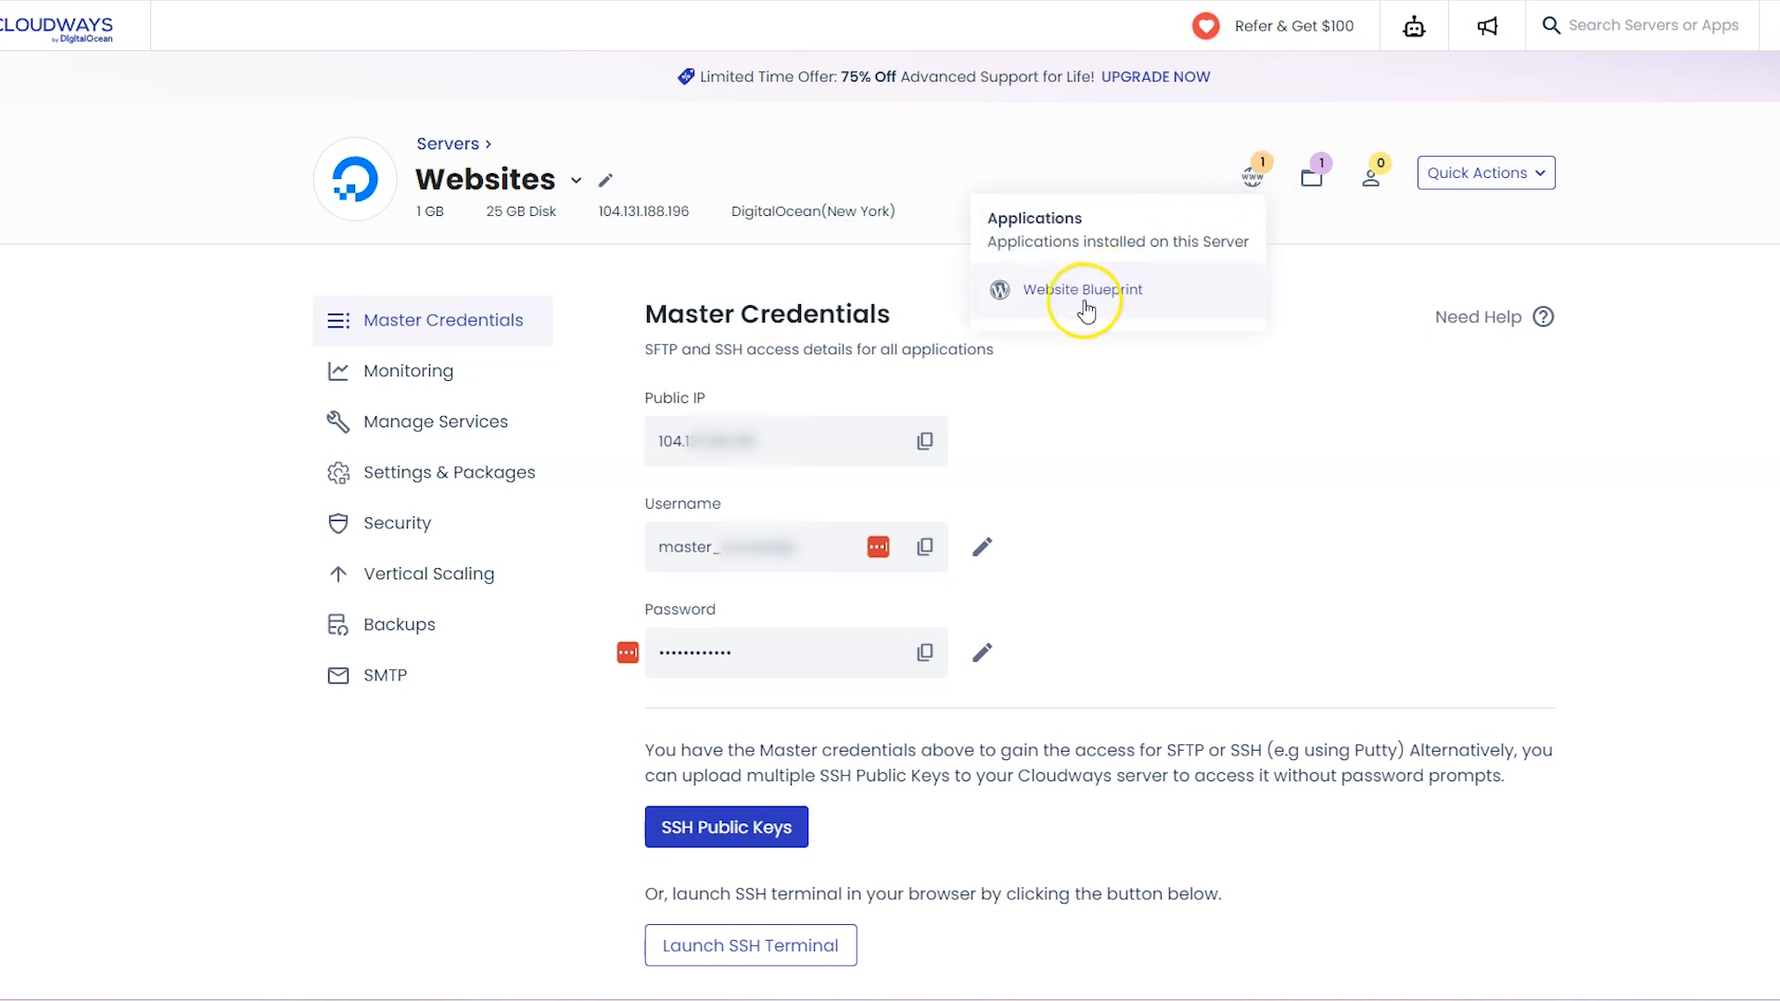
click(1083, 289)
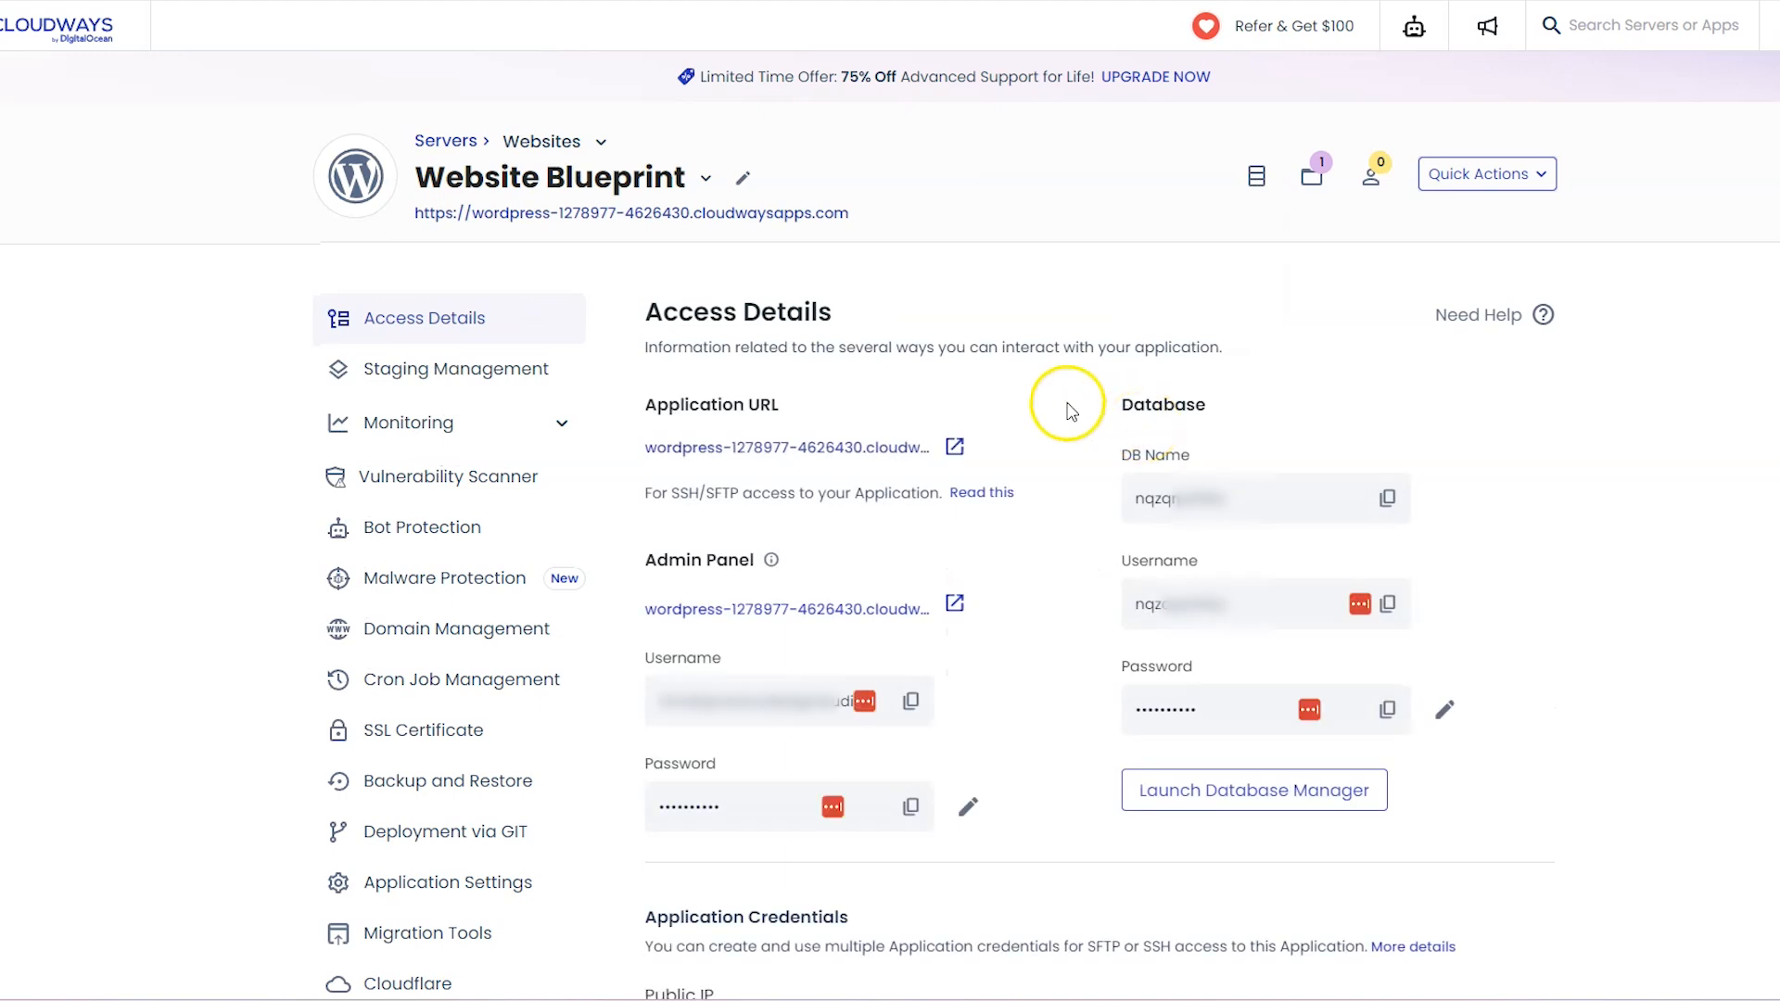
mouse_move(780, 235)
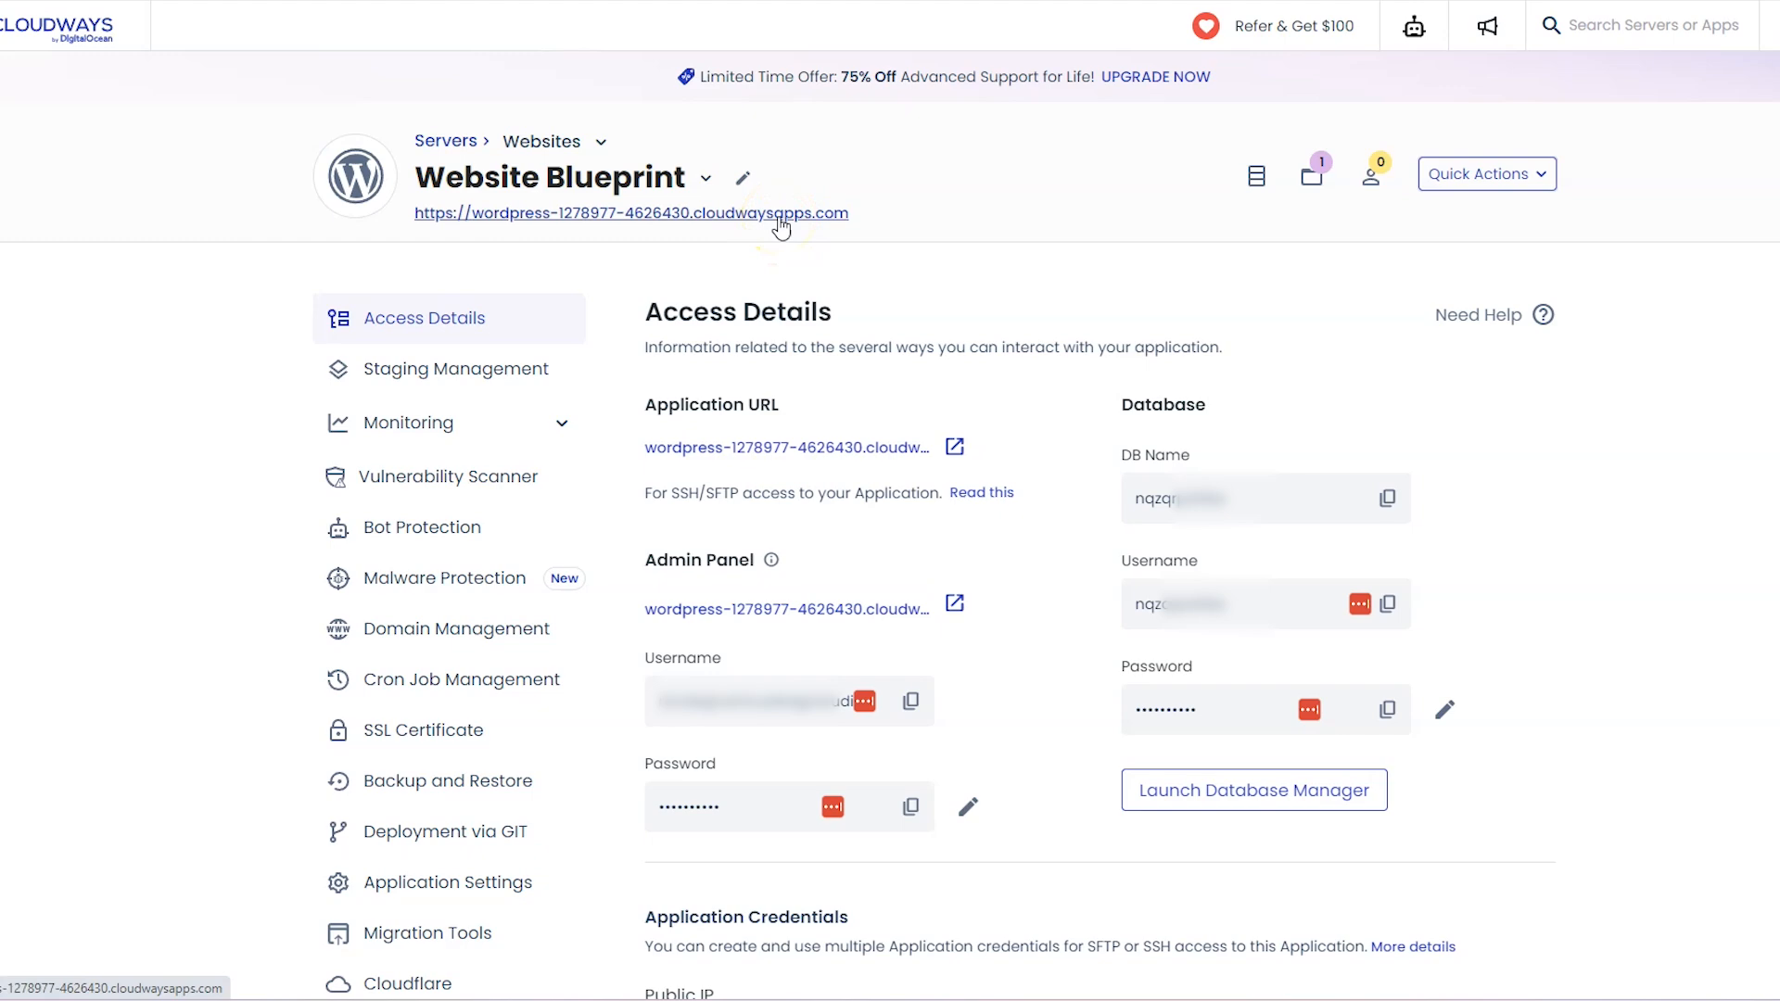
click(629, 214)
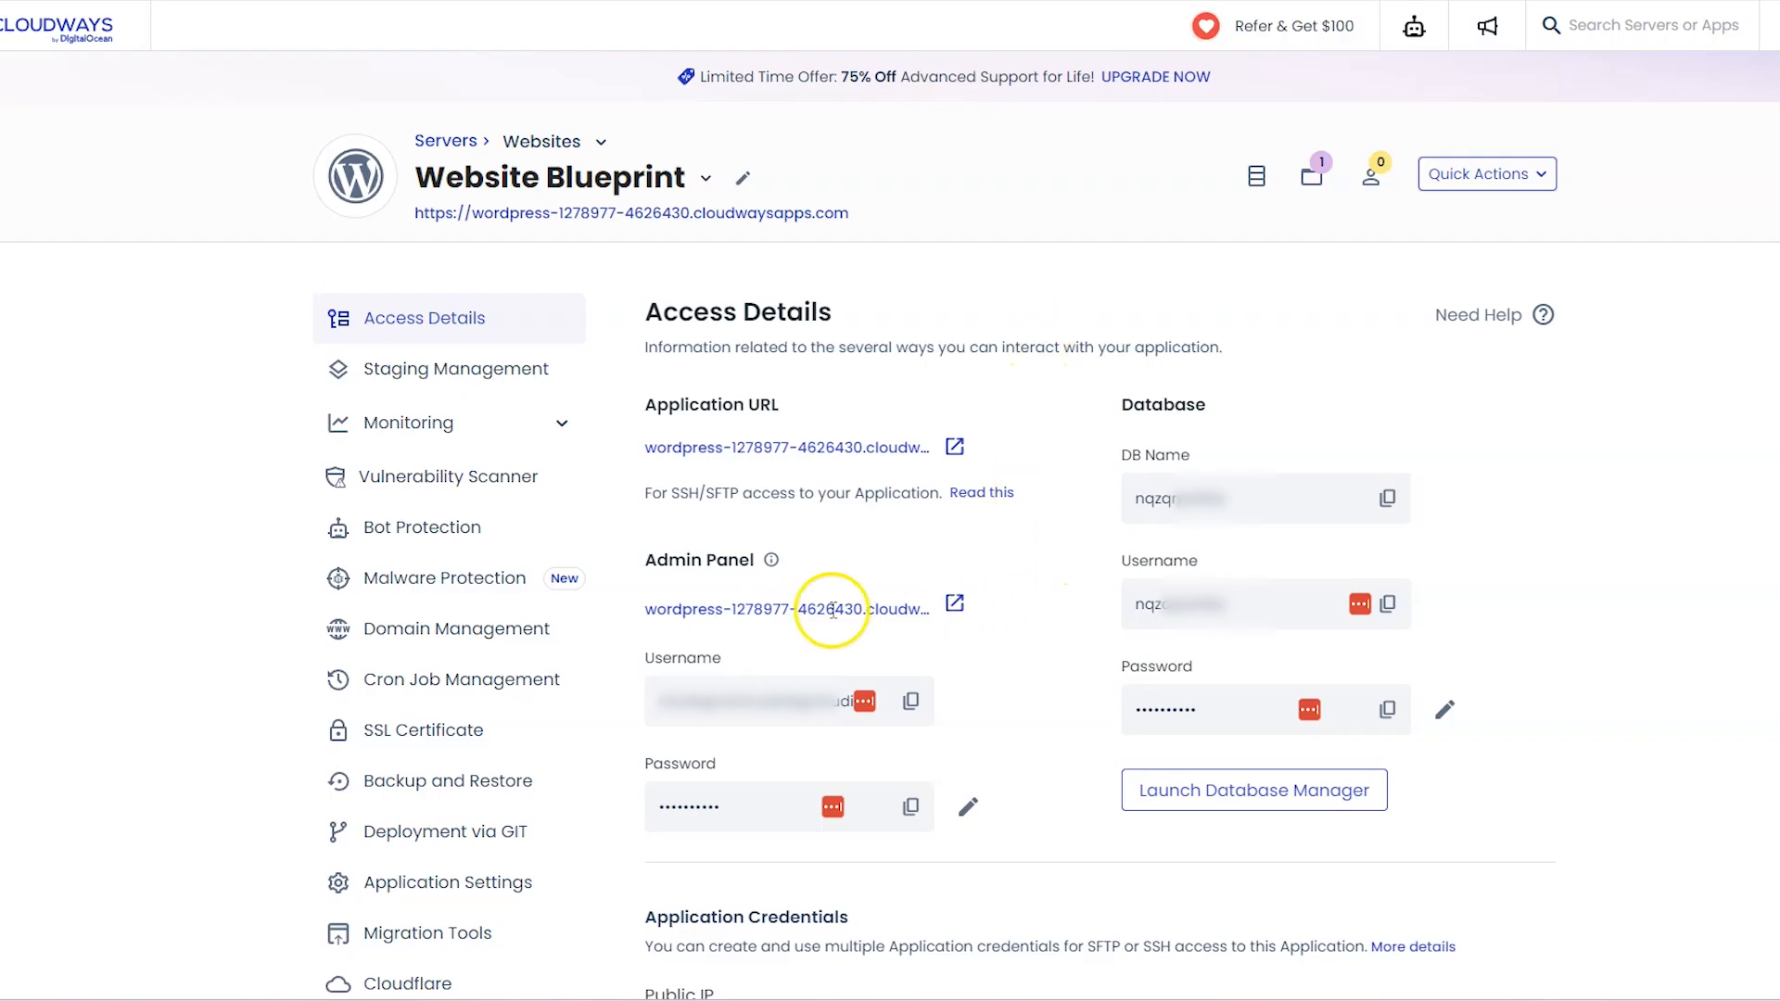
mouse_move(799, 559)
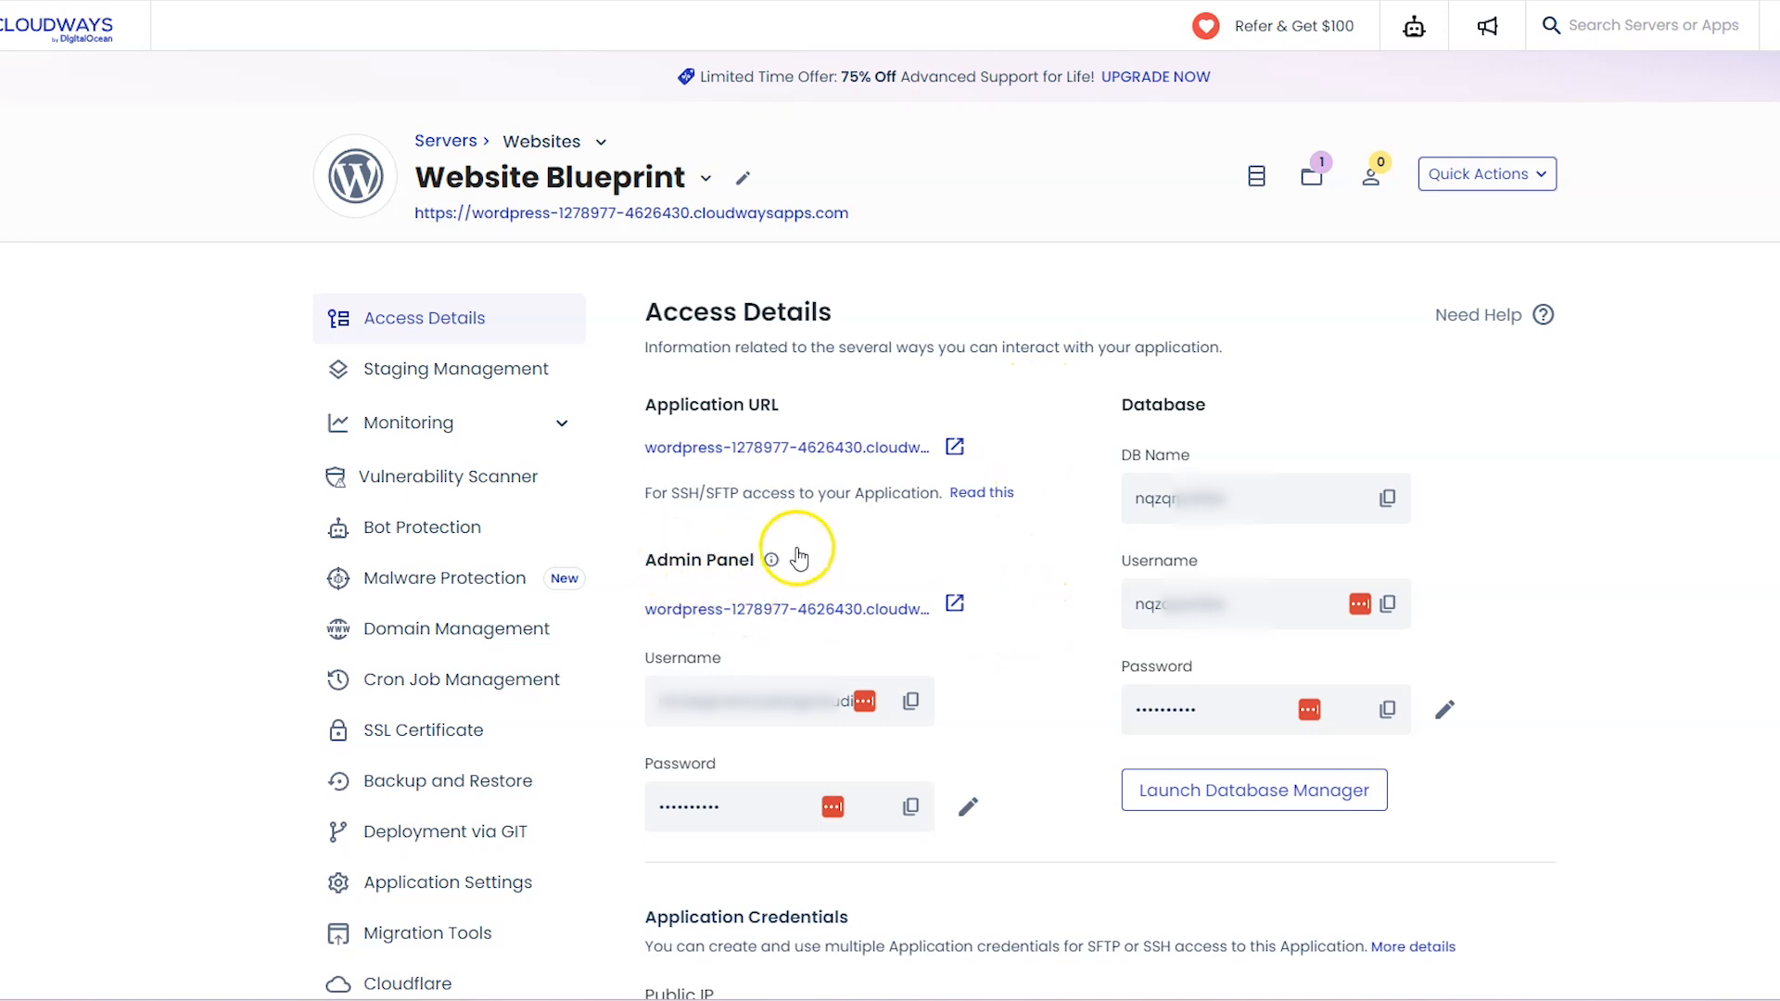
mouse_move(957, 622)
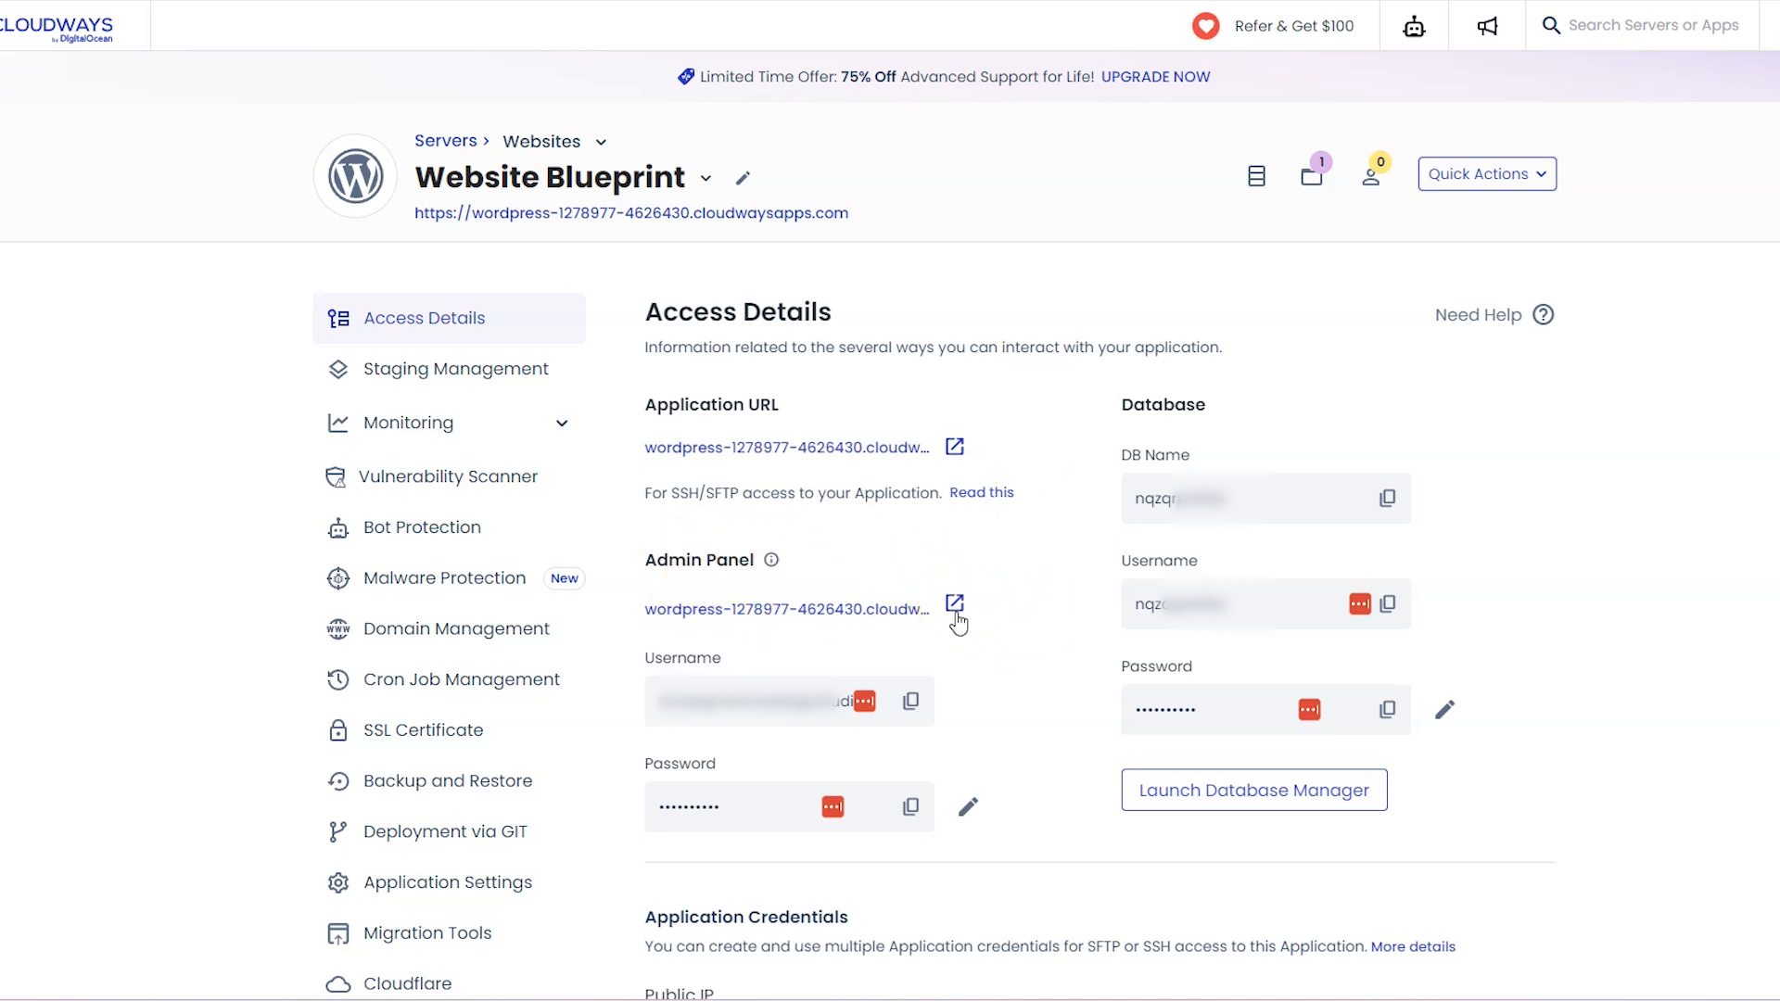
Load the migrated site's WordPress admin login page, then return to the Cloudways Access Details.
click(955, 603)
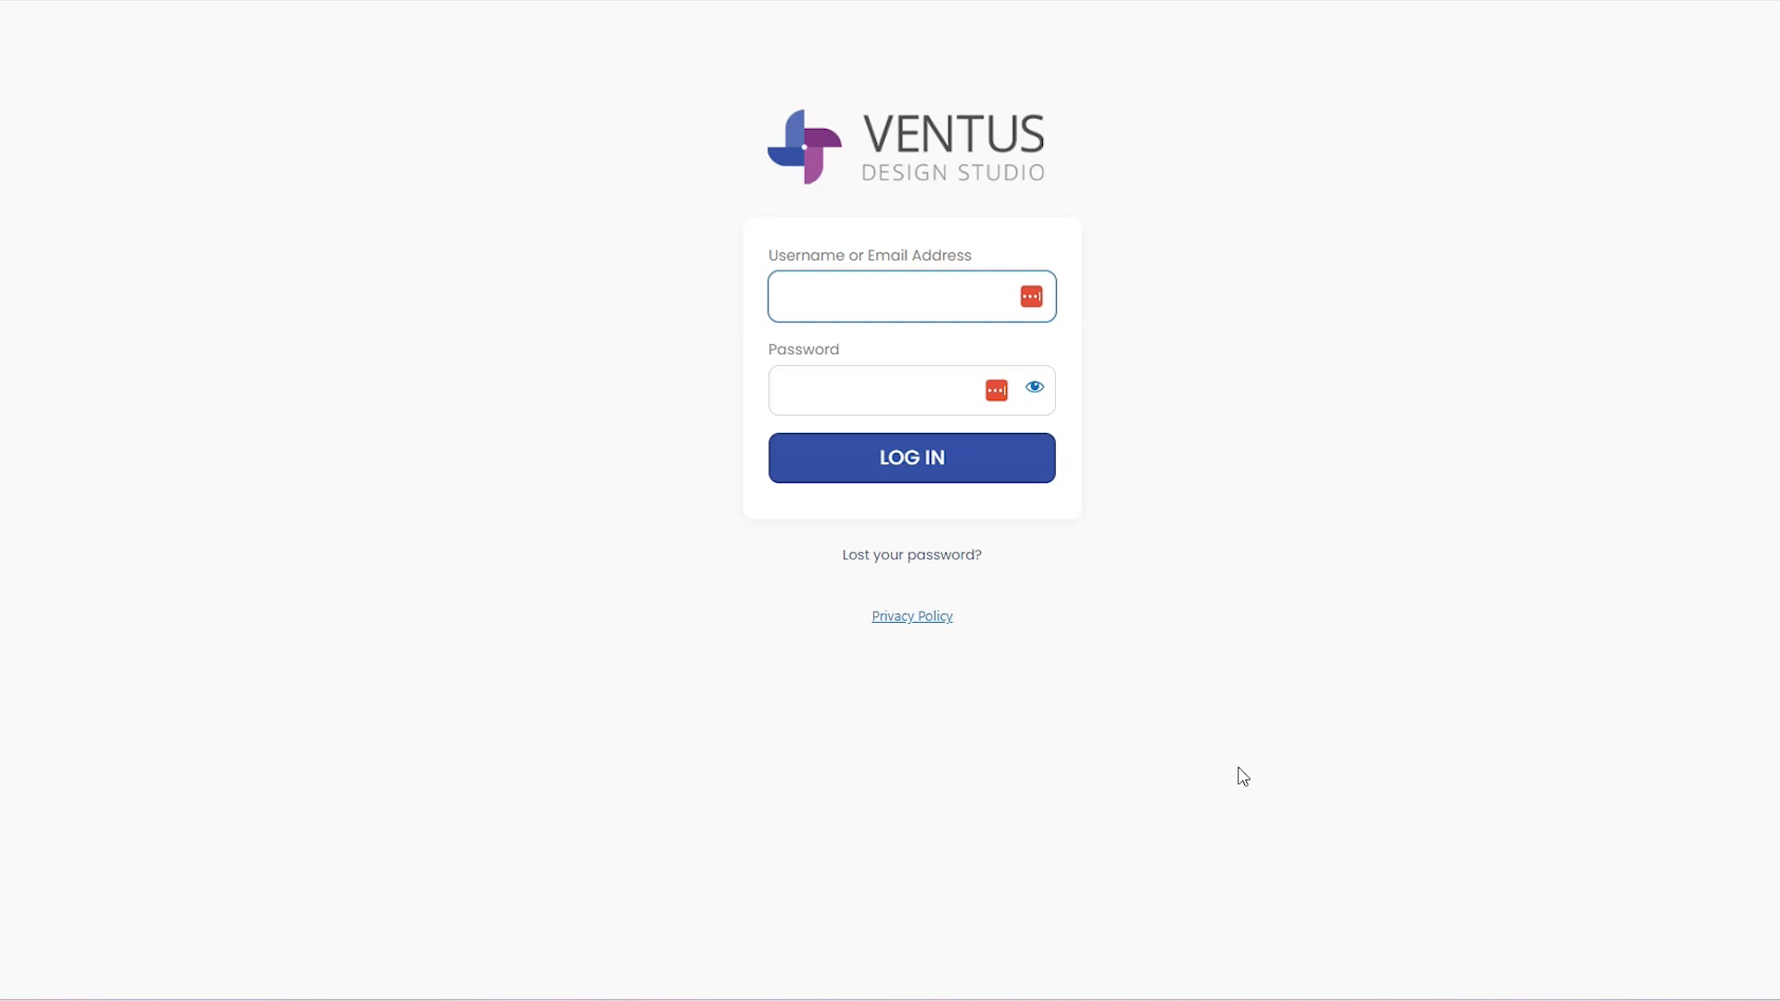
click(897, 295)
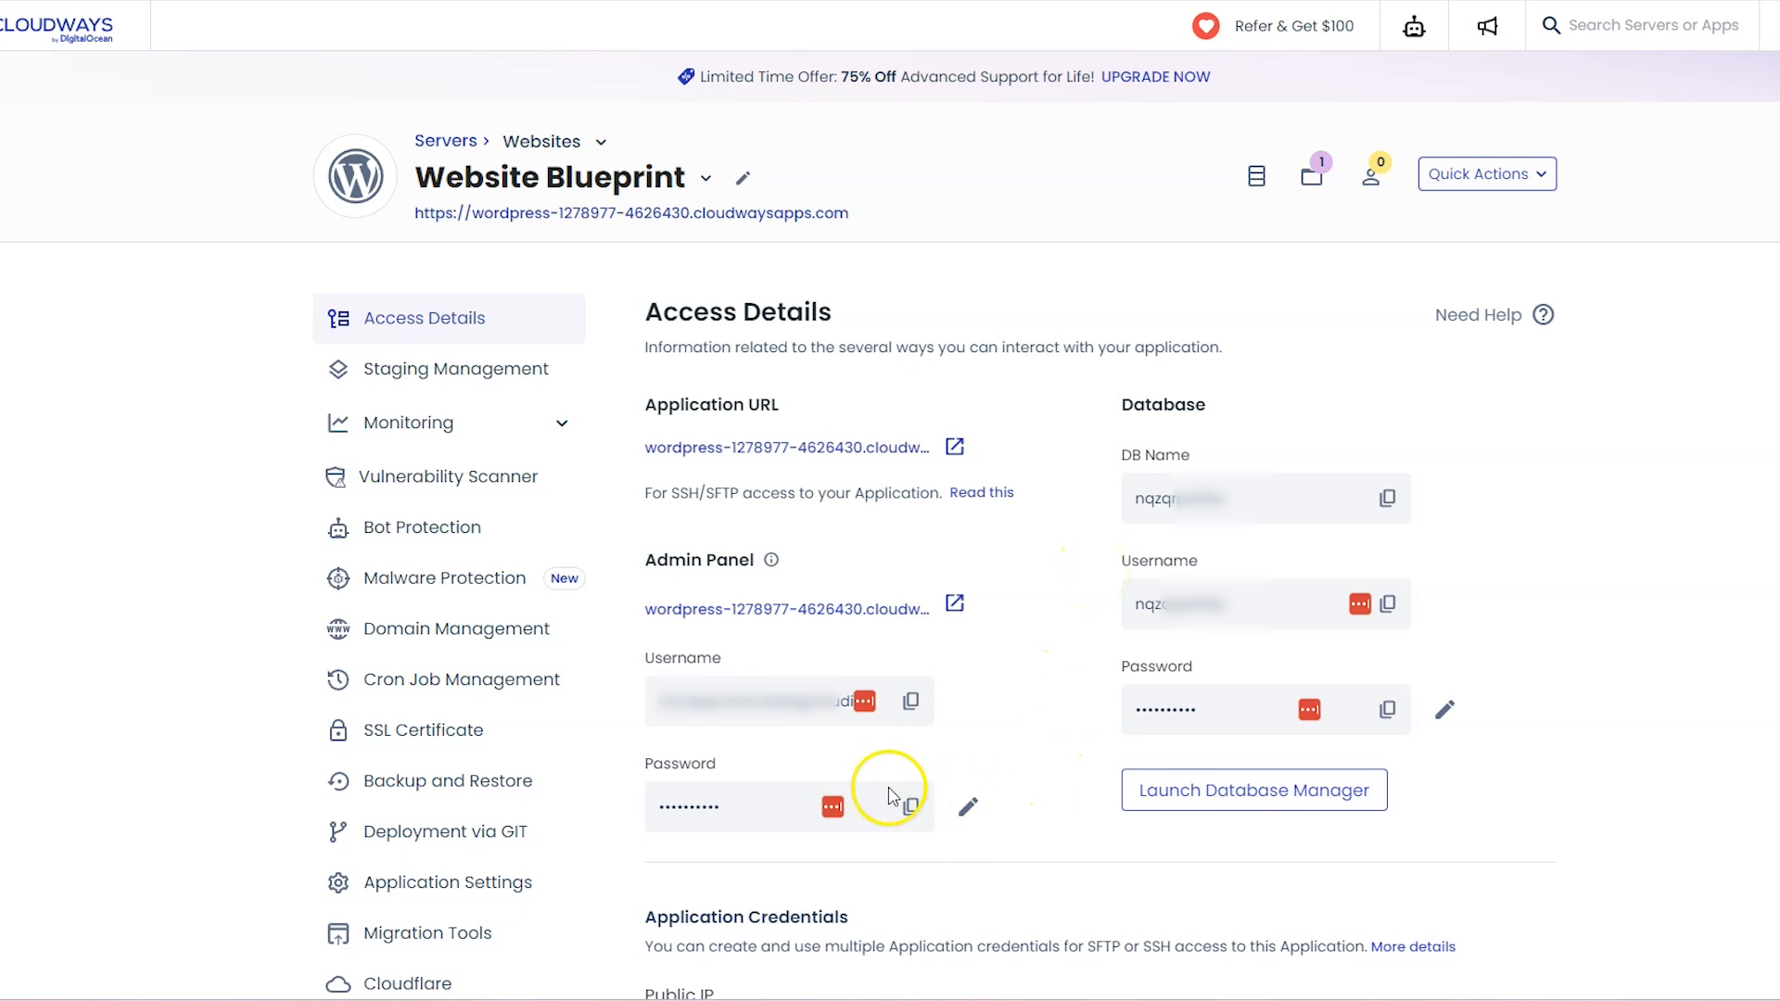
mouse_move(996, 820)
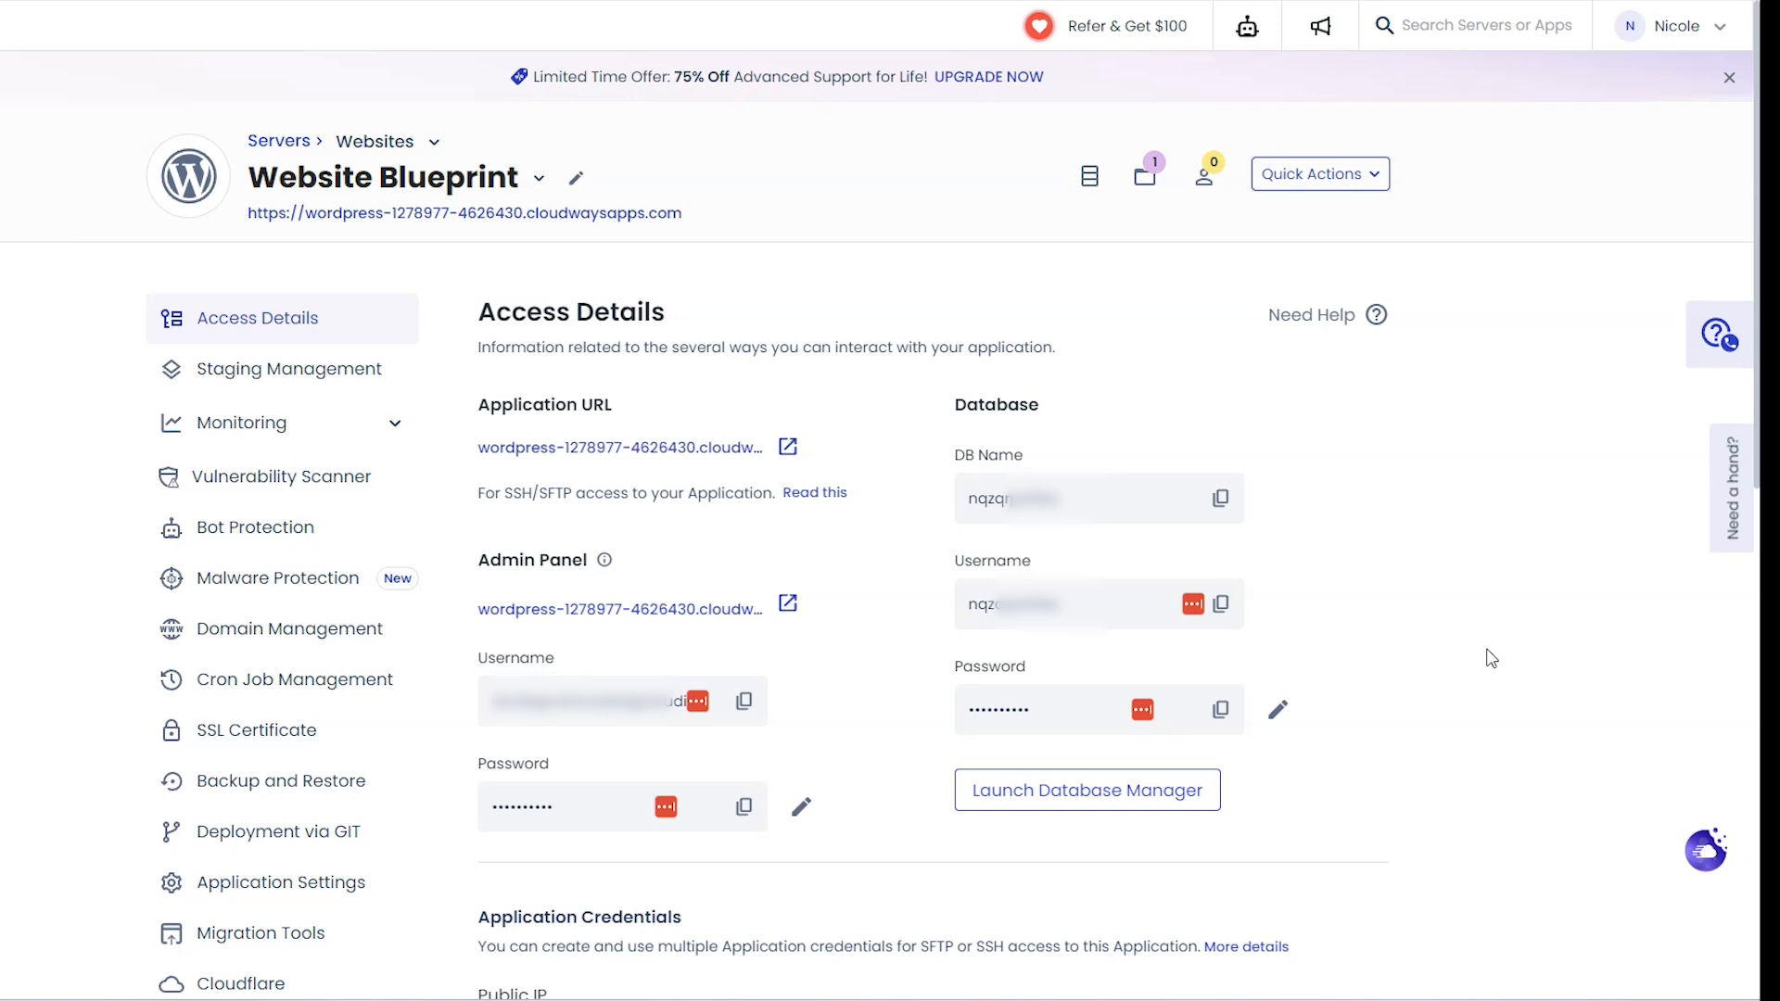
mouse_move(830, 567)
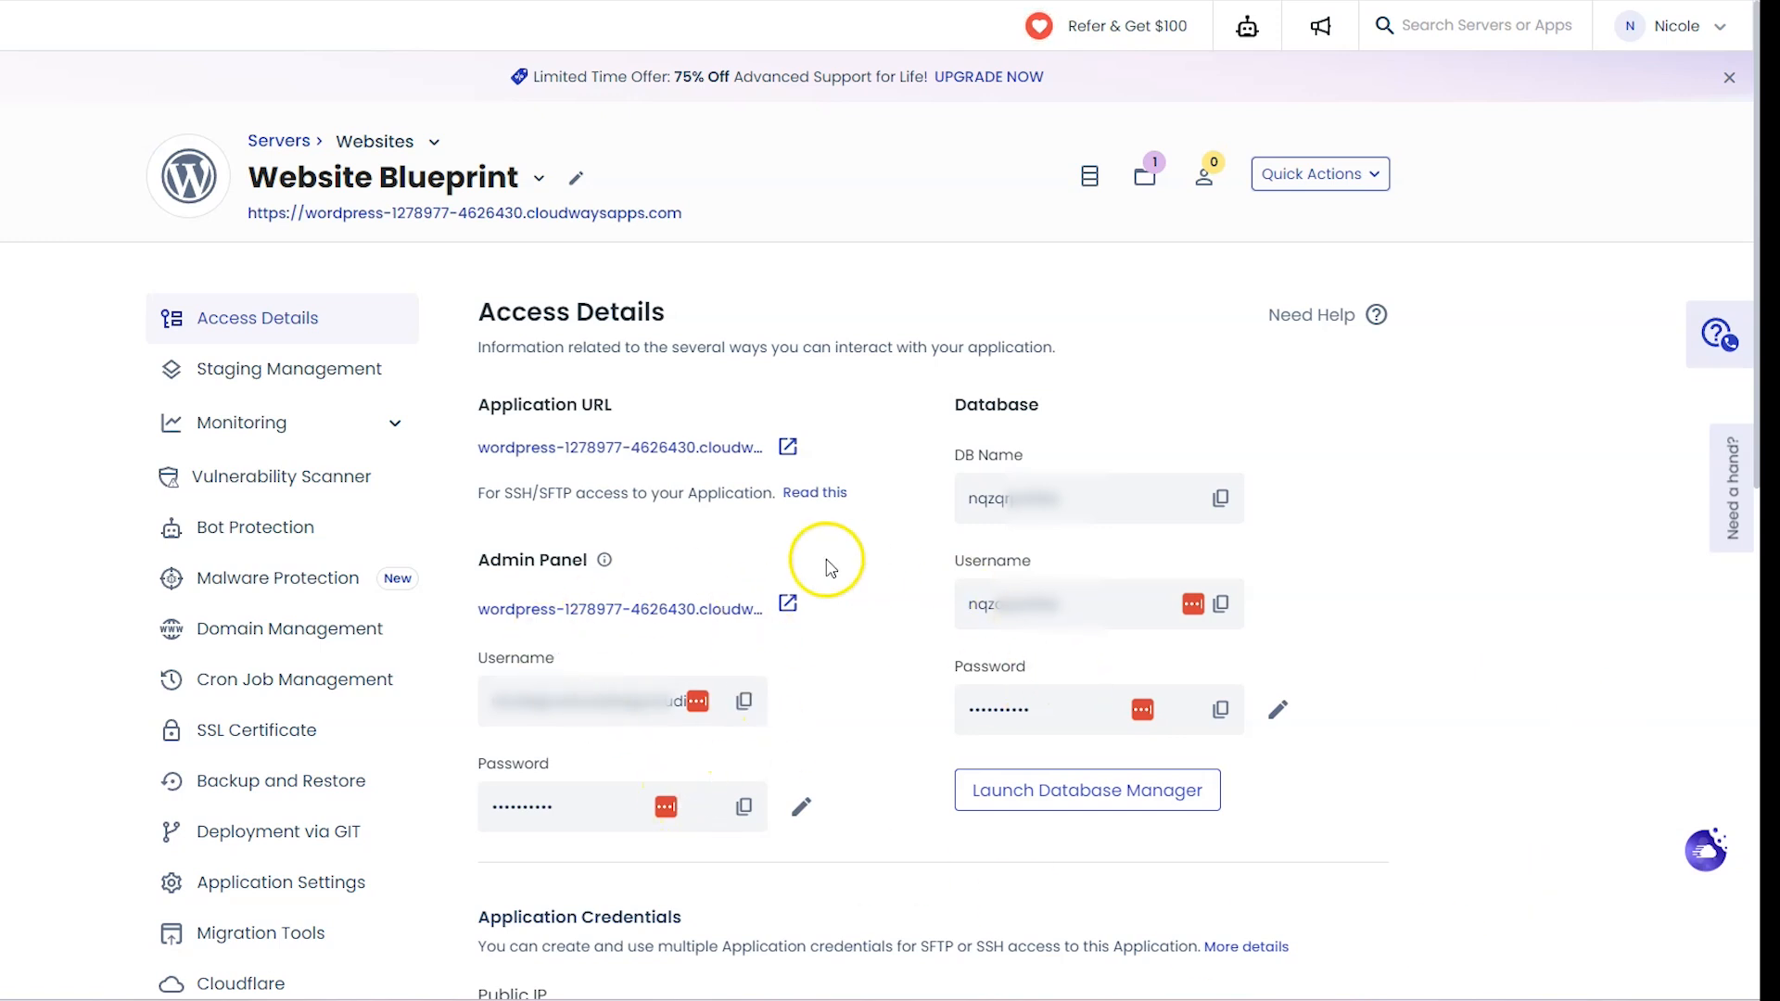
mouse_move(863, 293)
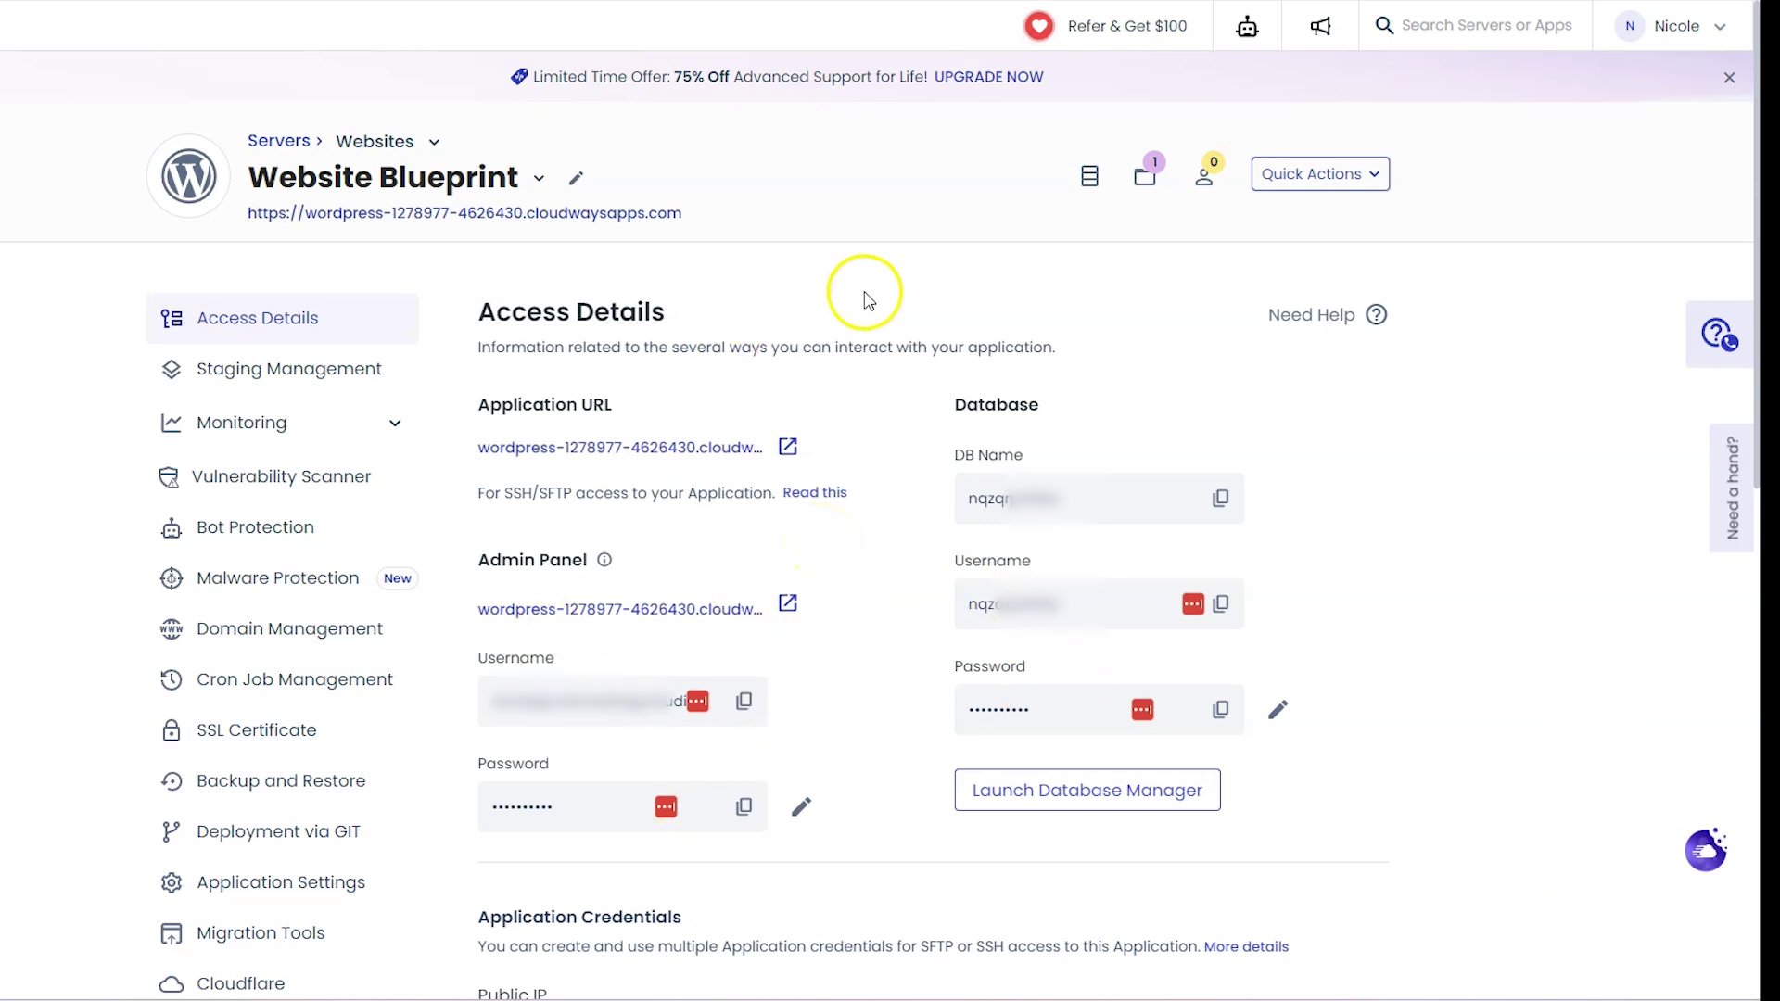
mouse_move(1729, 499)
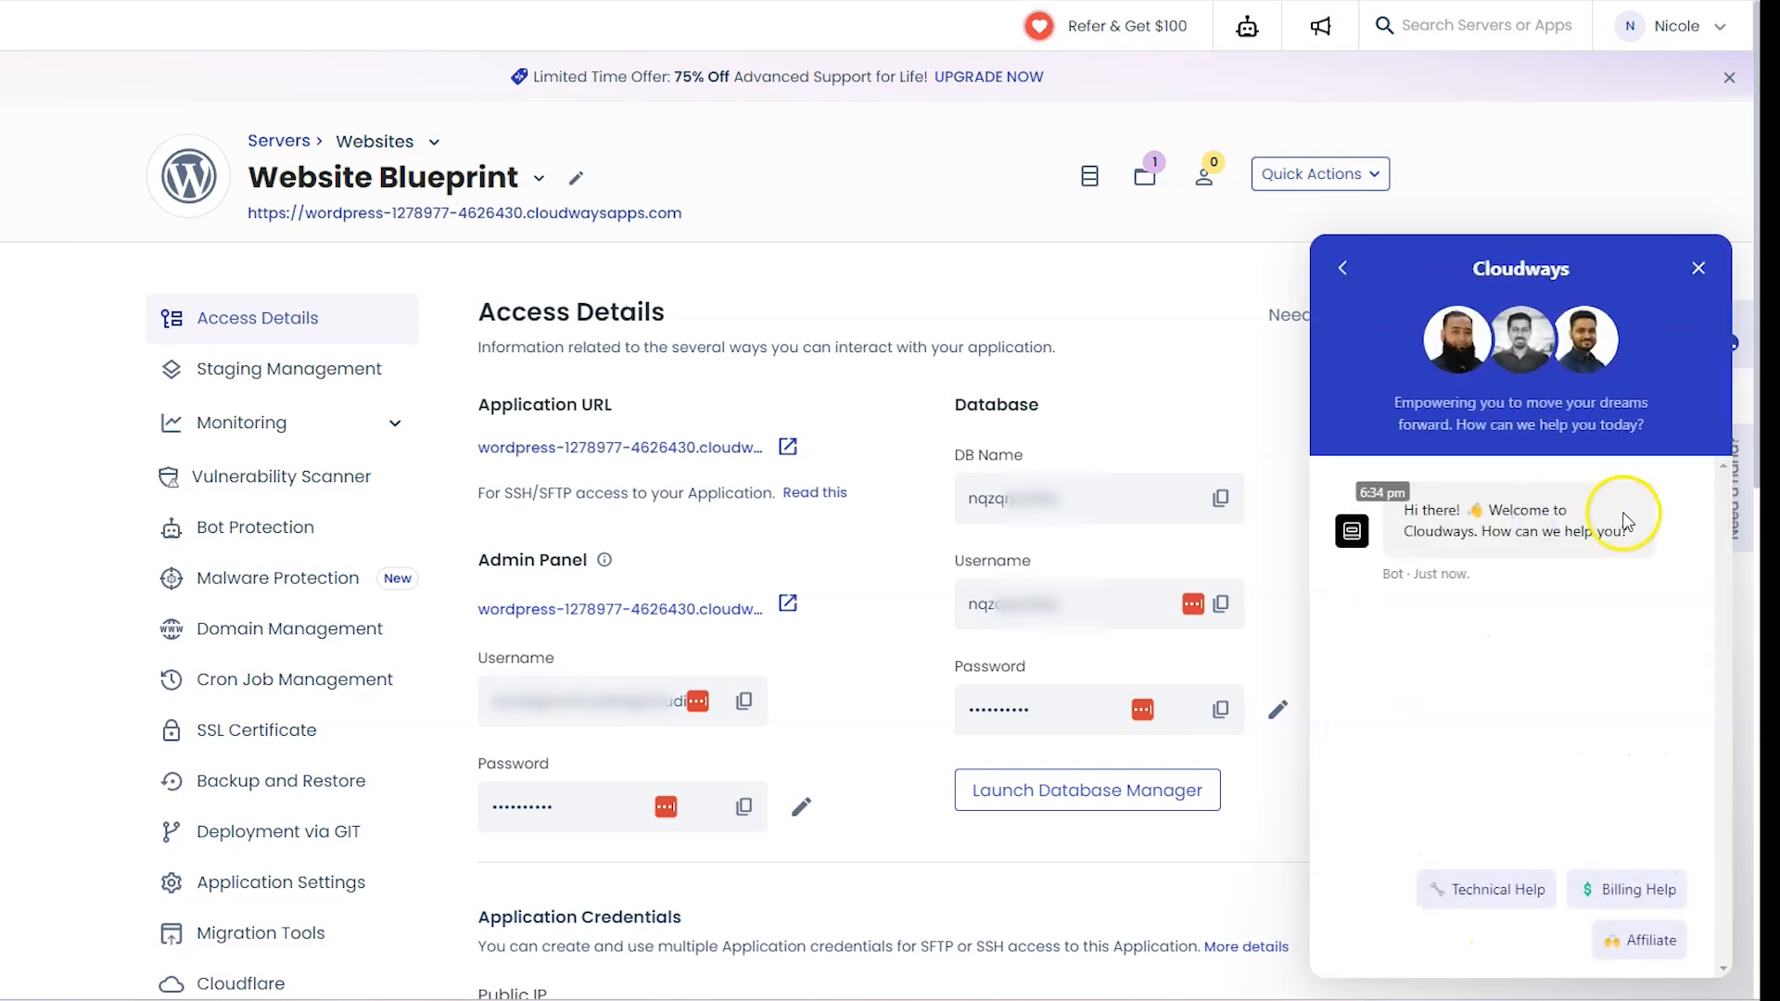
mouse_move(727, 549)
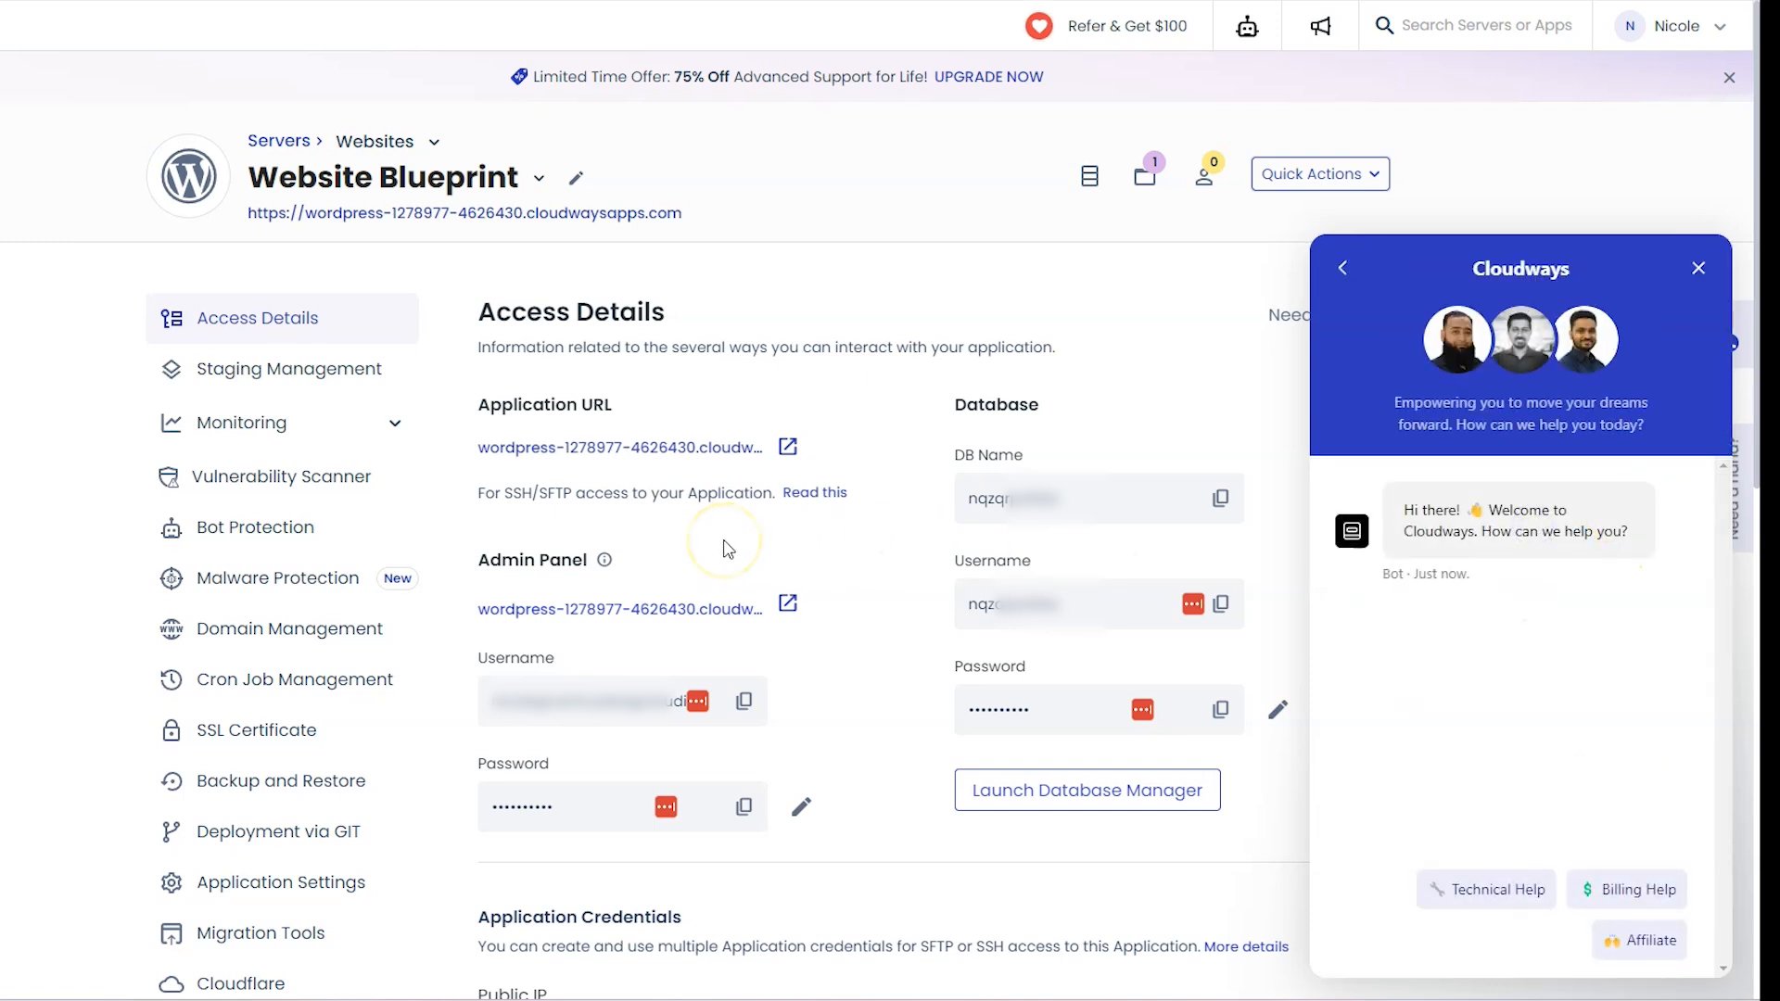